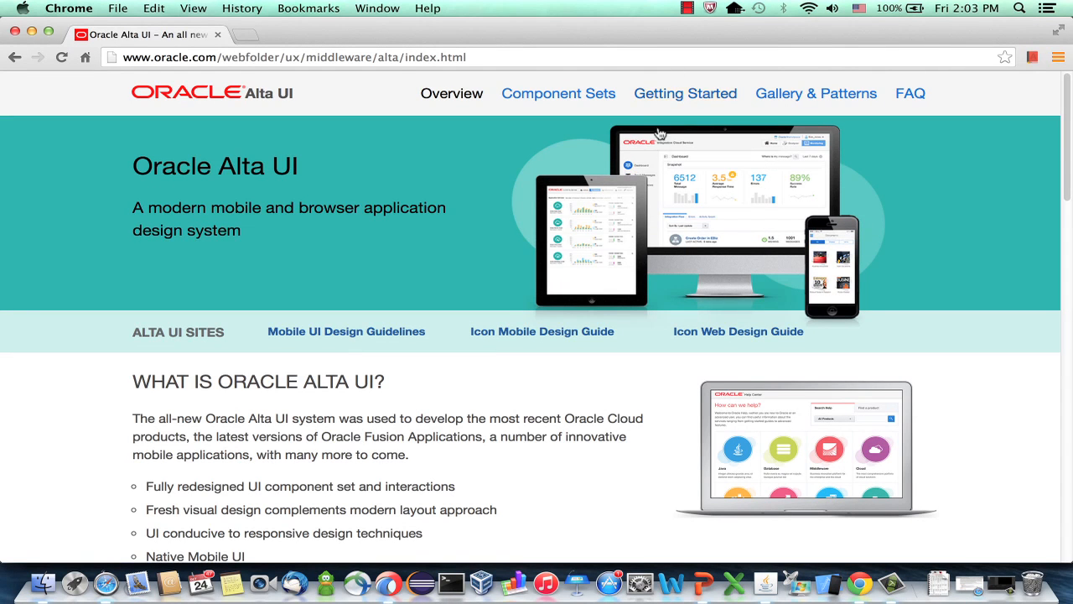
mouse_move(795, 94)
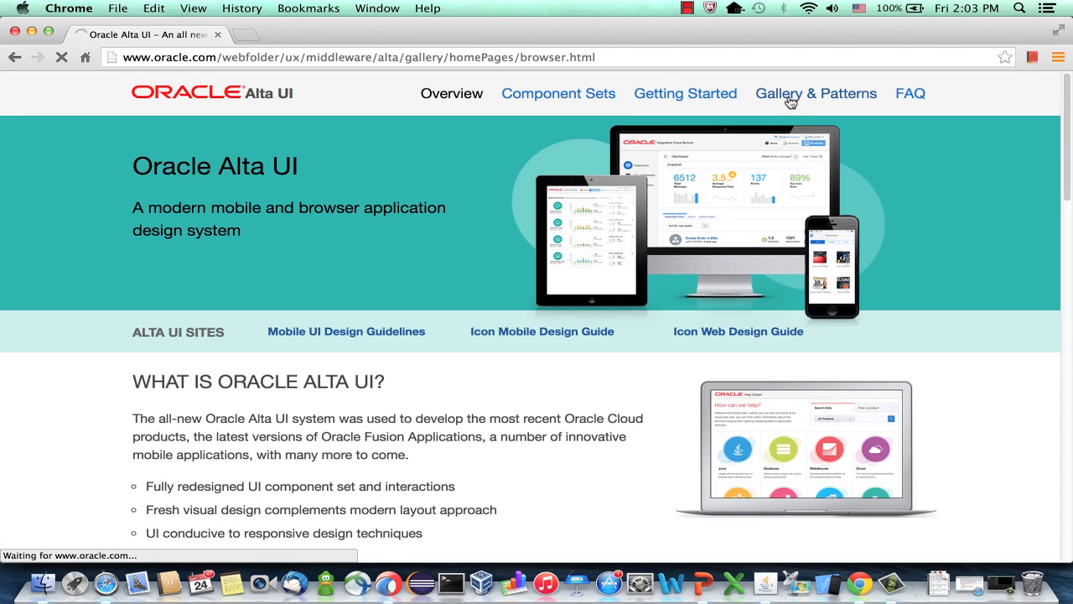
Go to the Alta UI Gallery & Patterns page from the gallery navigation
left_click(815, 94)
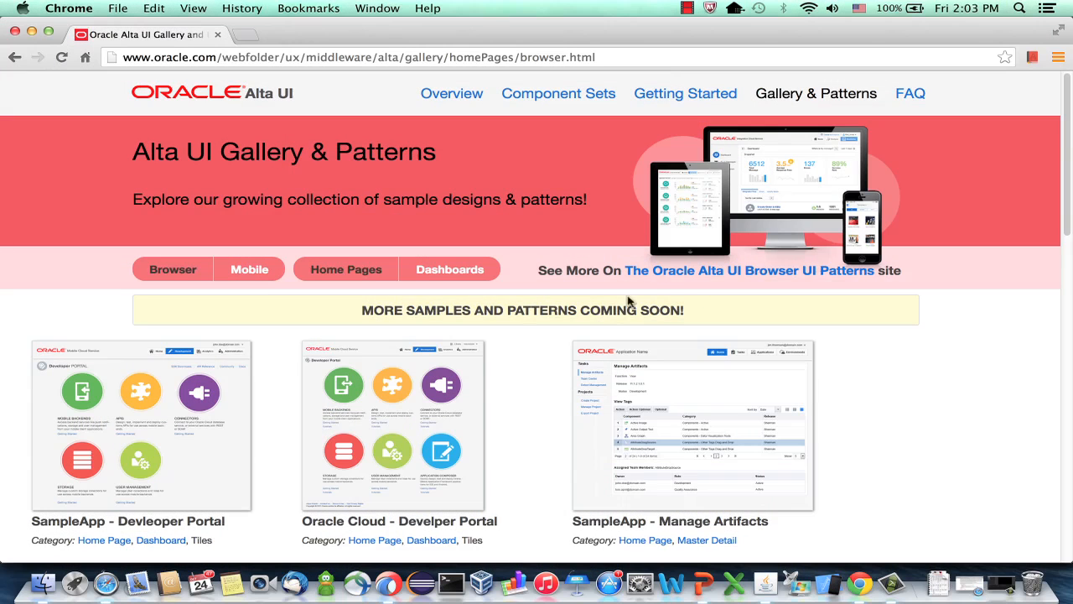
mouse_move(679, 277)
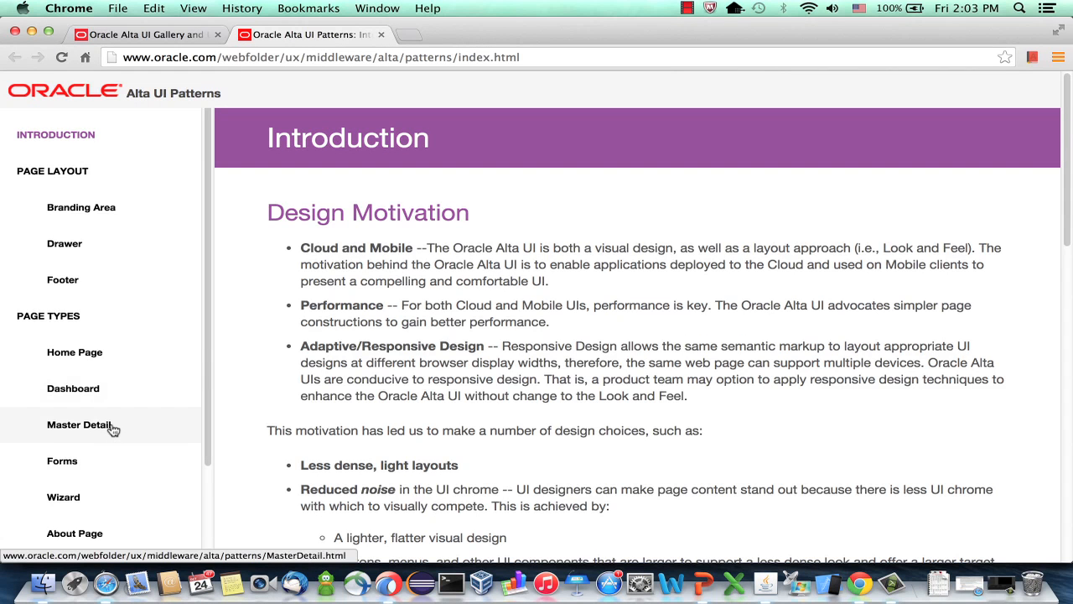
Show the Master-Detail pattern from the Page Types sidebar with its sample users screen
left_click(79, 425)
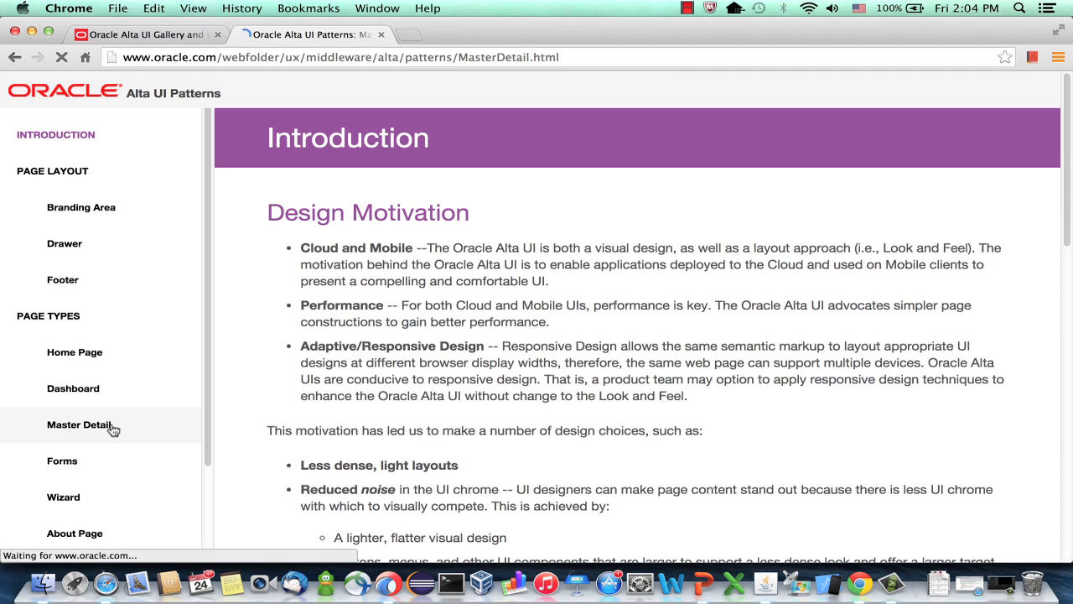
left_click(79, 424)
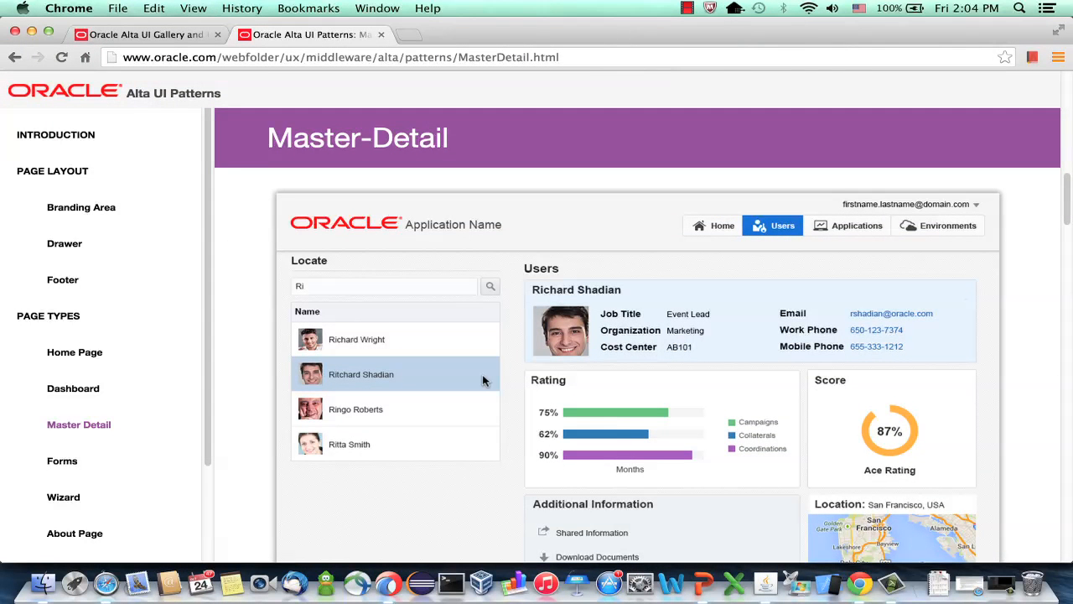
mouse_move(577, 416)
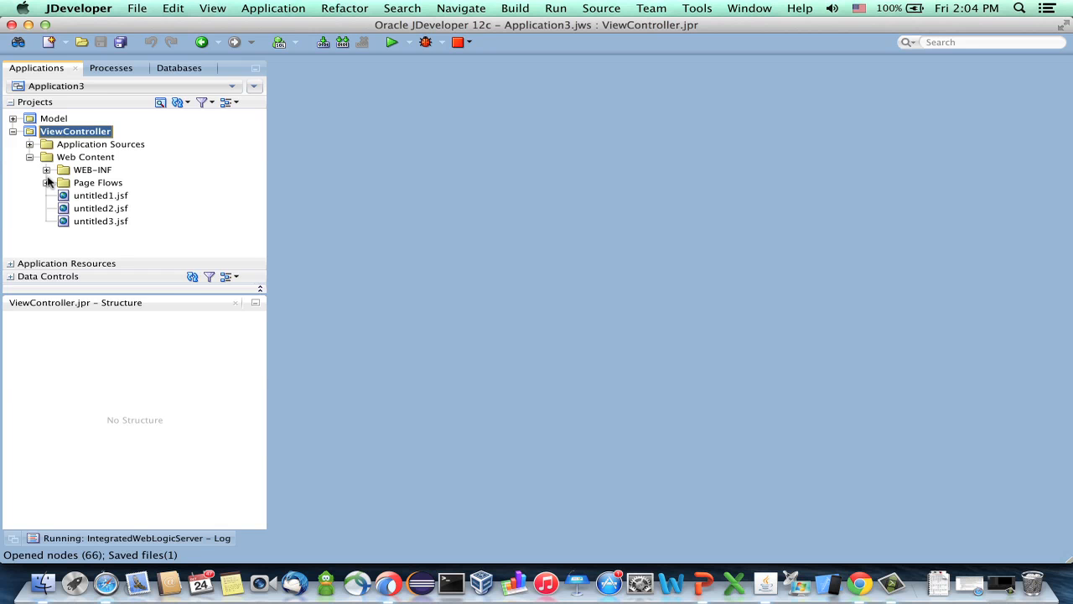
In WEB-INF/trinidad-config.xml, change the skin-family value from skyros to alta
left_click(47, 169)
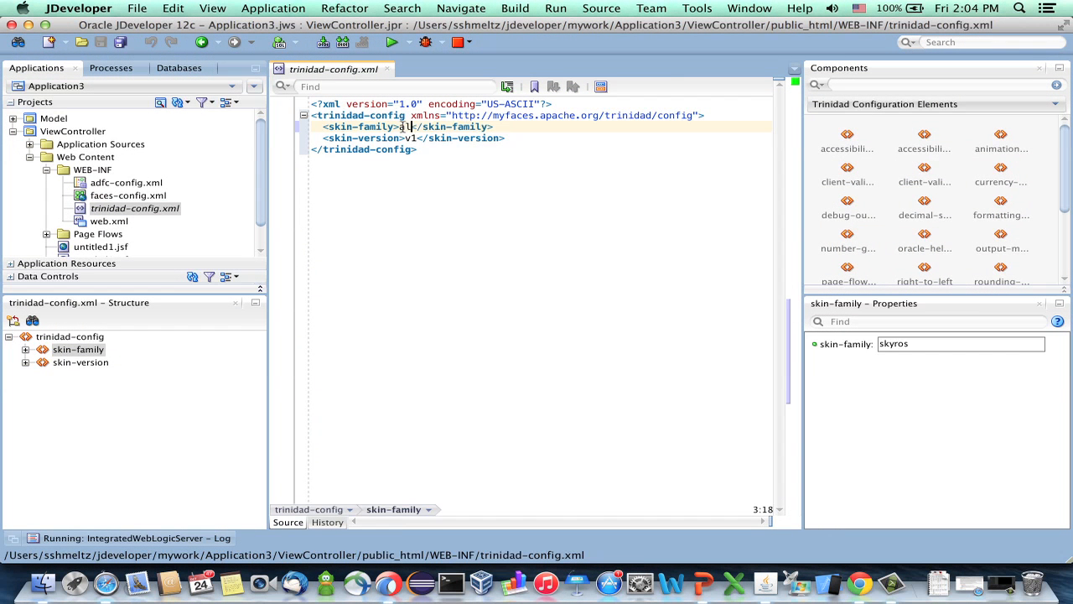
type("alta")
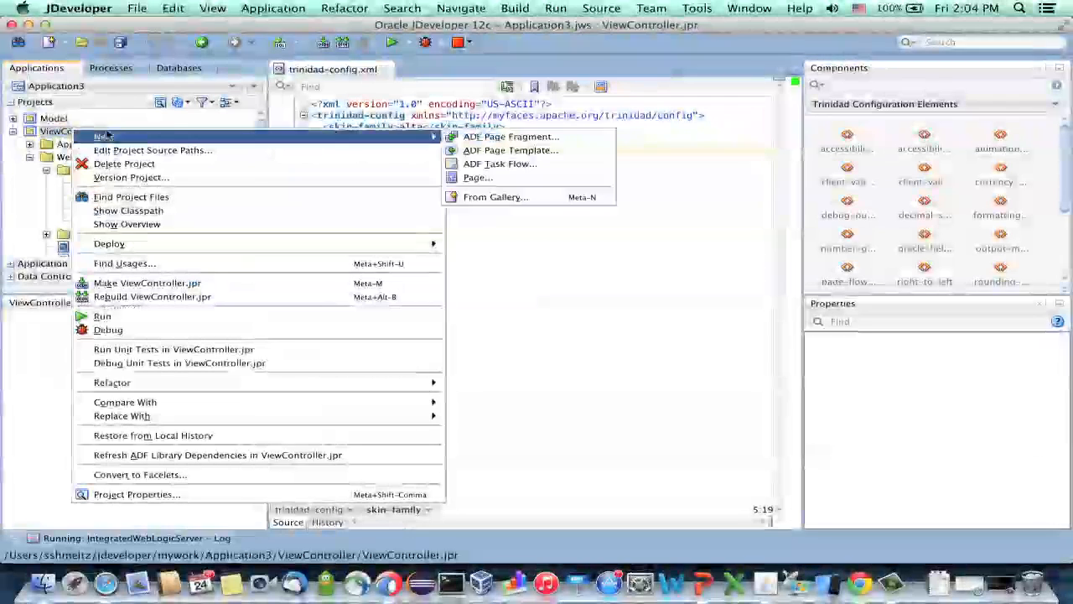
Create a new JSF page in ViewController based on the Tablet First Template
left_click(476, 178)
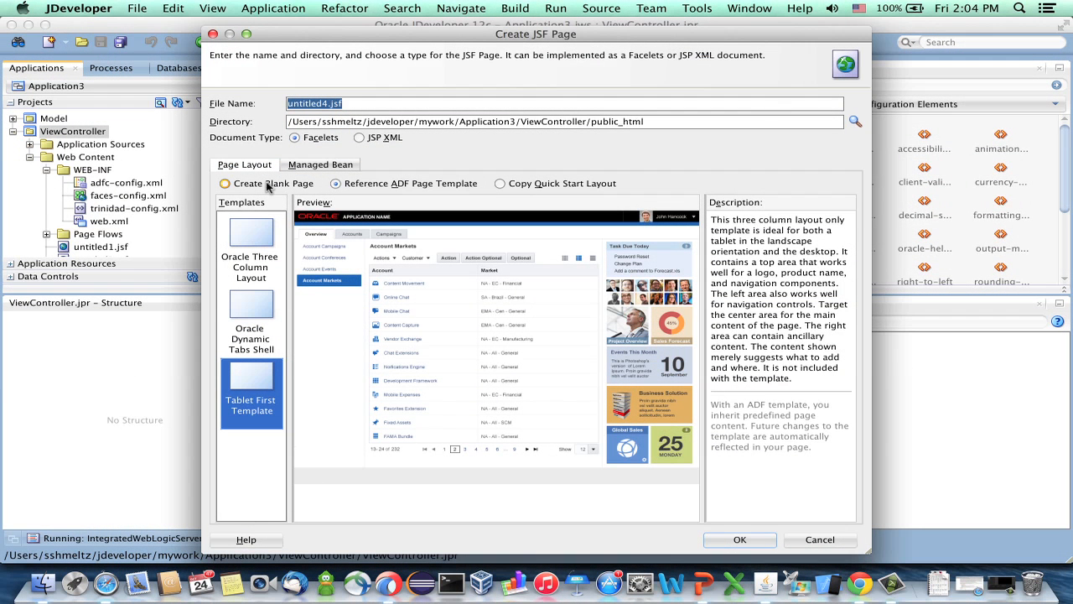
left_click(332, 183)
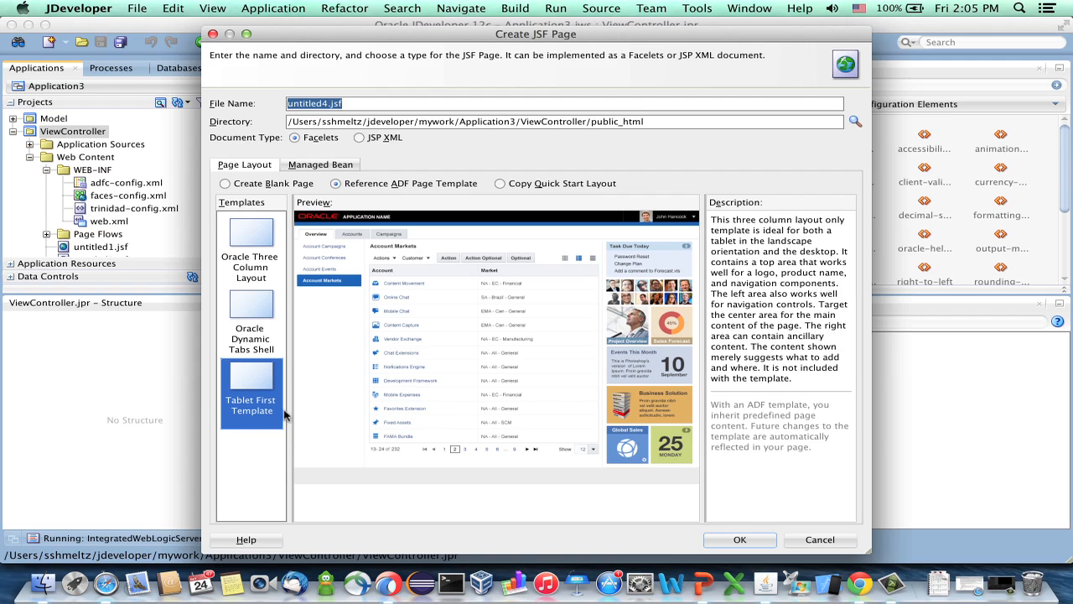
mouse_move(289, 416)
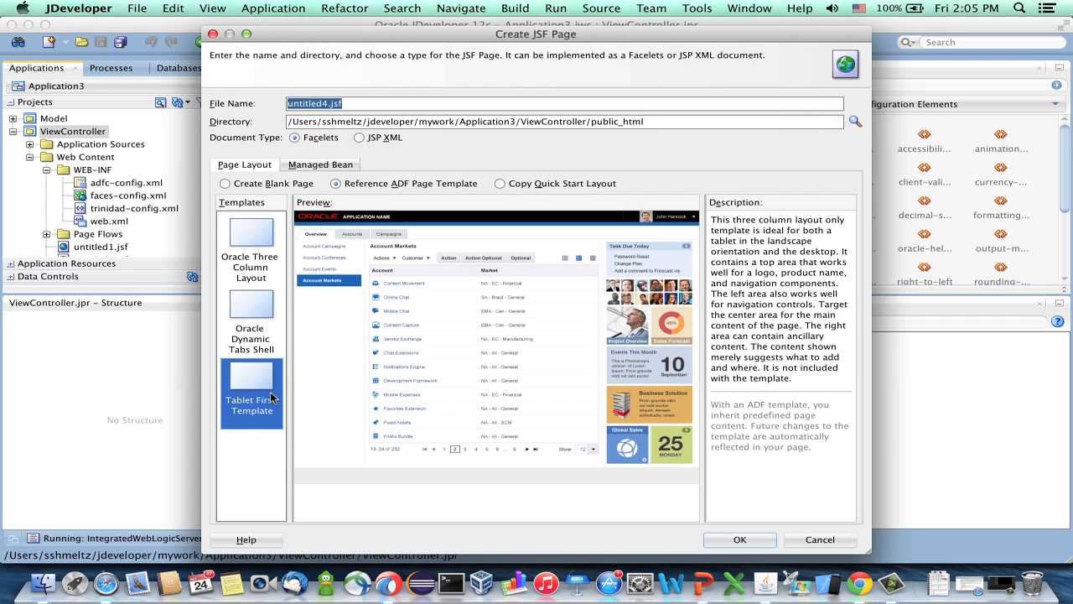
mouse_move(489, 409)
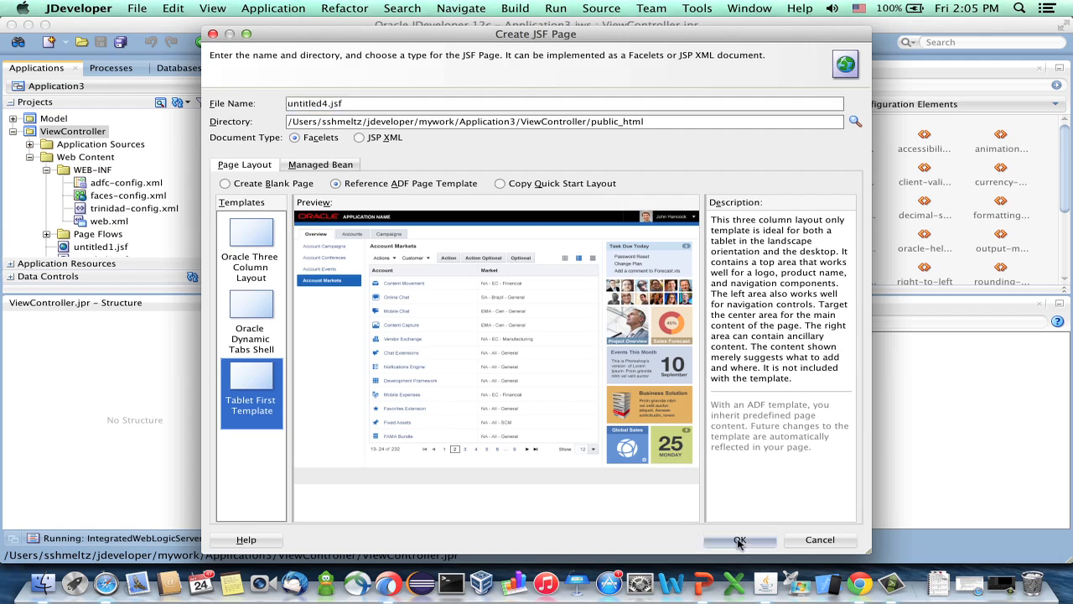
left_click(740, 540)
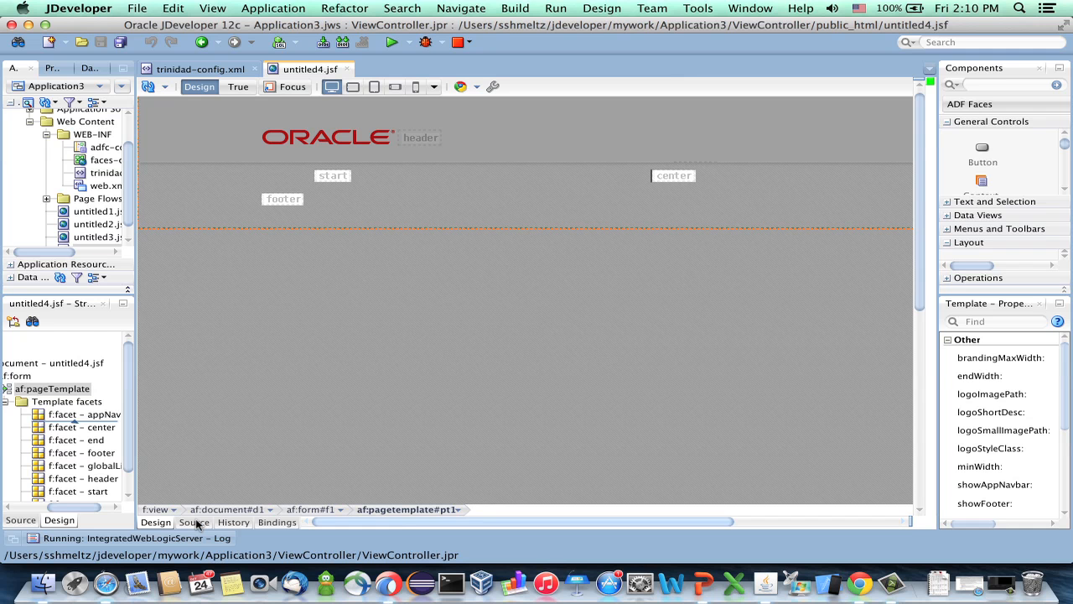
In the page source, set the template's endWidth to 0px and startWidth to 220px
left_click(193, 521)
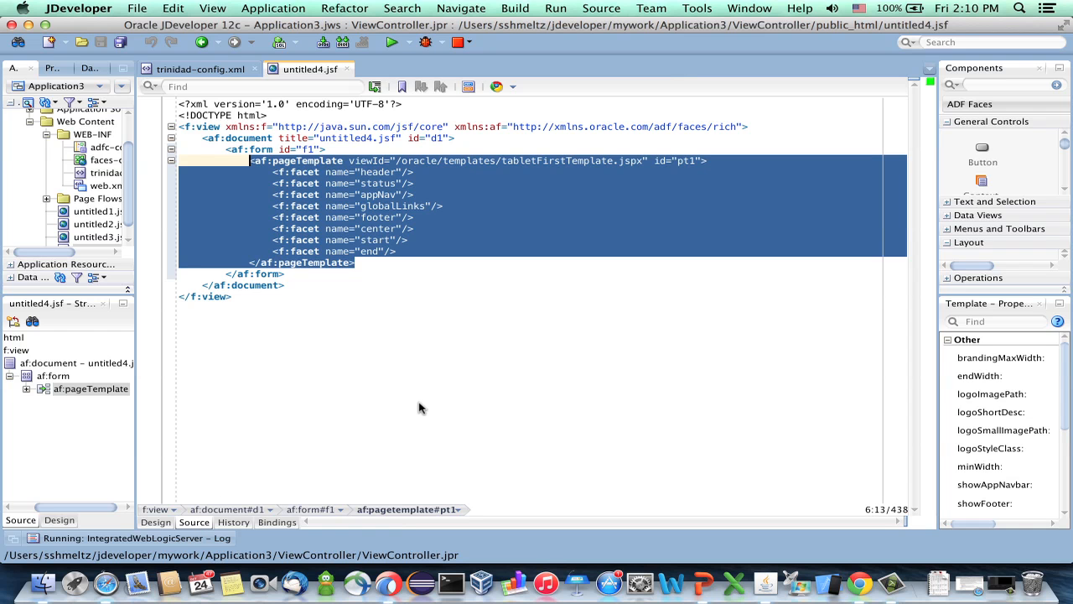
mouse_move(399, 245)
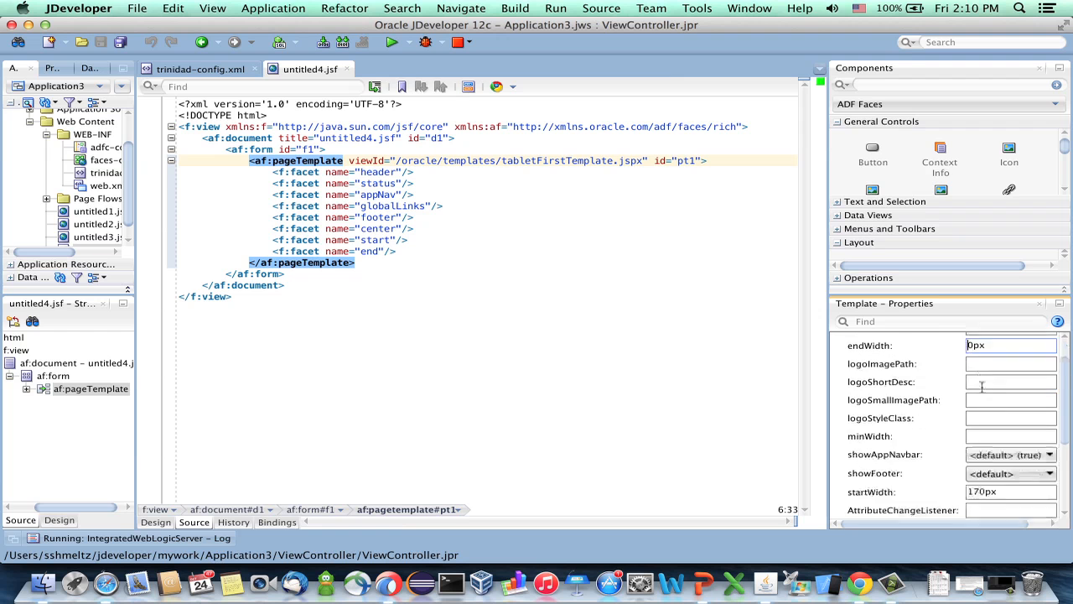
scroll("down", 3)
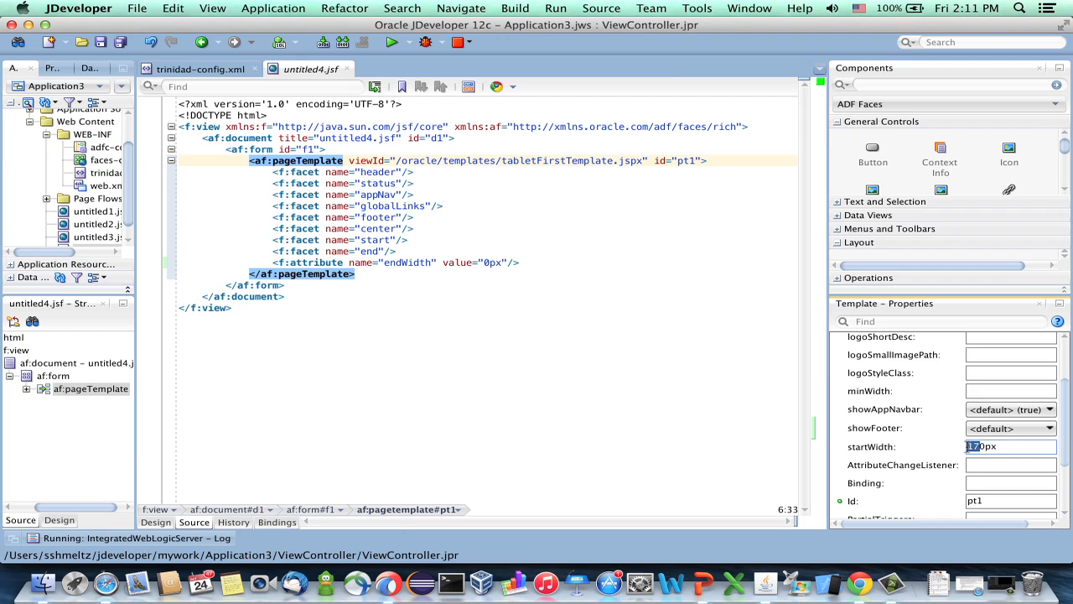
type("220px")
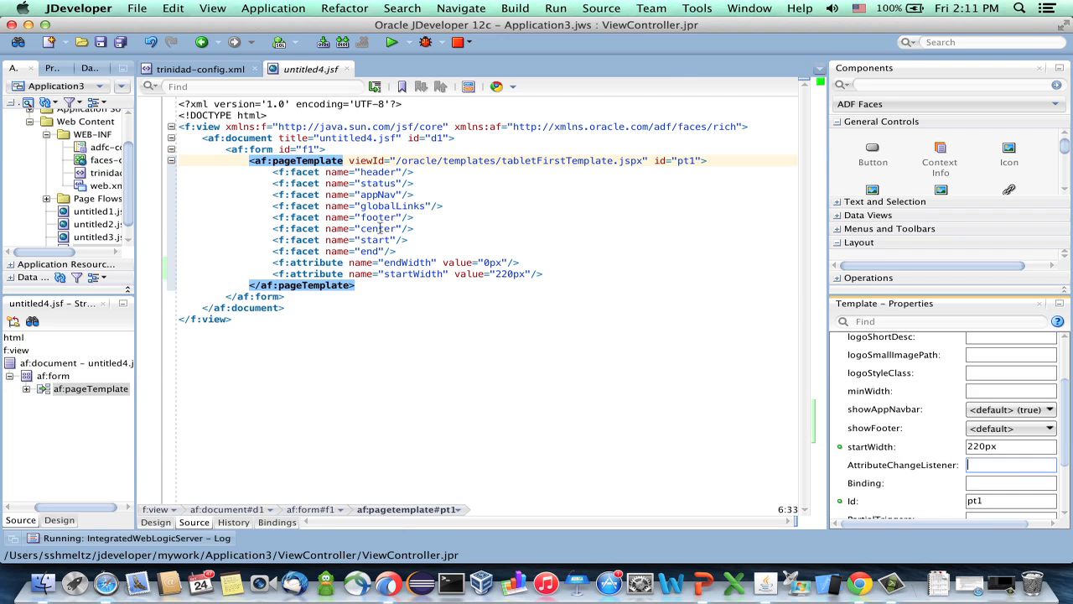
mouse_move(379, 229)
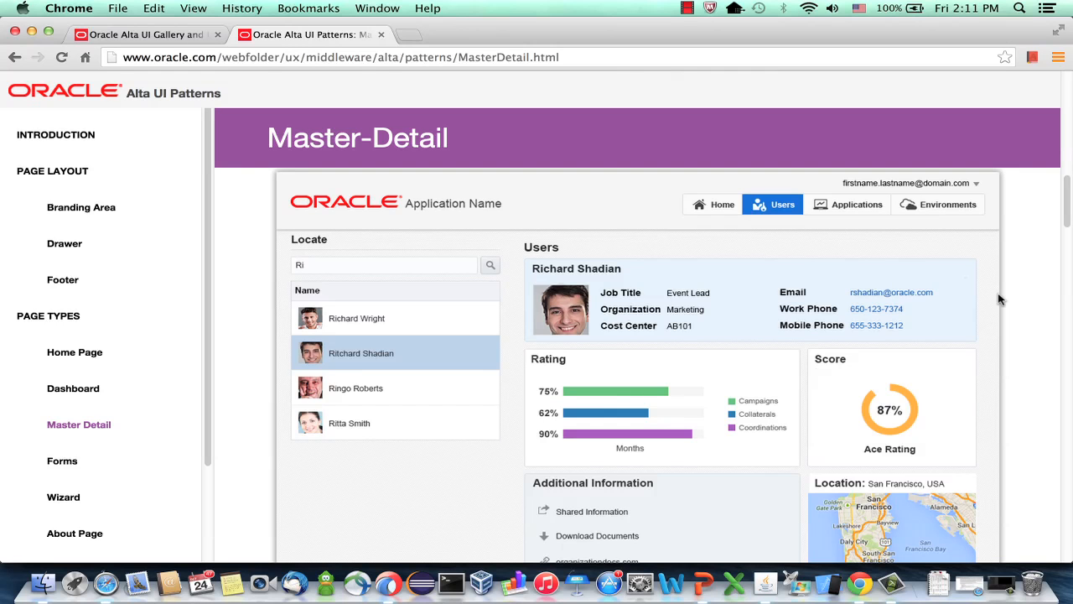
mouse_move(864, 527)
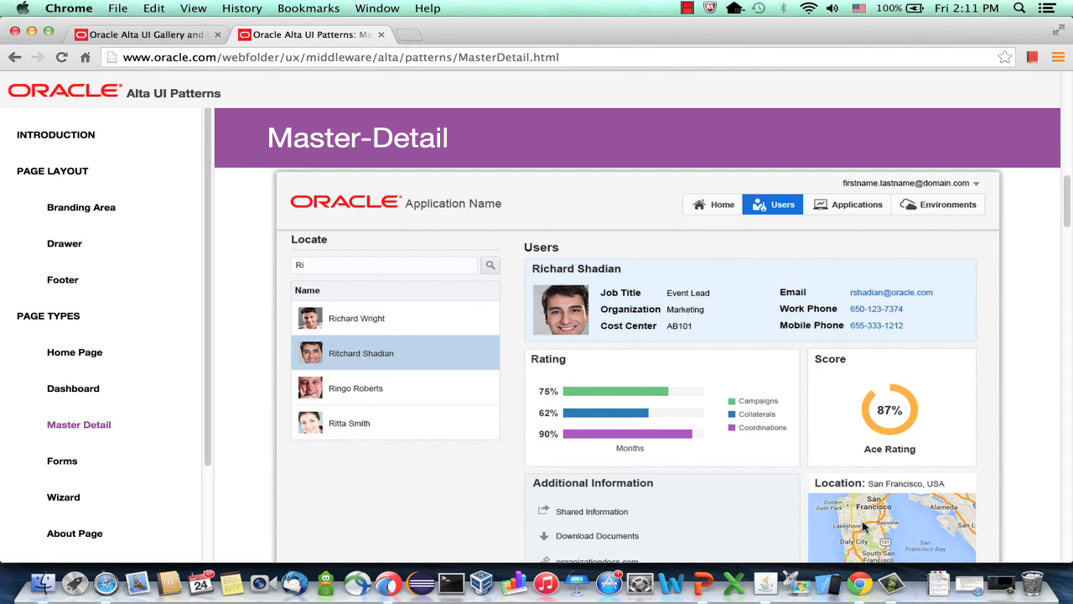
mouse_move(932, 302)
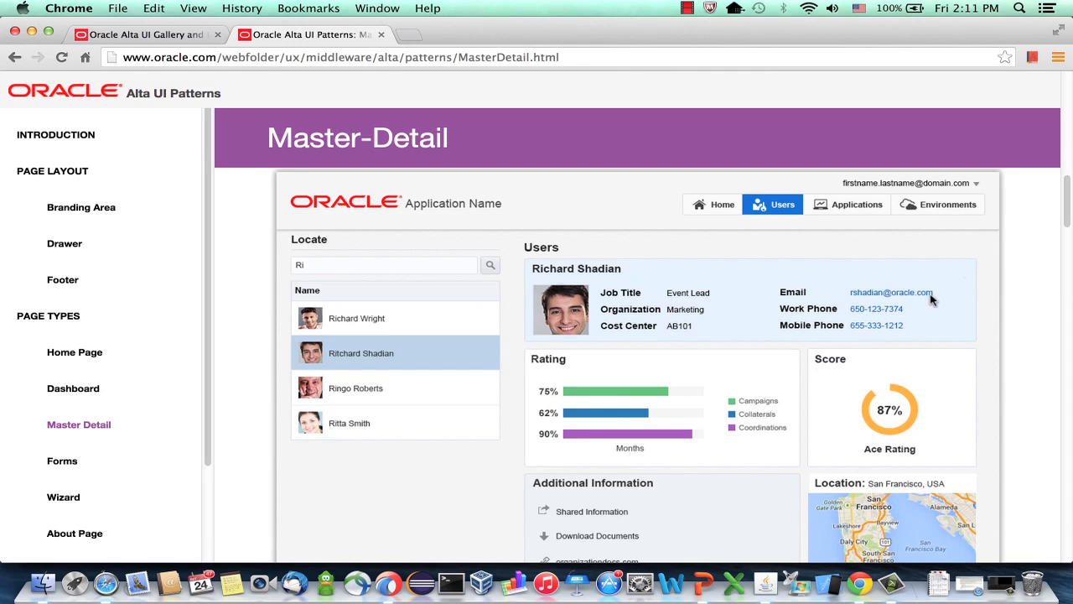
mouse_move(895, 473)
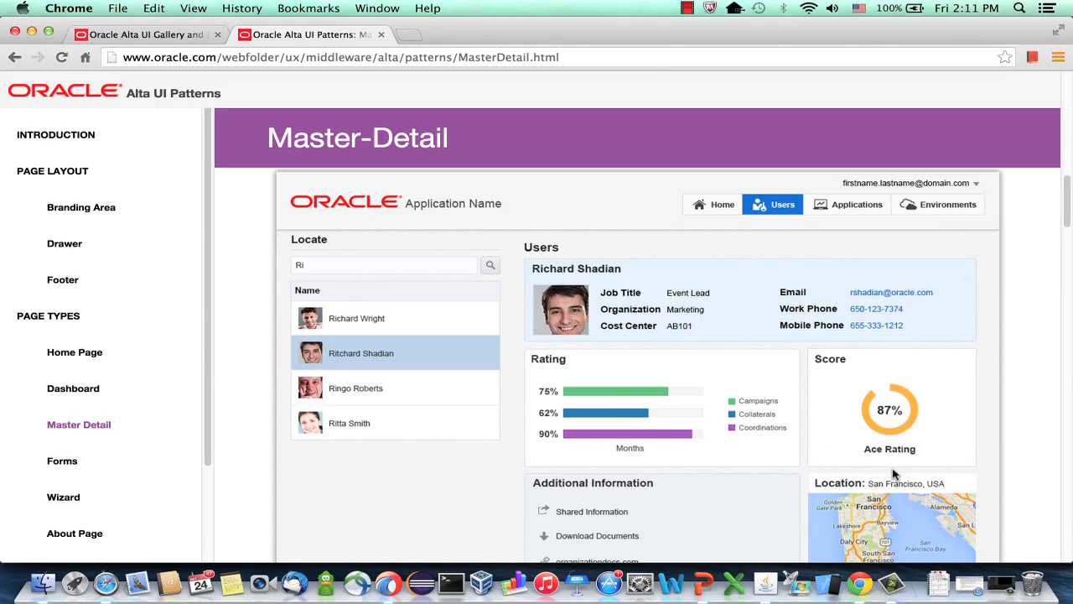
mouse_move(1027, 243)
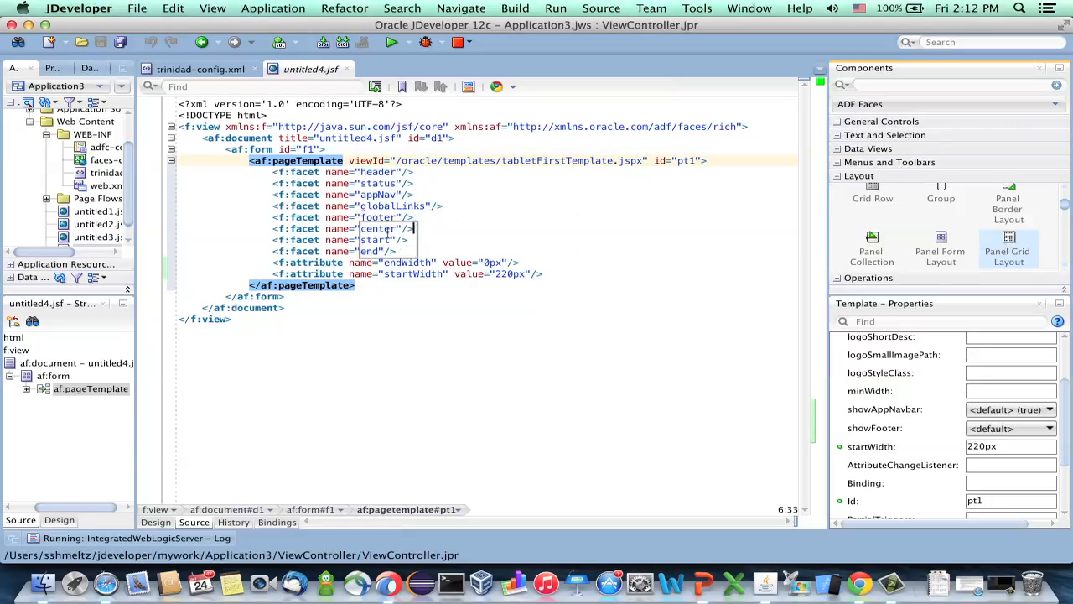
Add a panel grid layout with 3 rows and columns of 40% and 60% width
left_click(1010, 243)
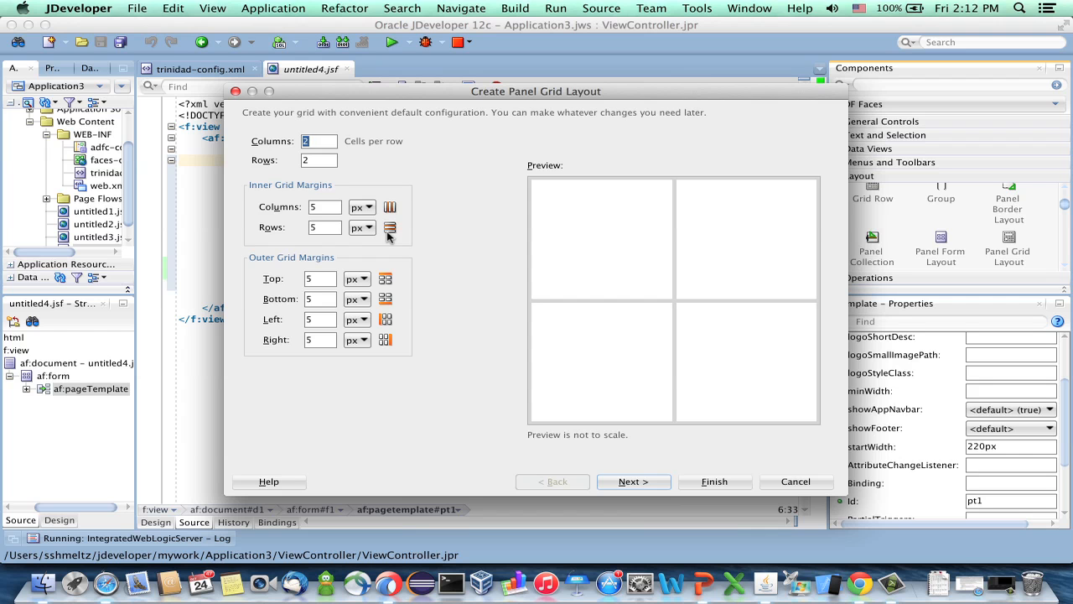
left_click(318, 161)
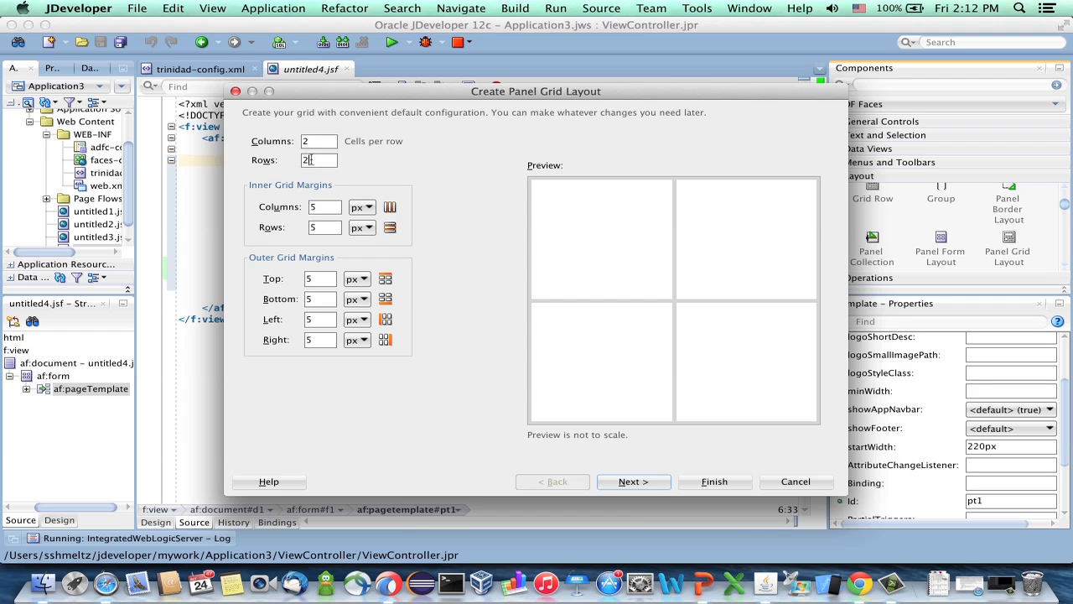
type("3")
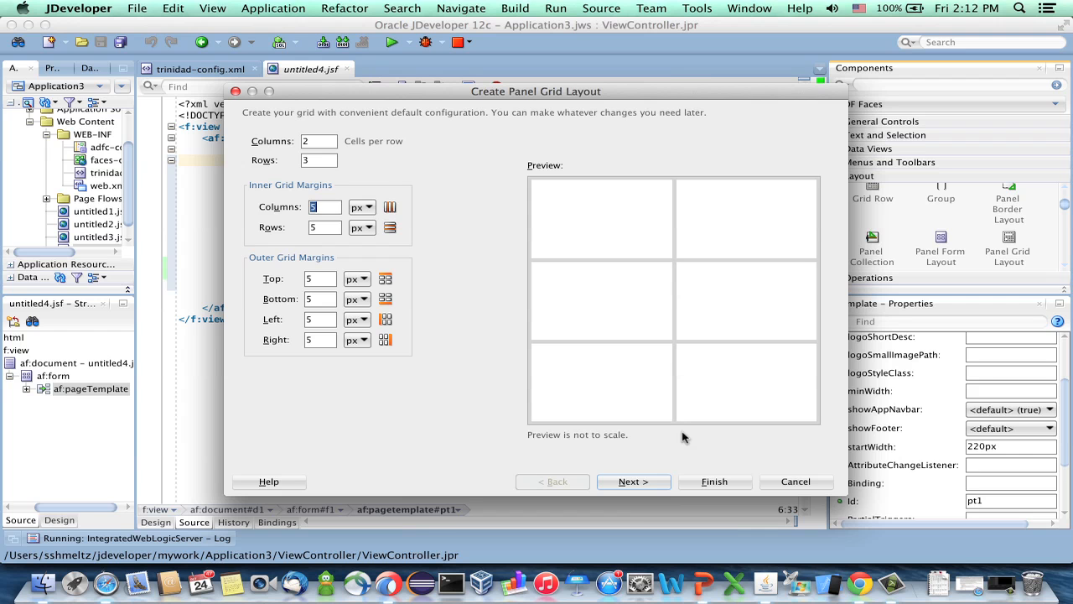
left_click(634, 481)
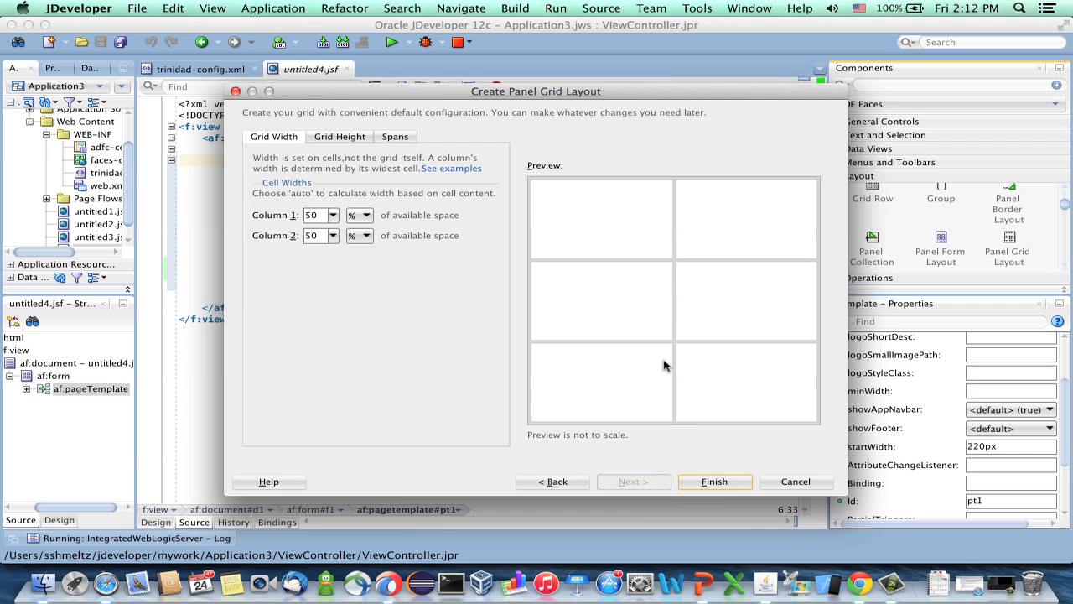
mouse_move(654, 306)
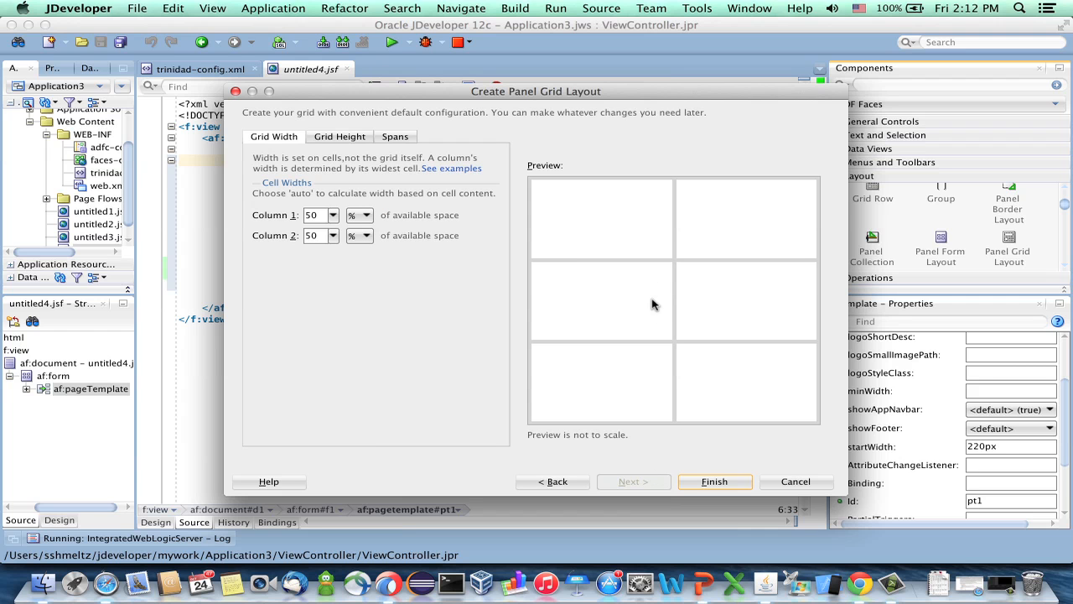
mouse_move(803, 309)
type("40")
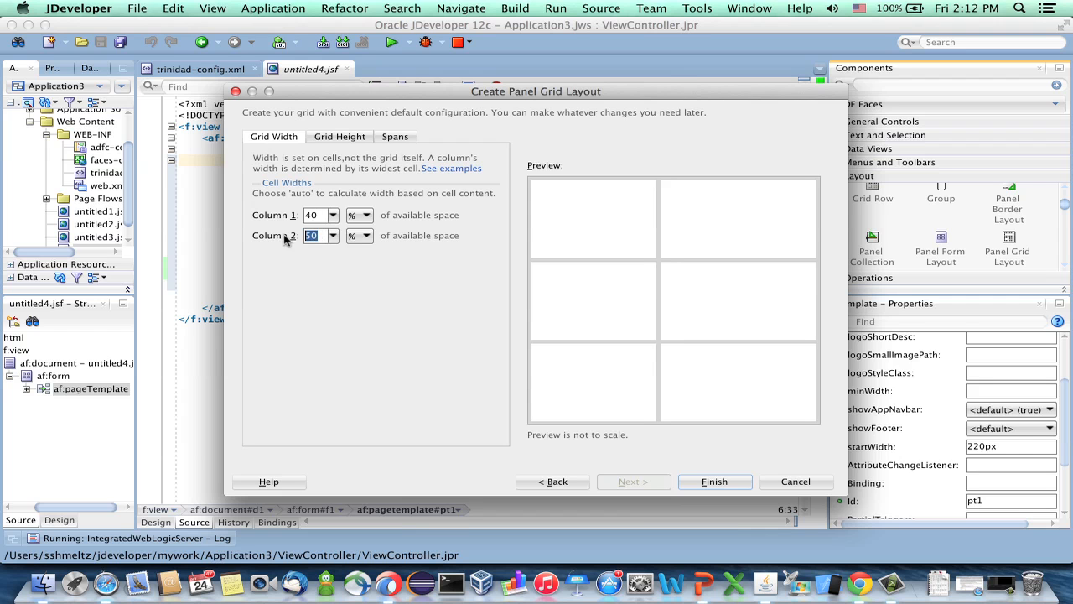
type("60")
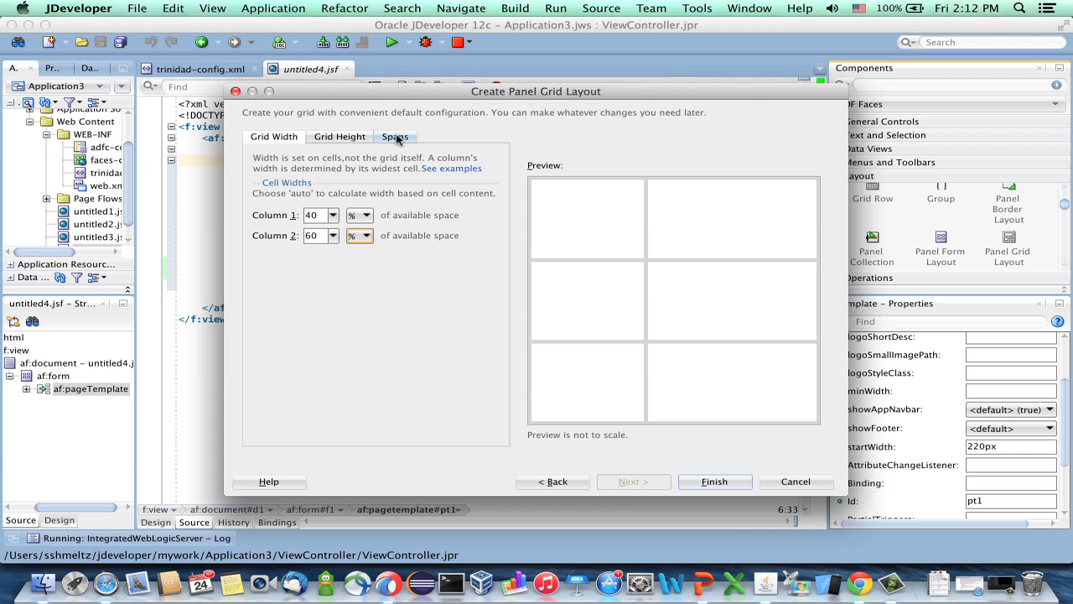
Span cell gc1,1 across to gc1,2 so the top row is one cell, and finish the grid
left_click(396, 137)
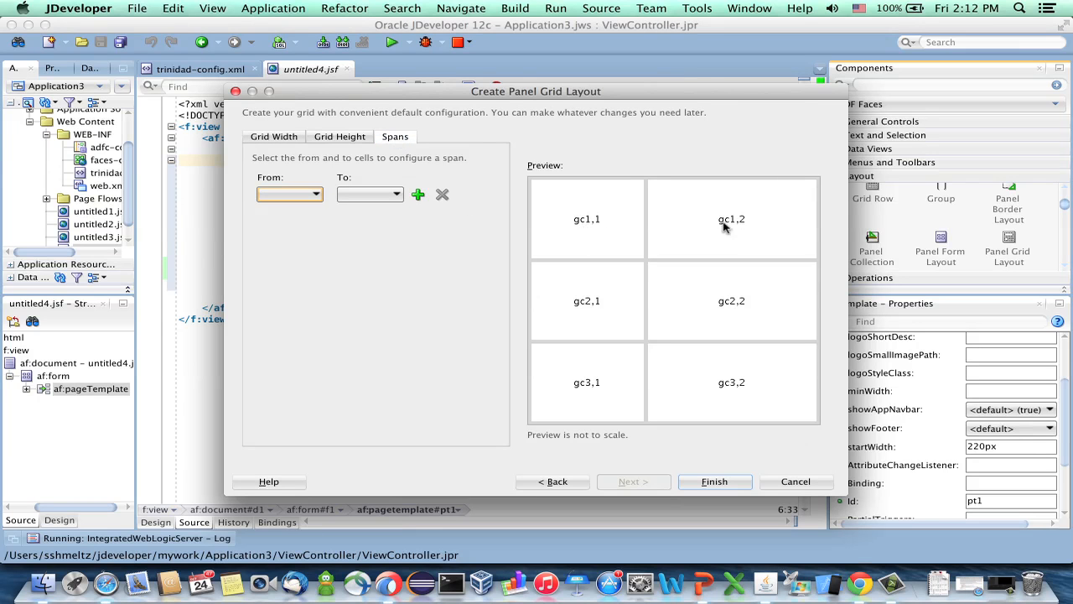
left_click(289, 194)
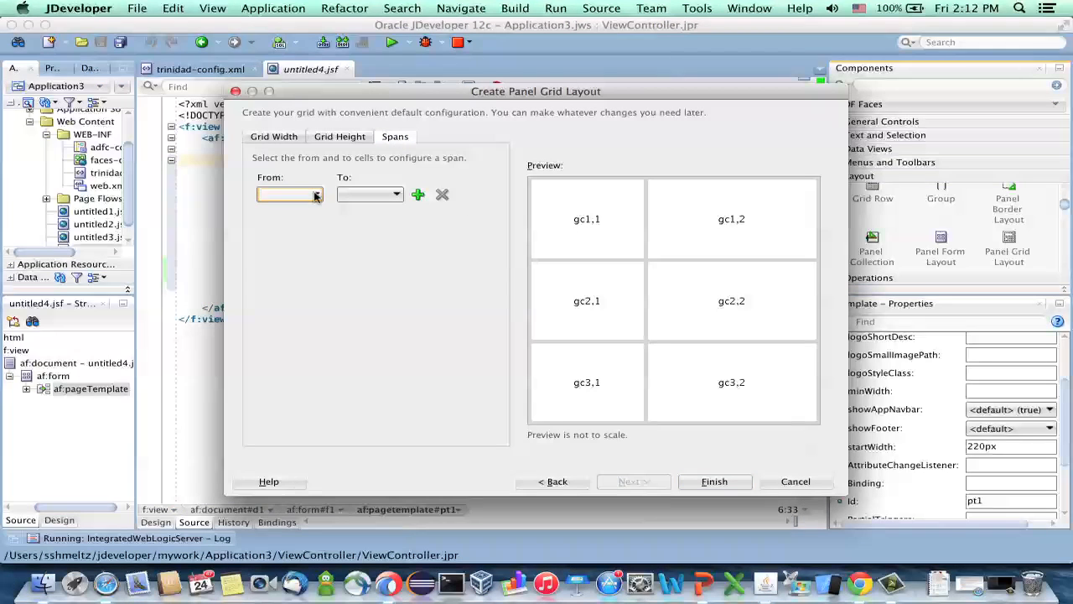
left_click(289, 195)
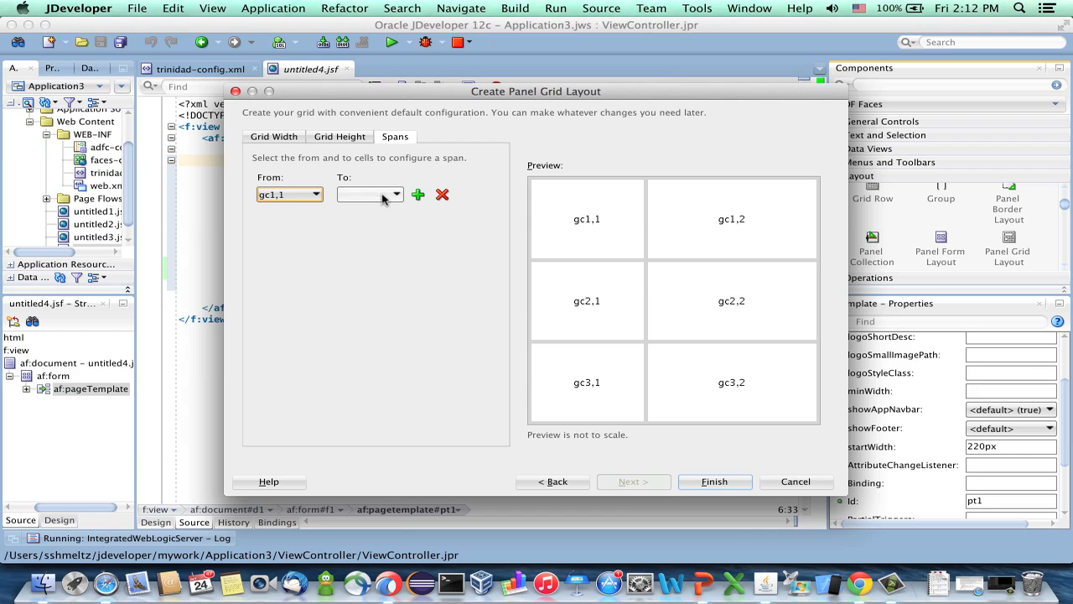
left_click(394, 195)
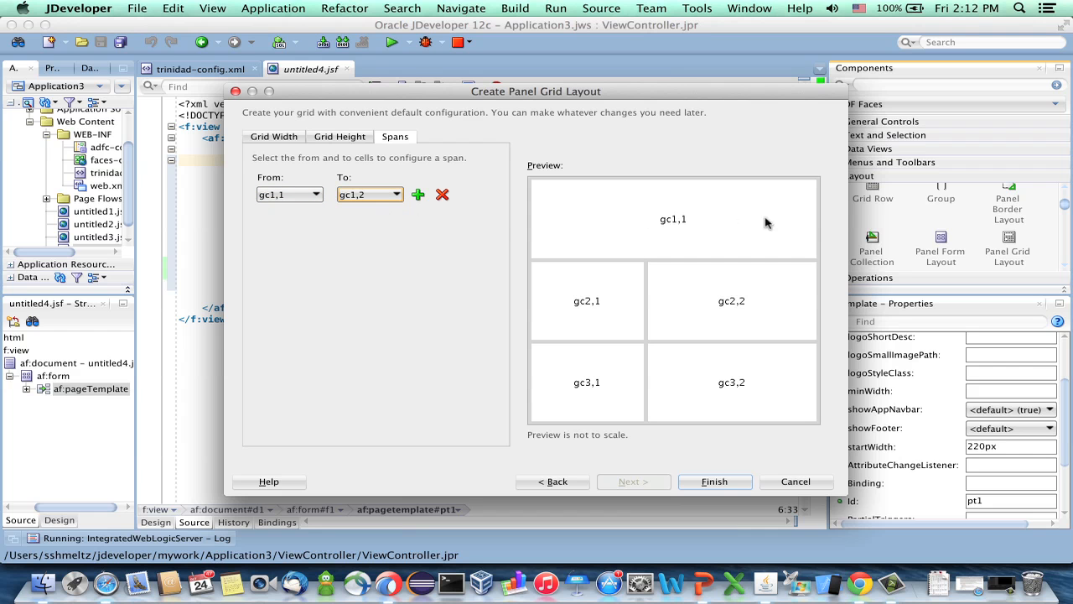
mouse_move(659, 298)
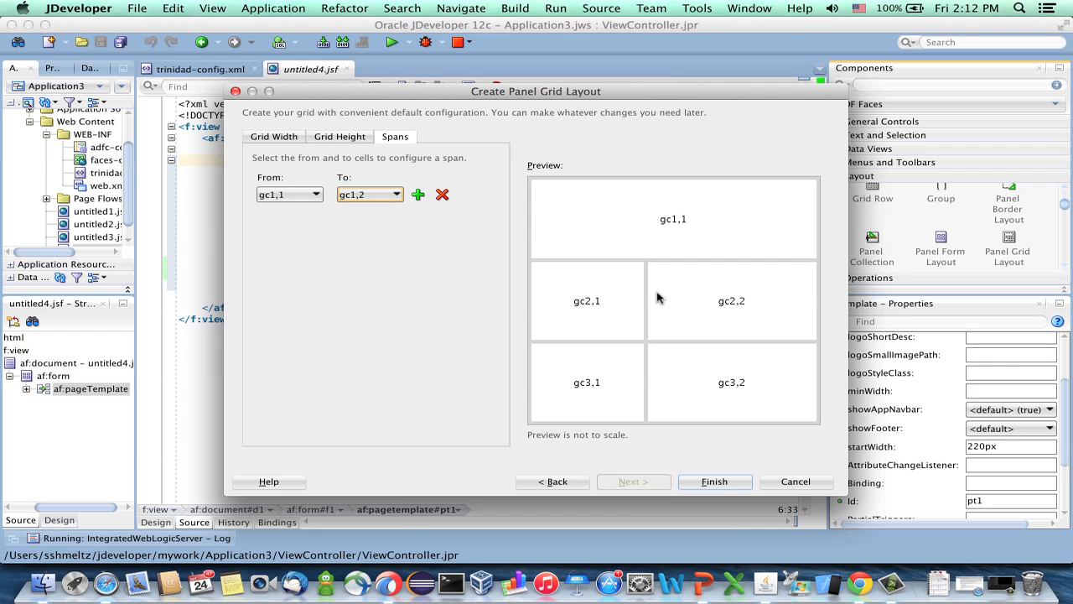
left_click(714, 482)
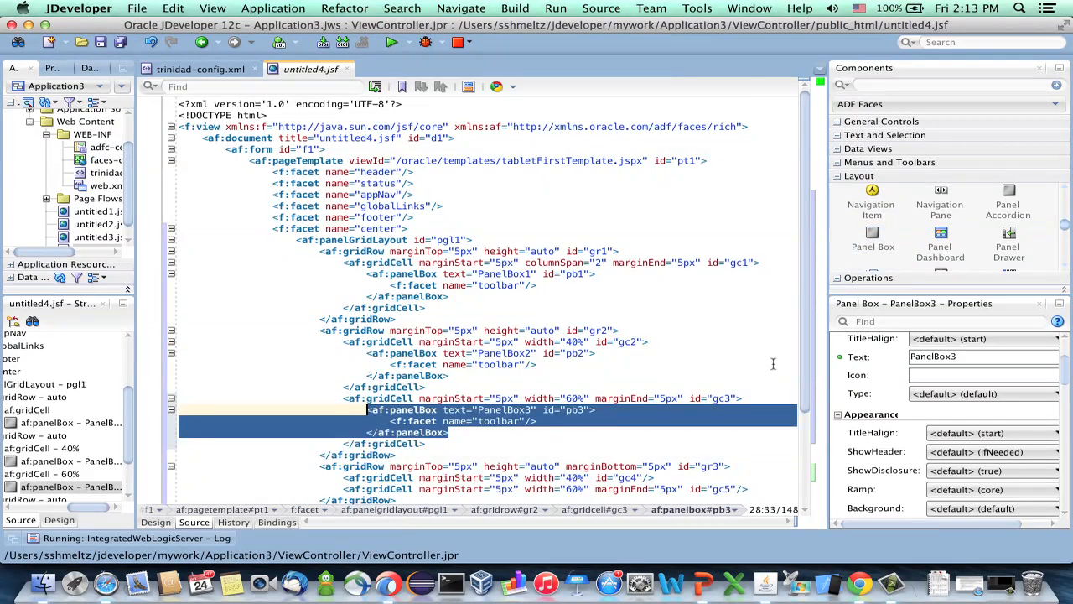
Review the generated panelGridLayout source with PanelBox1–5 and save the page
scroll("down", 3)
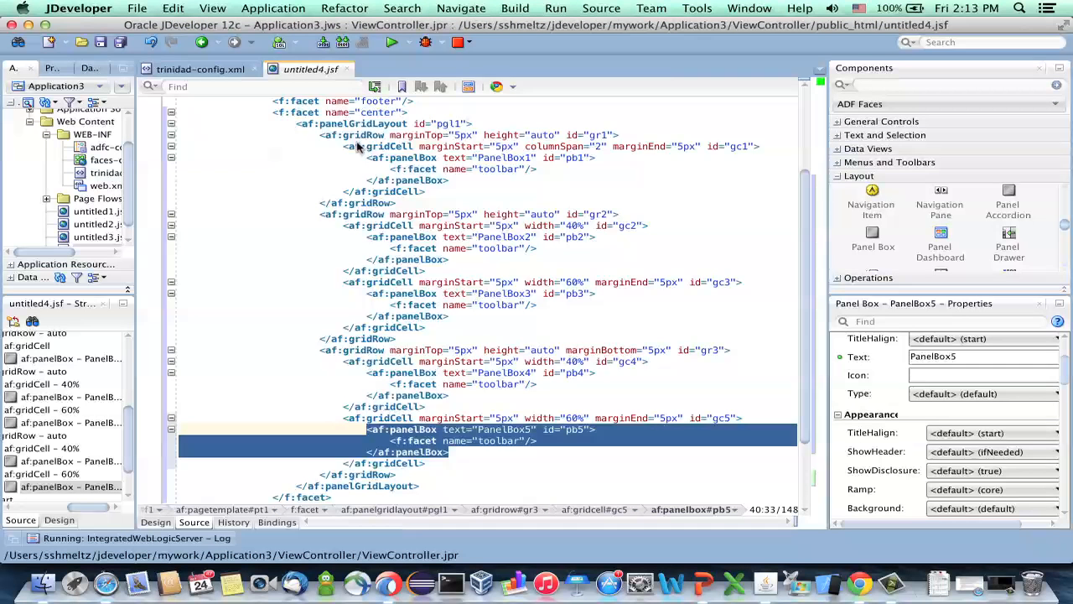
key("cmd+s")
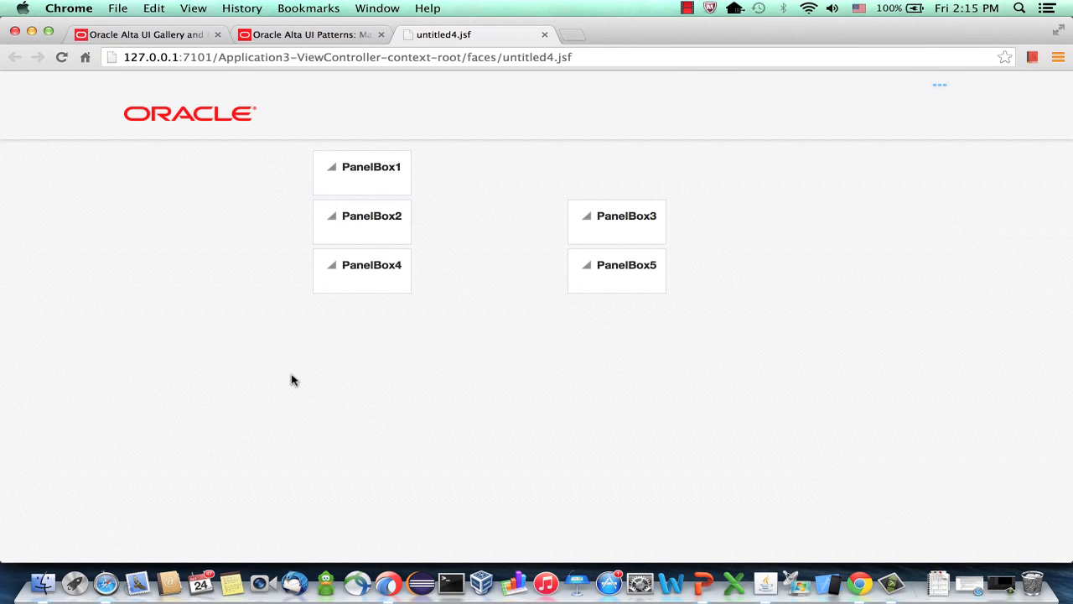
mouse_move(300, 375)
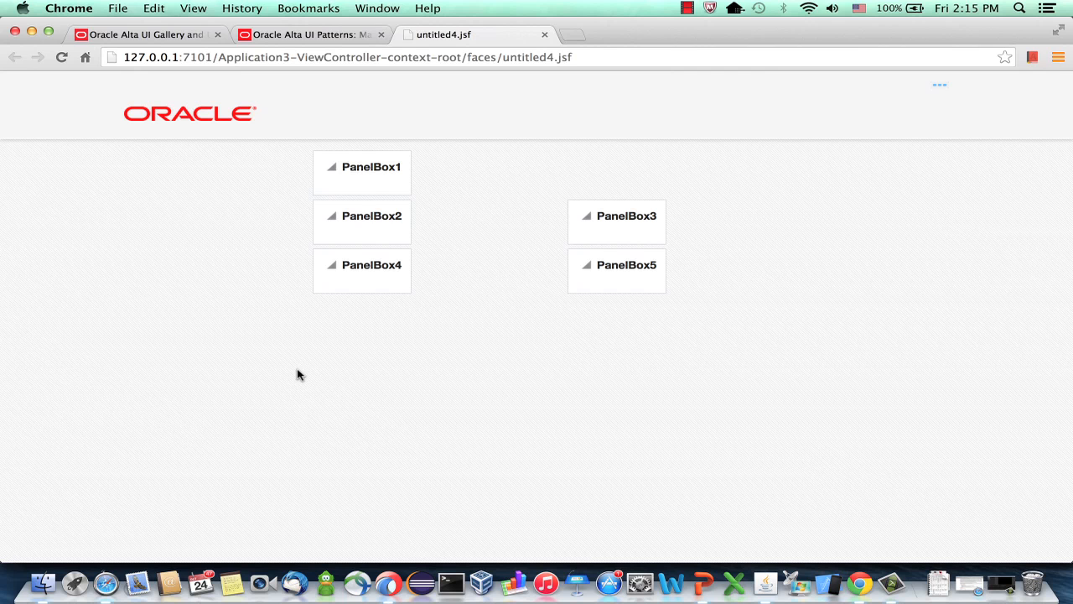
mouse_move(379, 158)
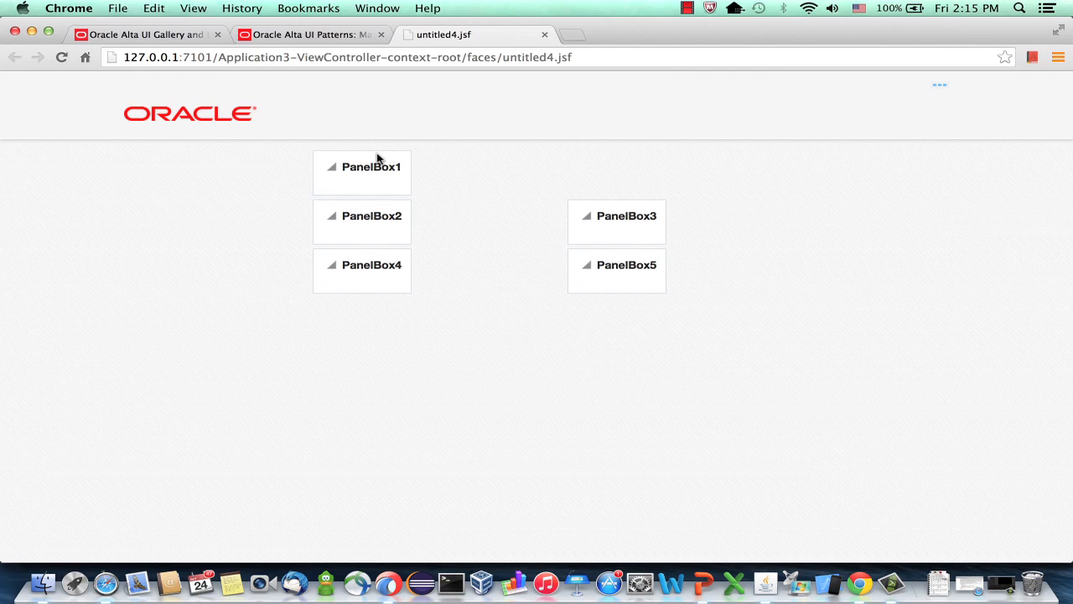
mouse_move(889, 202)
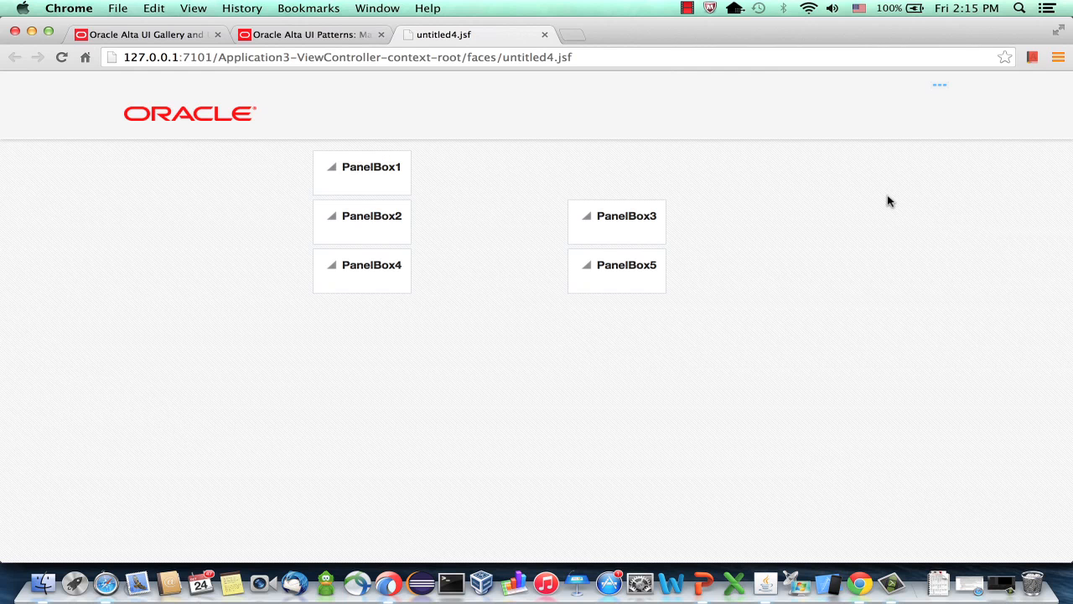
mouse_move(502, 223)
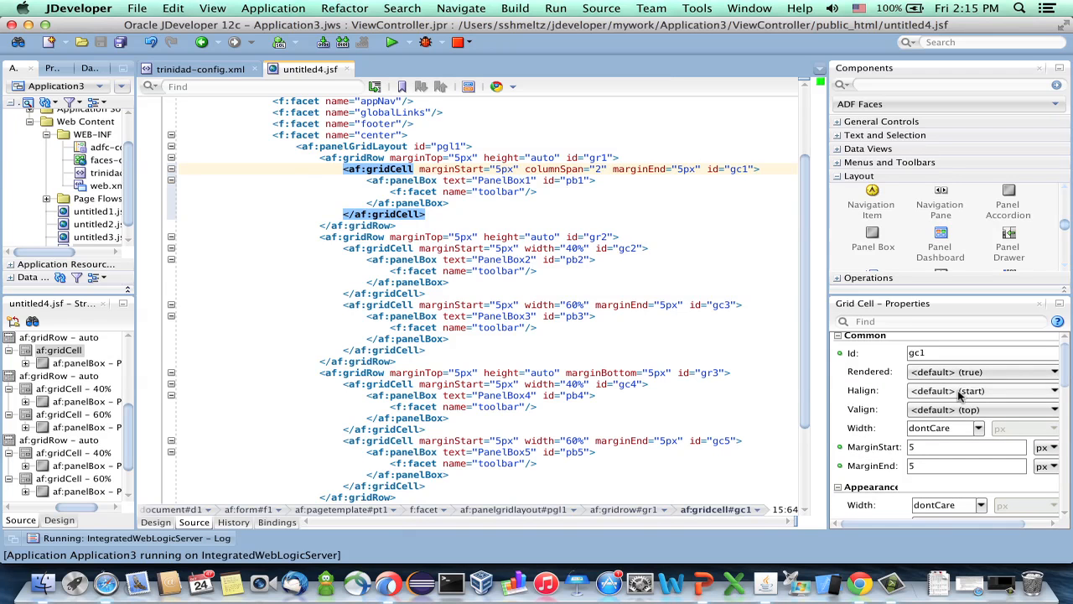
mouse_move(947, 392)
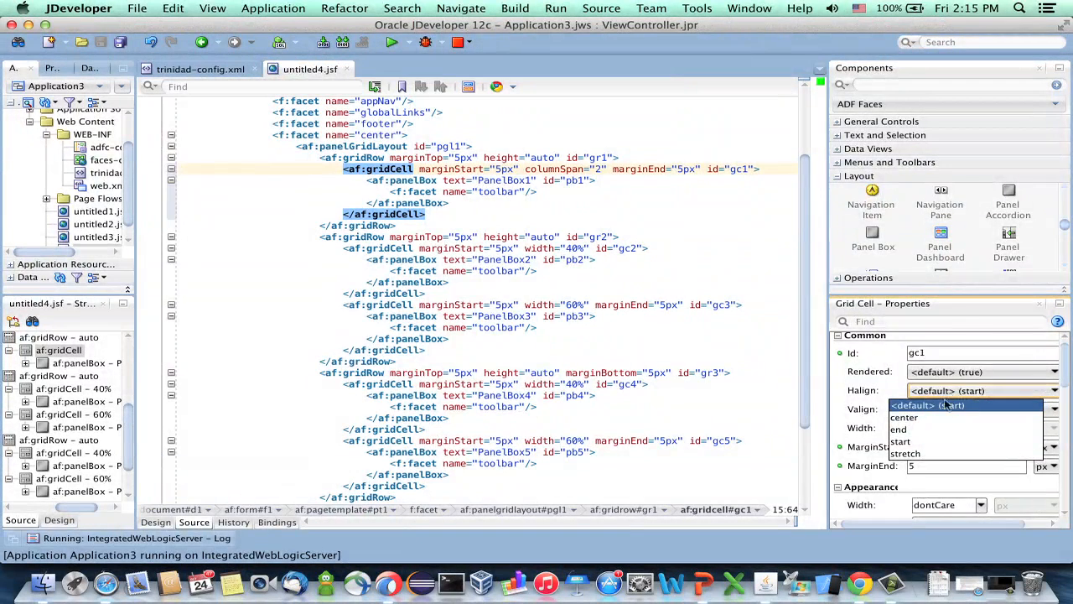
Set Halign to stretch on the grid cells so their panel boxes fill the cell width
left_click(905, 453)
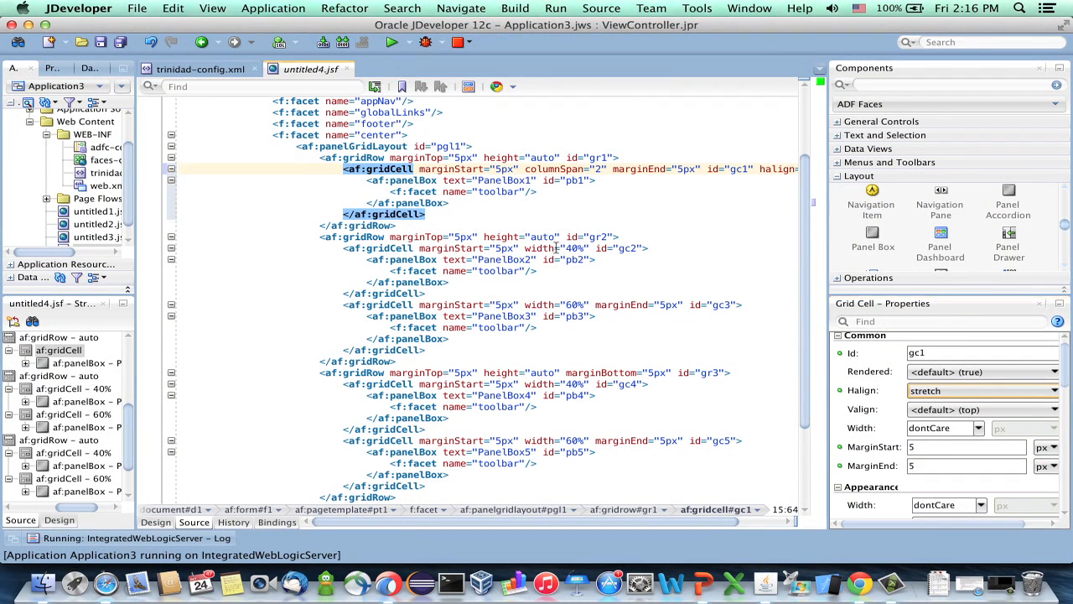
left_click(379, 248)
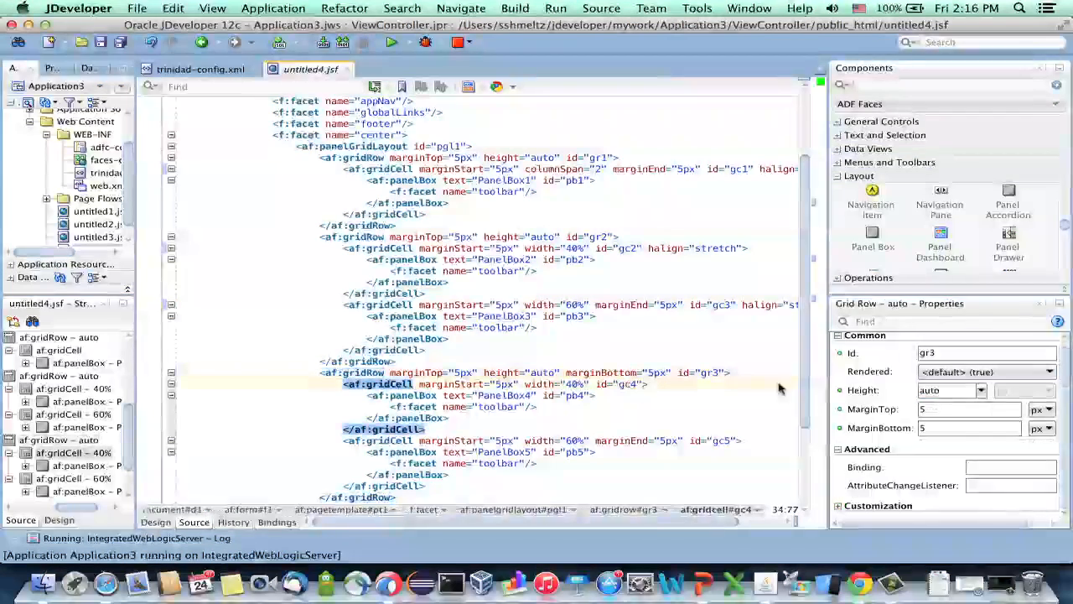
left_click(378, 383)
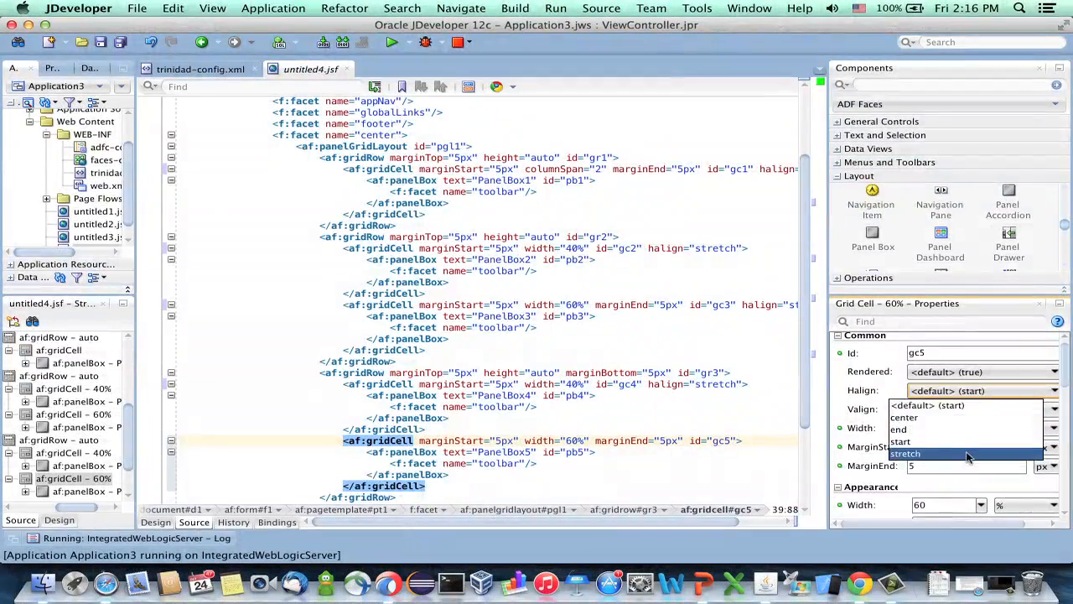
left_click(906, 453)
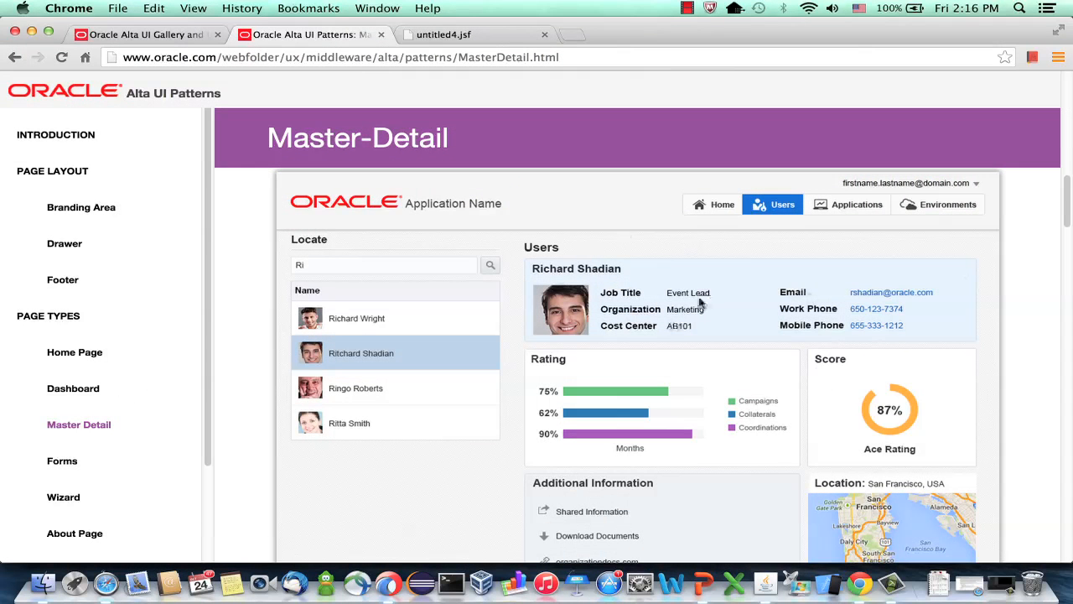
mouse_move(830, 310)
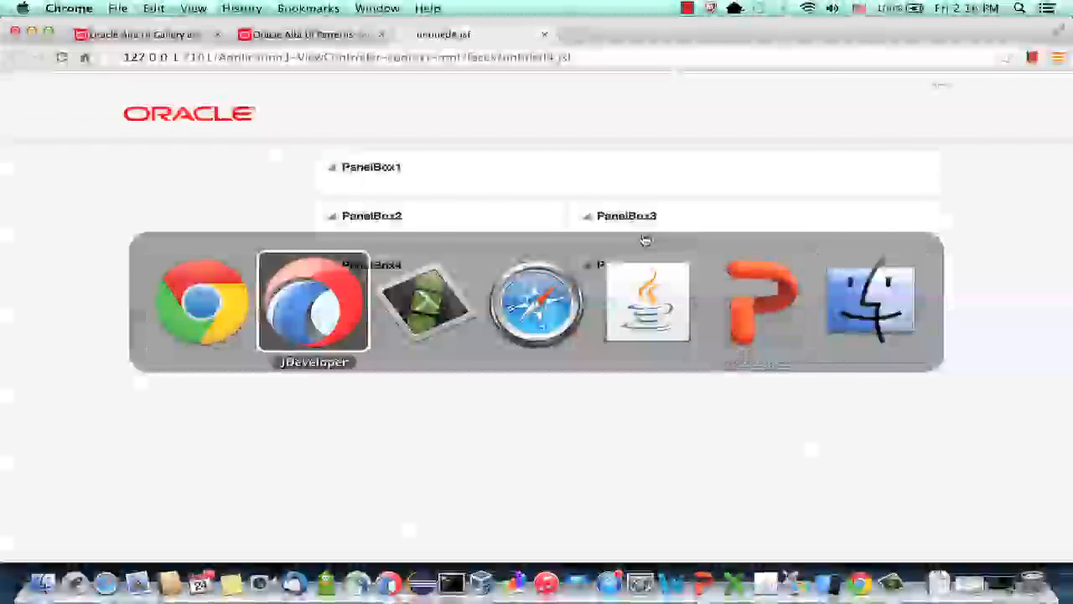
left_click(312, 301)
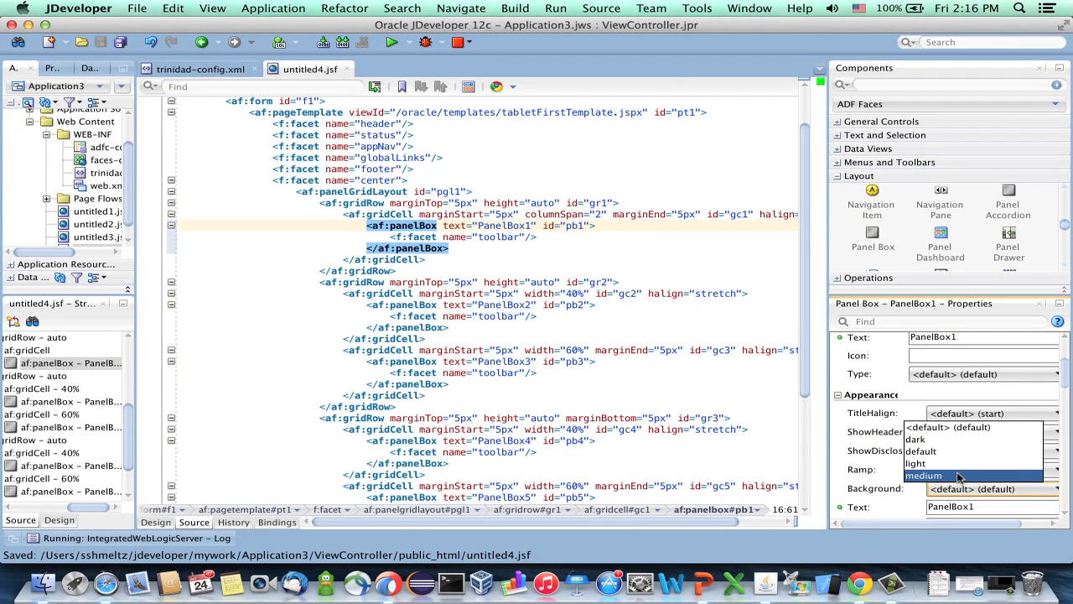
mouse_move(916, 463)
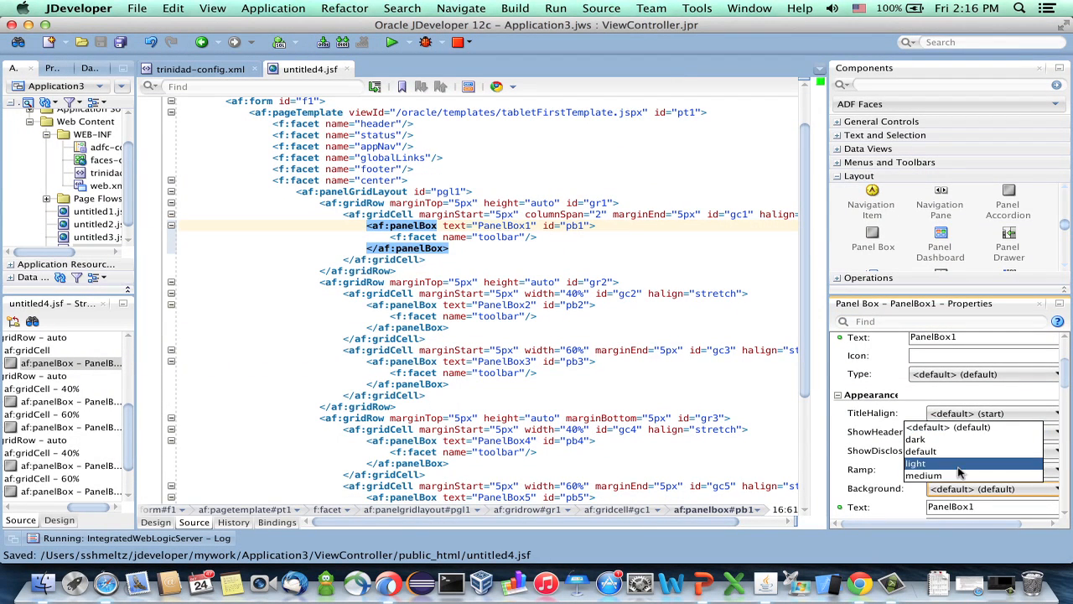
Give PanelBox1 a medium background and PanelBox5 a light background
left_click(923, 477)
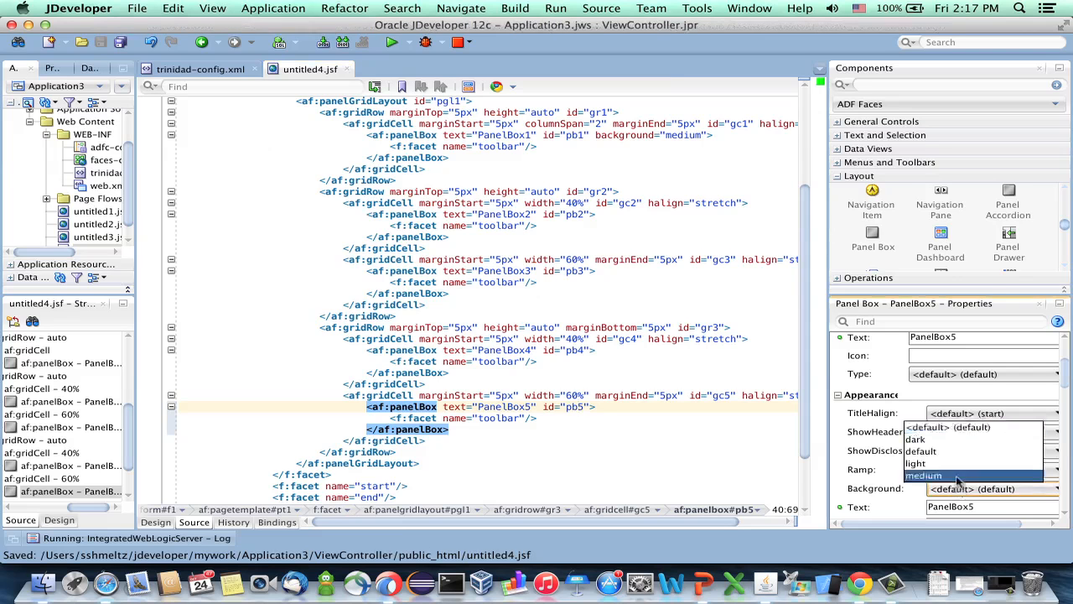
left_click(915, 463)
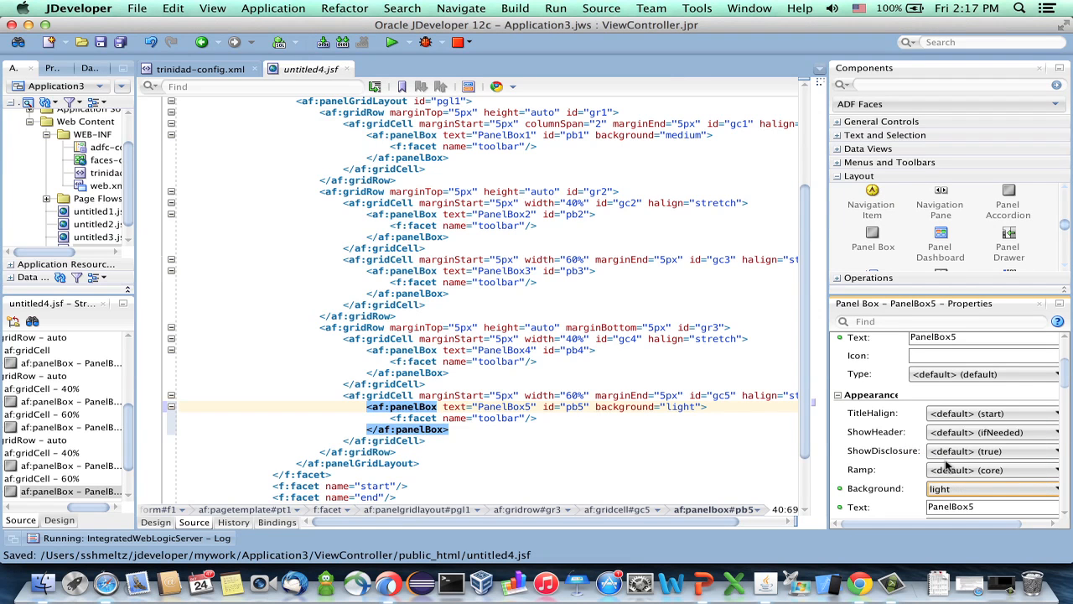
mouse_move(629, 326)
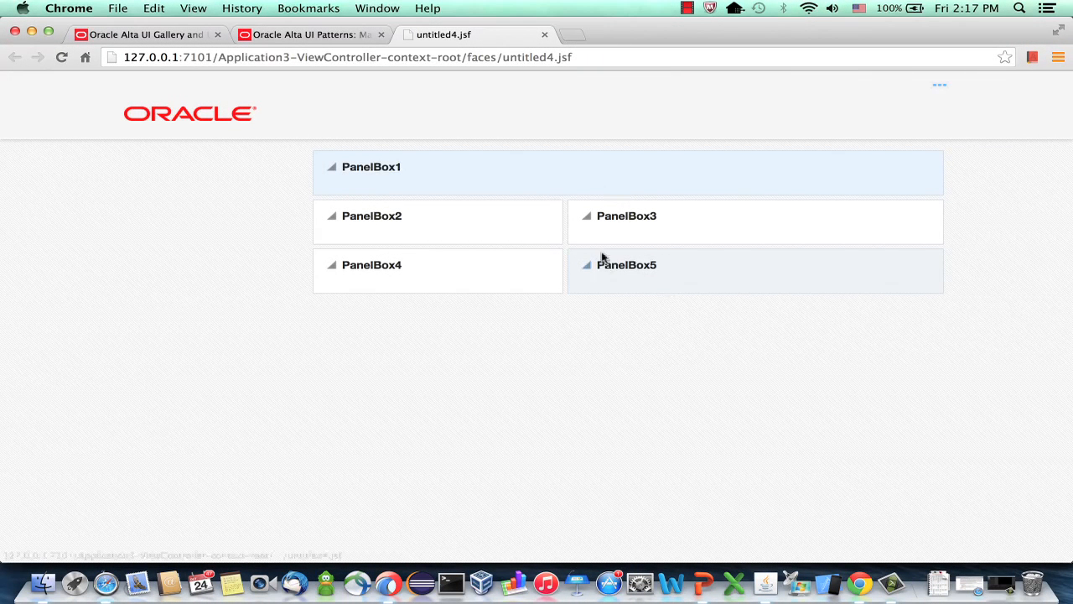
mouse_move(611, 176)
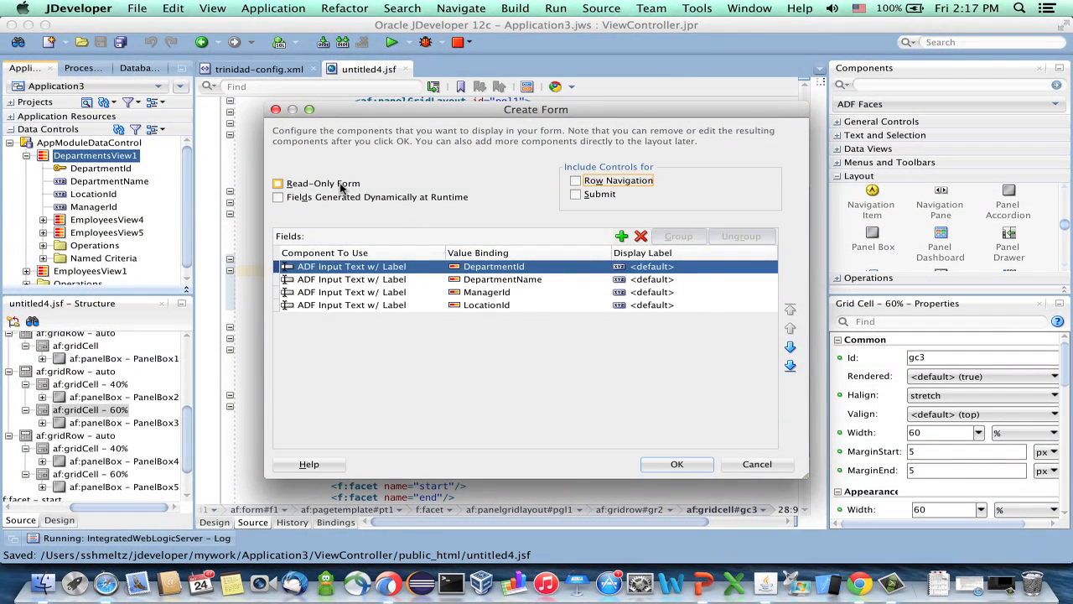
Add DepartmentsView1 to PanelBox1 as a read-only ADF Form laid out in 2 rows
left_click(278, 182)
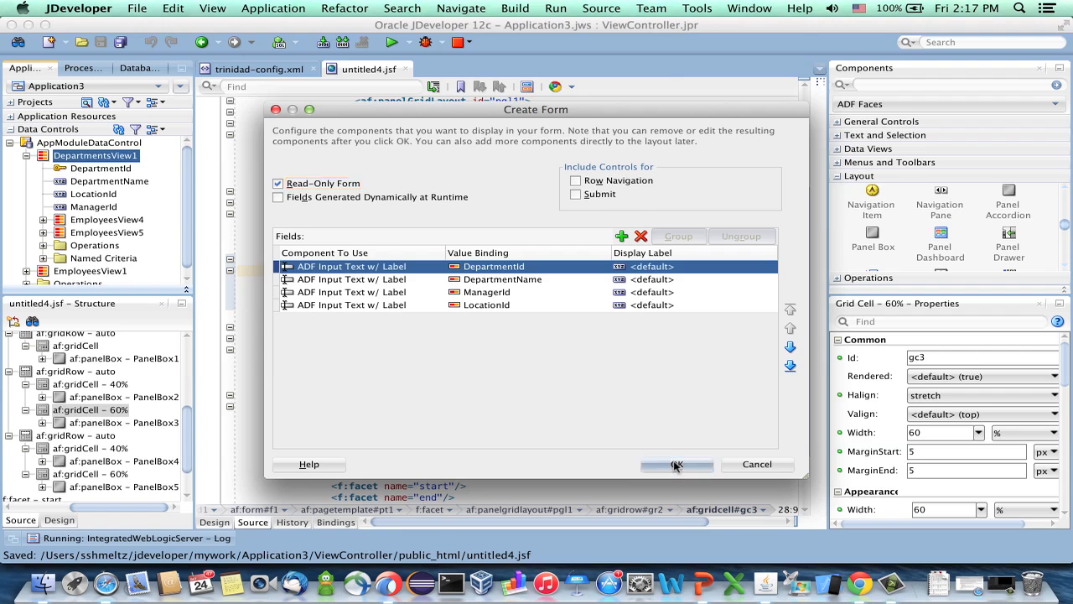
left_click(678, 463)
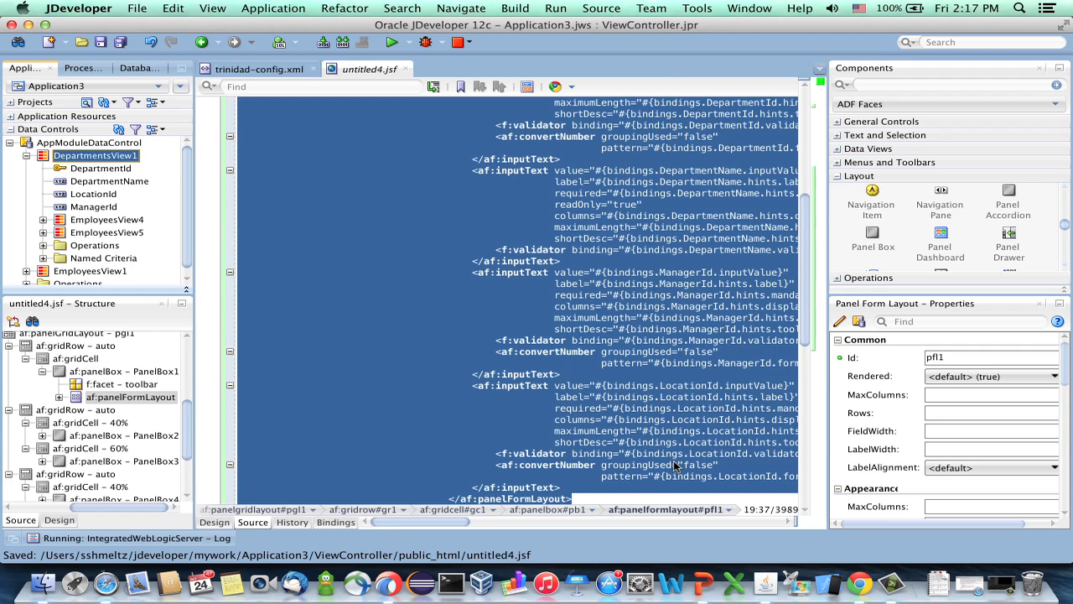
left_click(992, 413)
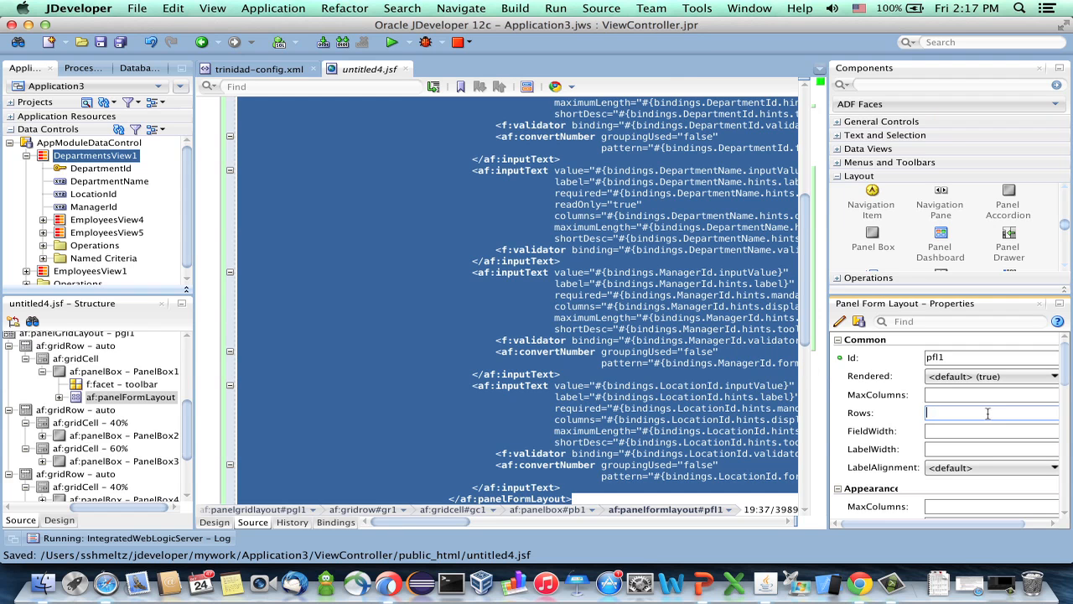
type("2")
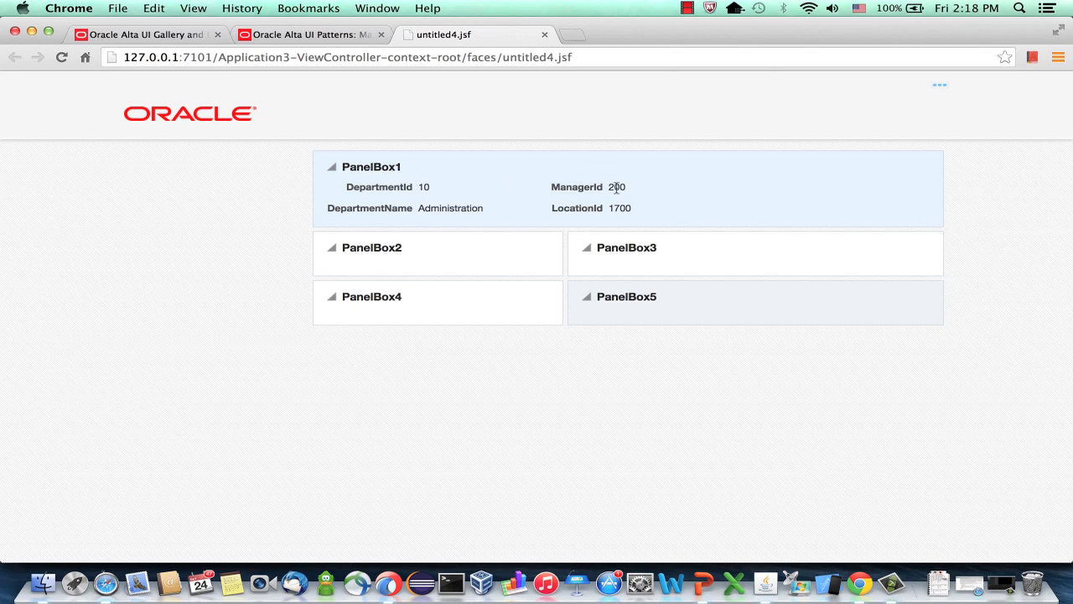
mouse_move(551, 204)
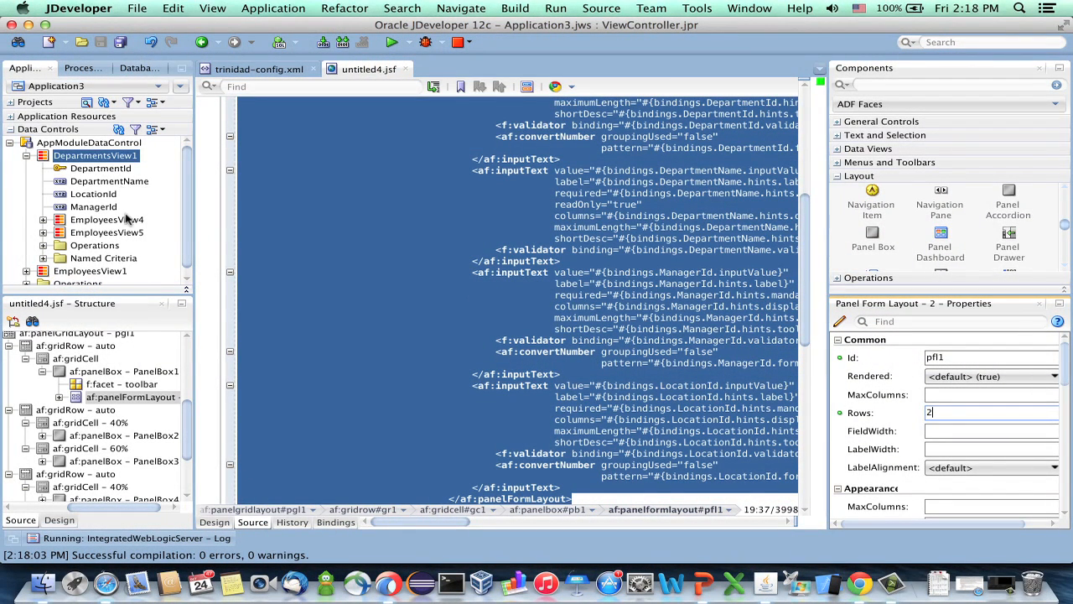
Create an editable ADF Form from the EmployeesView4 collection inside PanelBox2
left_click(108, 218)
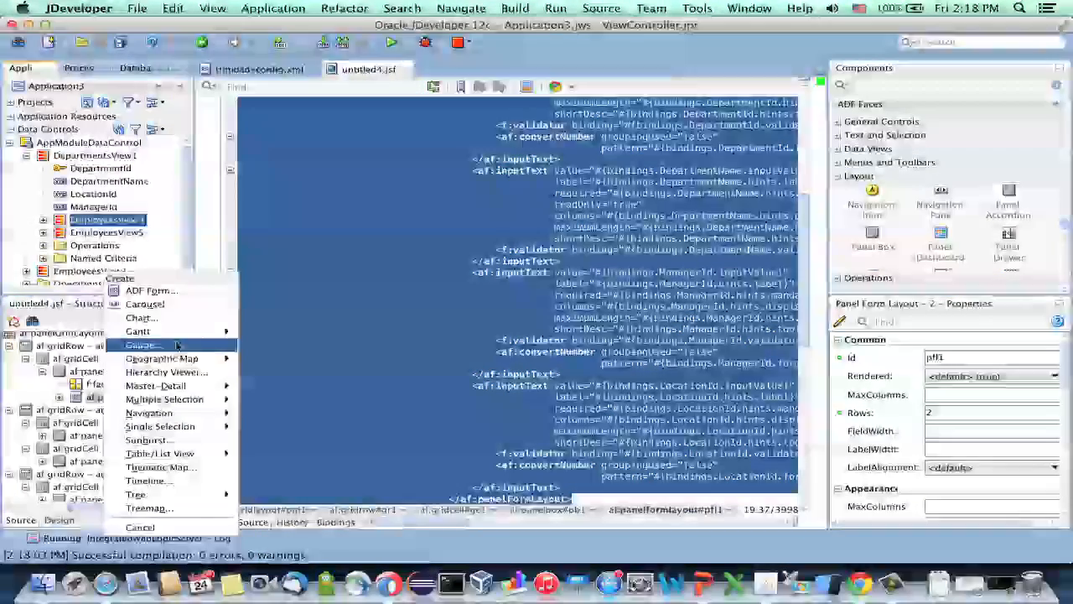
left_click(151, 290)
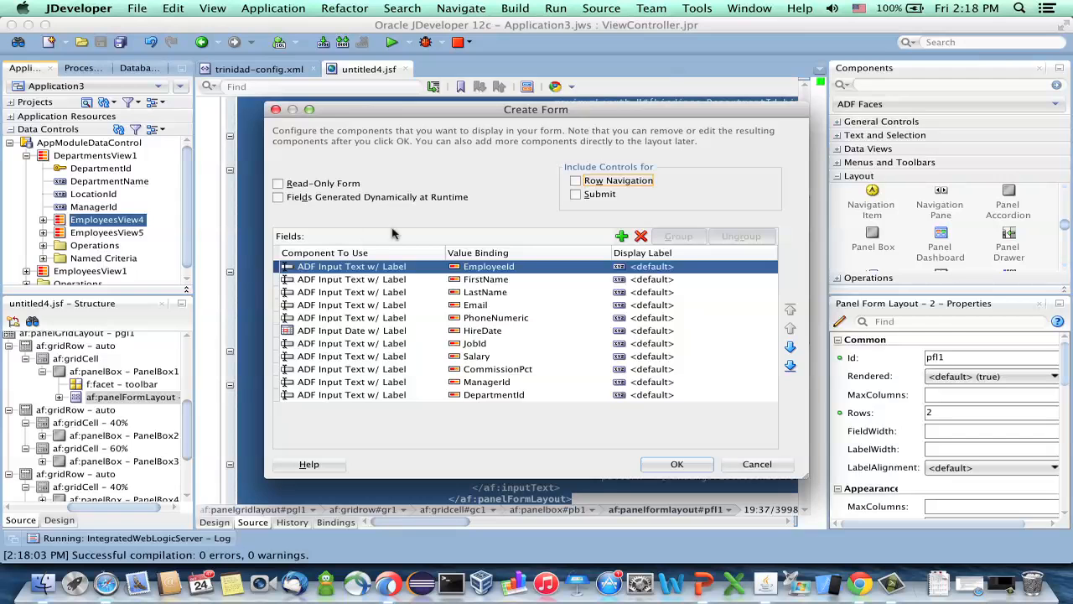
left_click(576, 181)
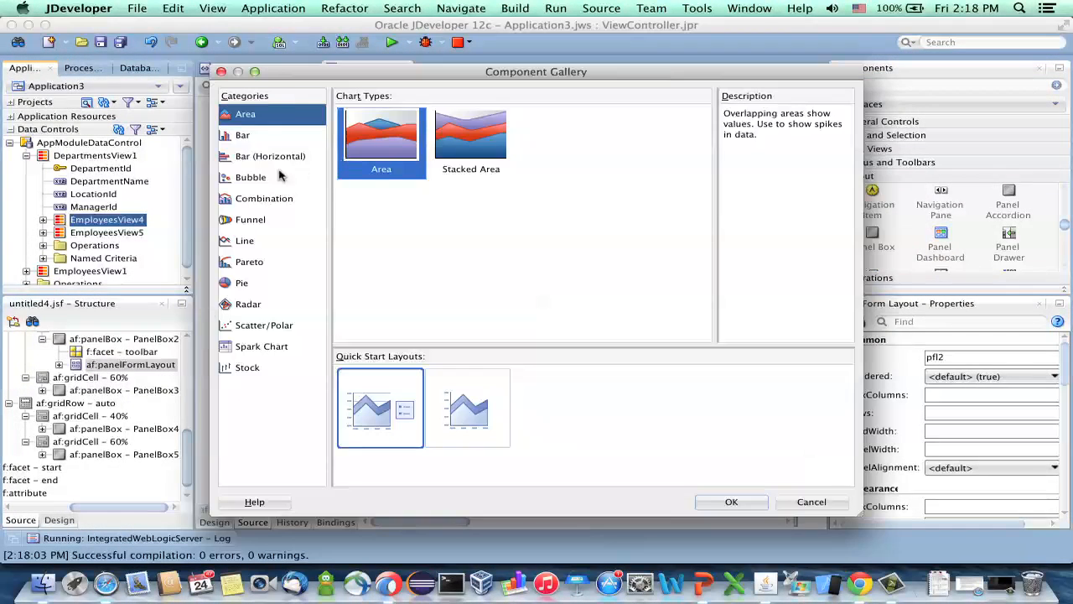
Add a Bar chart to PanelBox3 from EmployeesView4 with Salary as the bars
left_click(241, 134)
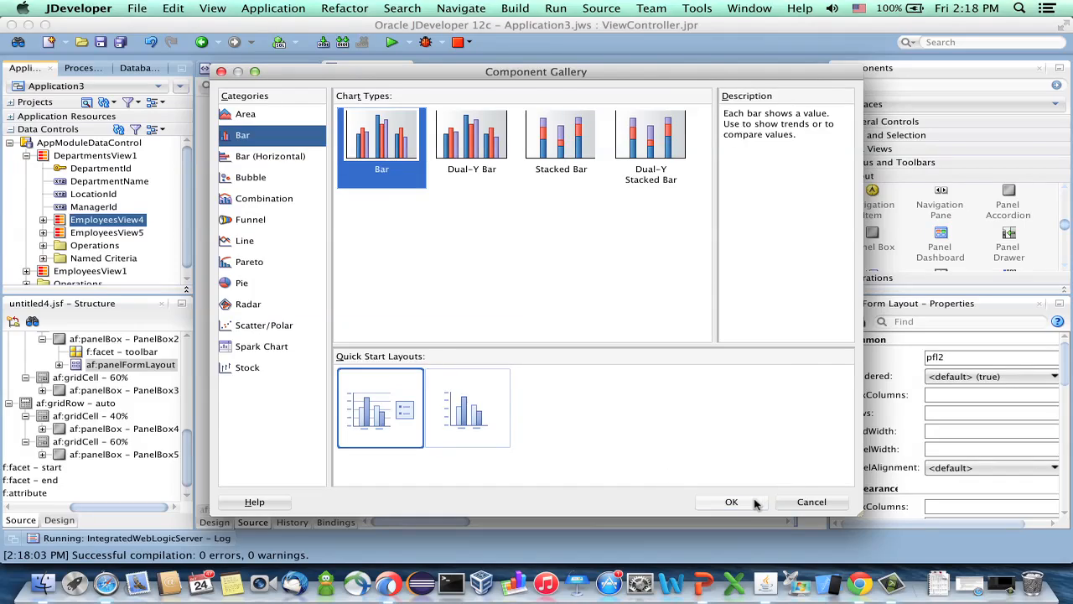
left_click(731, 501)
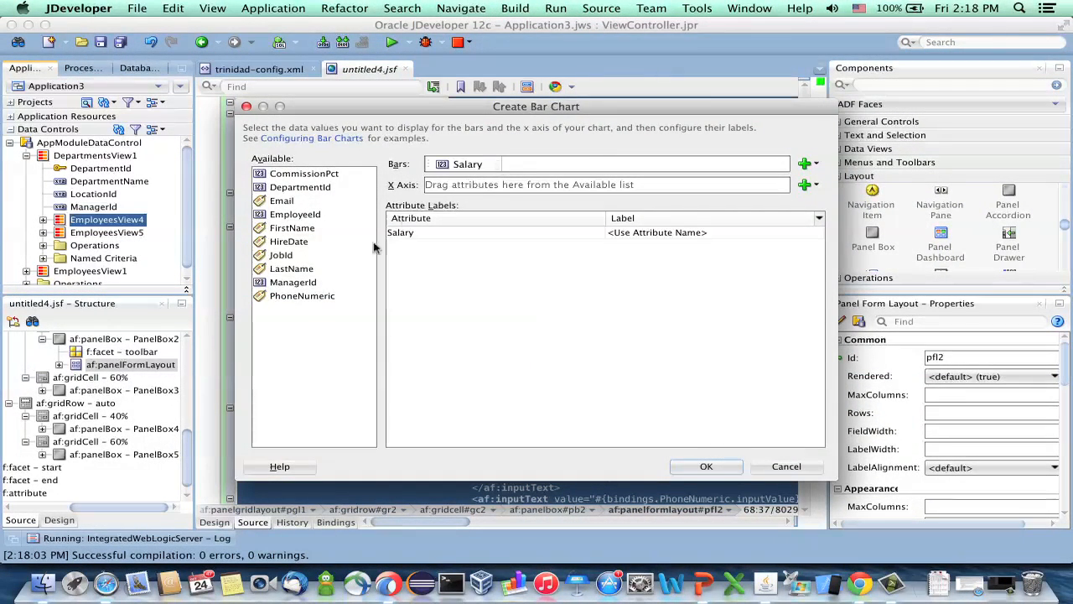
mouse_move(302, 272)
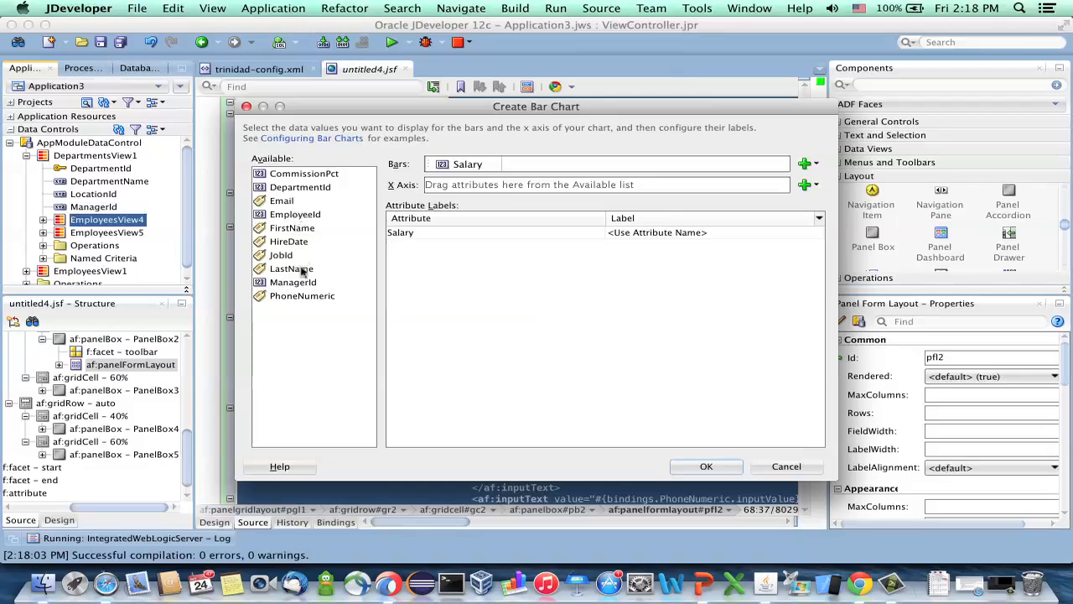
left_click(292, 268)
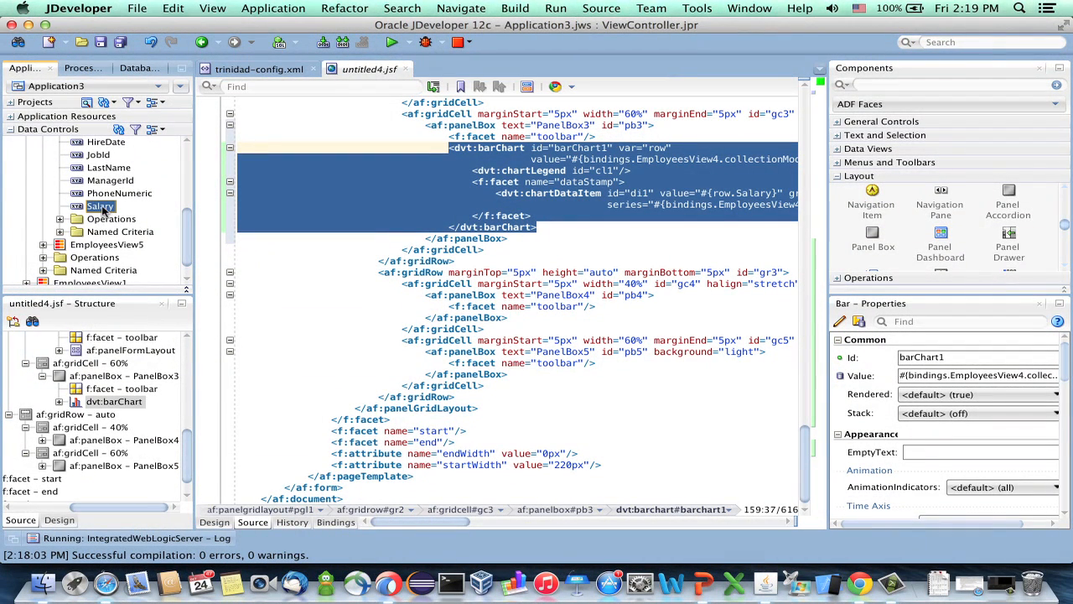
left_click(114, 466)
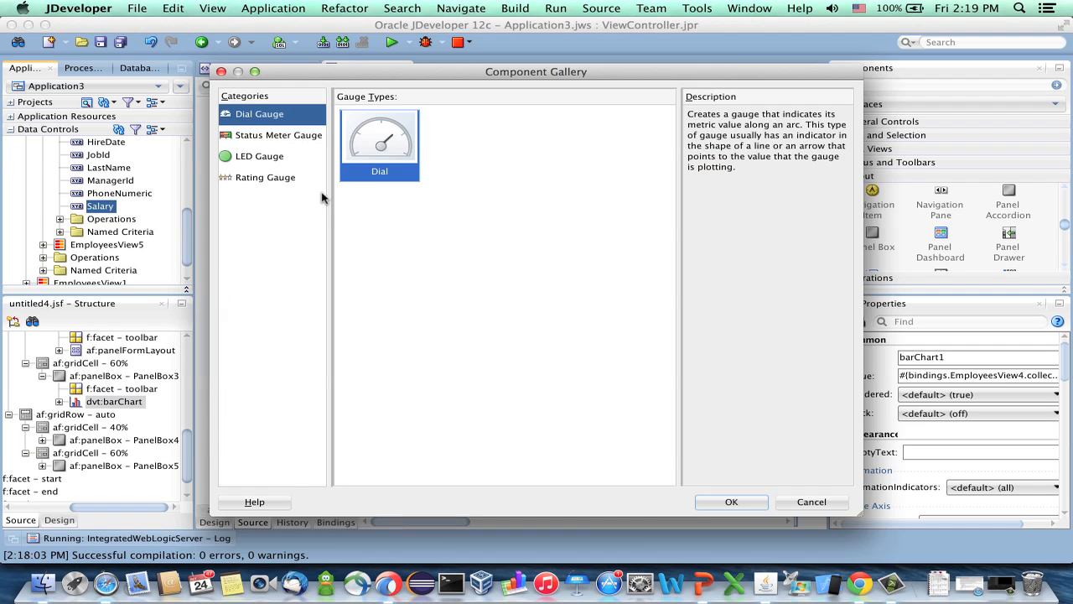
Add a circular status meter Salary gauge: max 25000, threshold 10000, upper threshold green
left_click(279, 134)
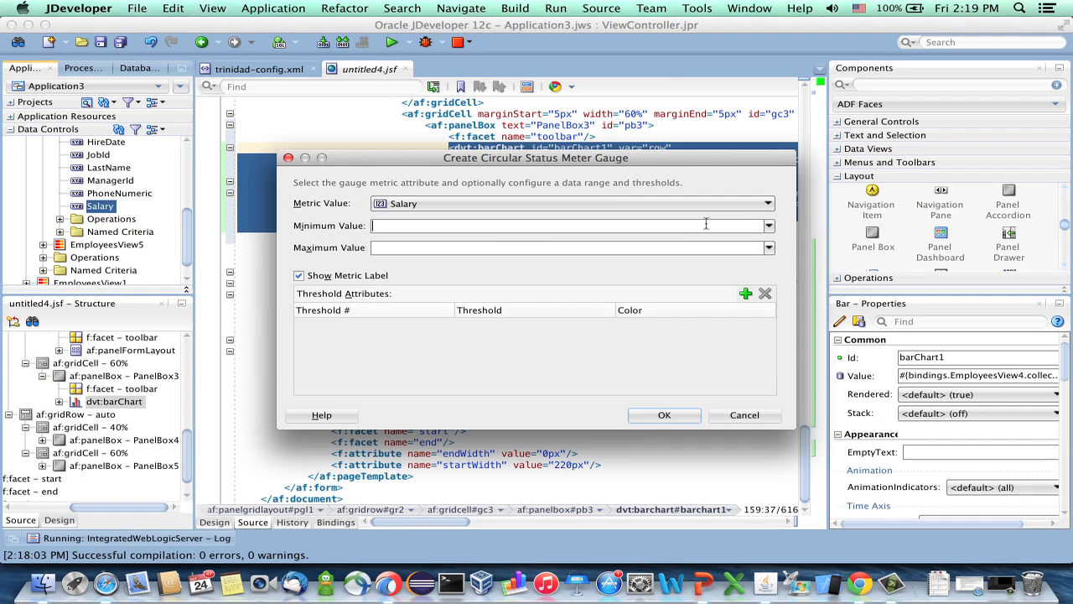
type("25000")
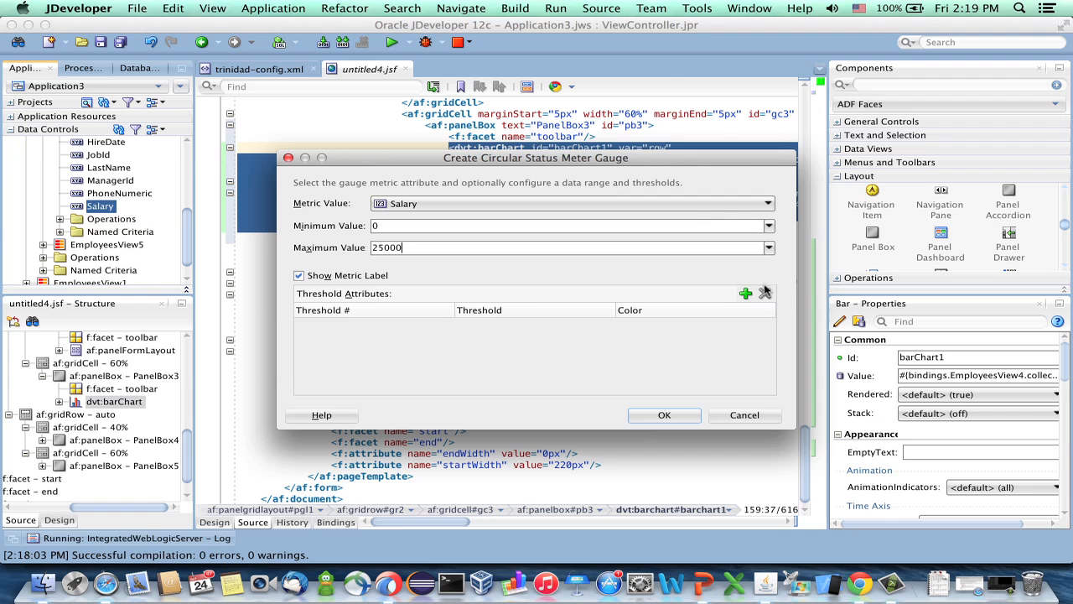
left_click(745, 294)
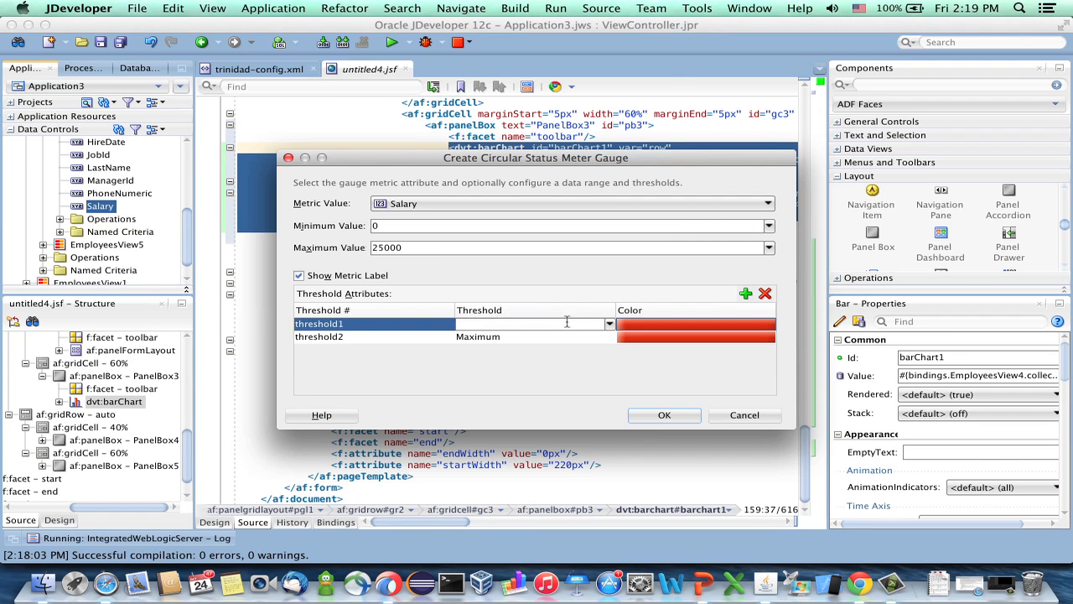
type("10000")
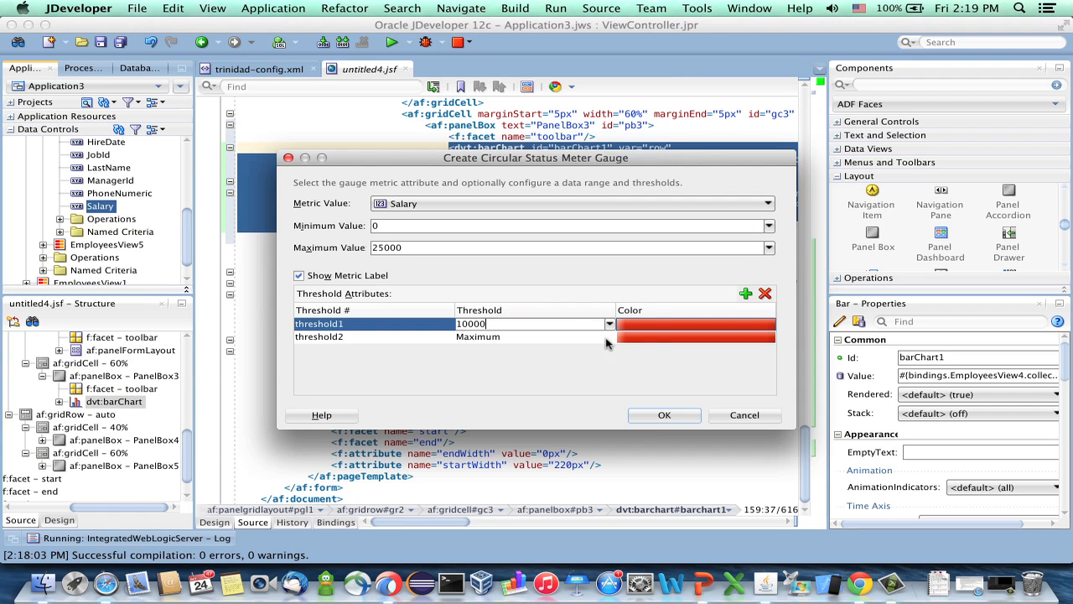
left_click(758, 336)
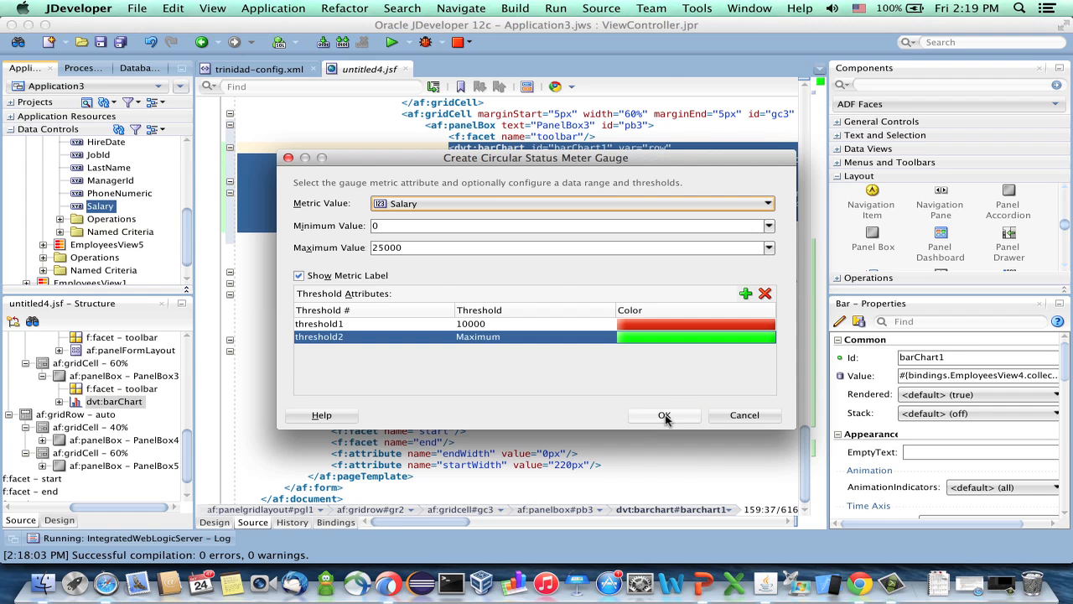
left_click(664, 416)
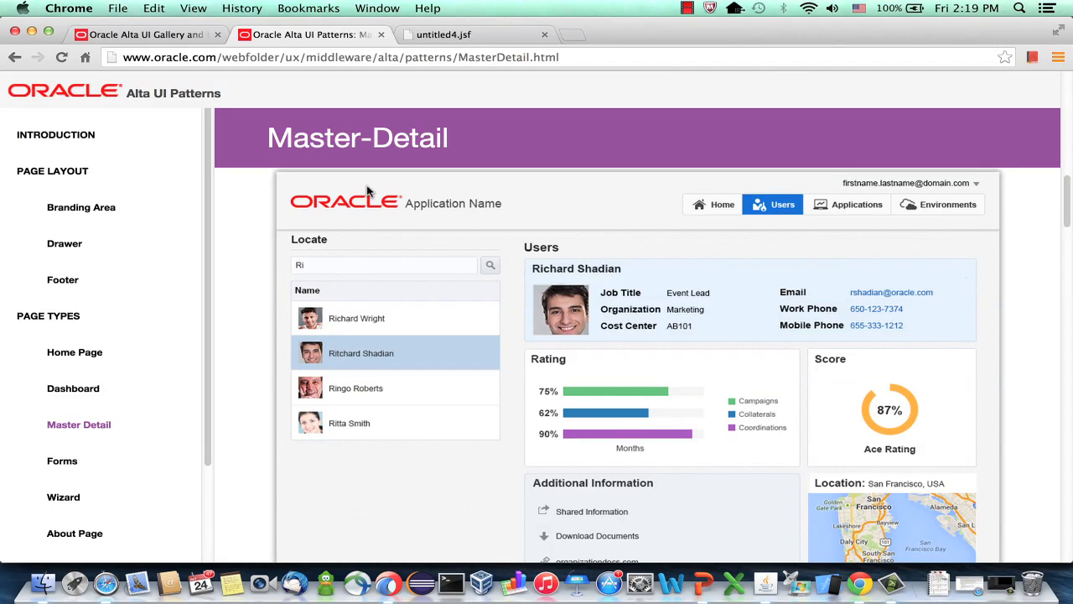
left_click(476, 34)
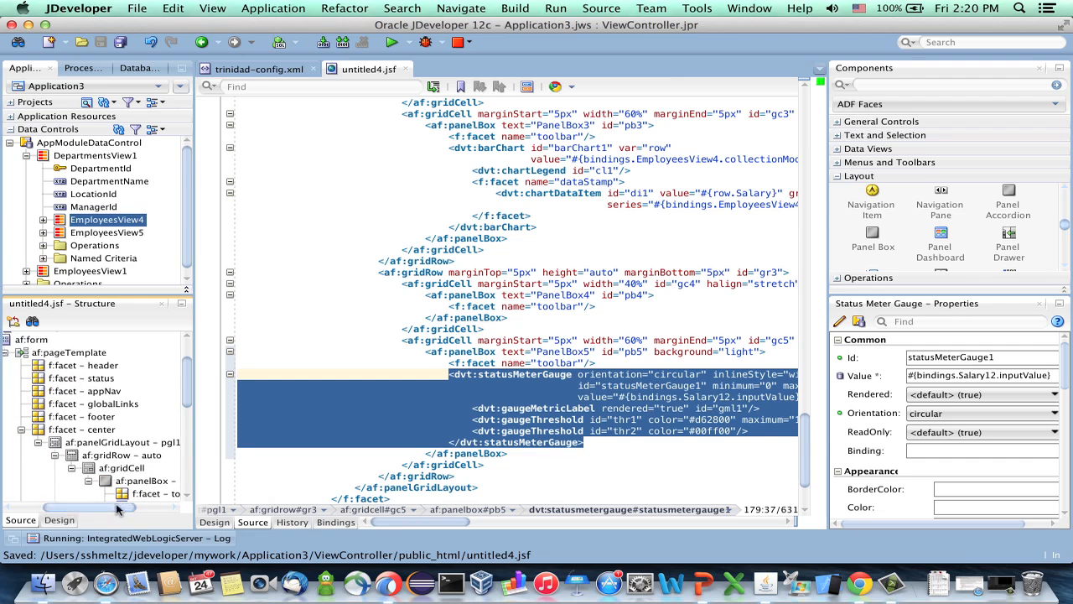
left_click(141, 442)
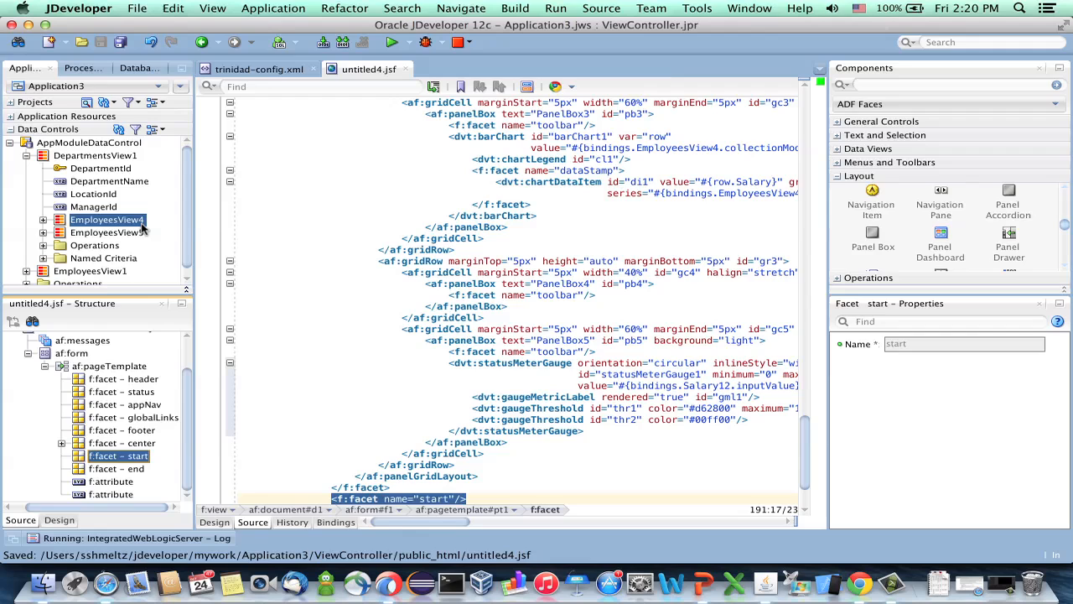
Start a grid-layout List View of the departments collection in the start facet
left_click(94, 154)
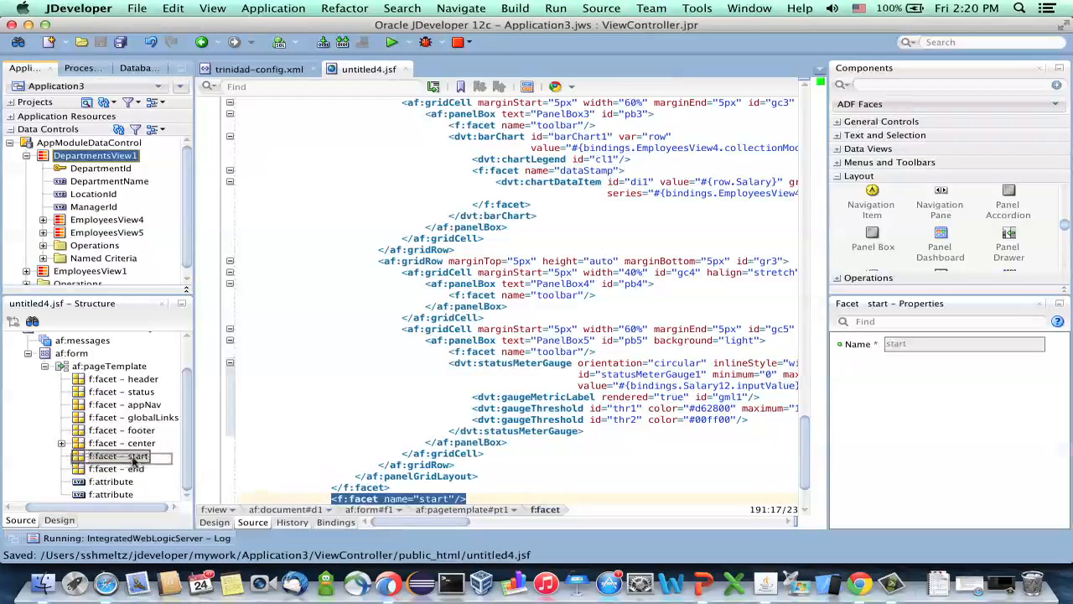
right_click(119, 456)
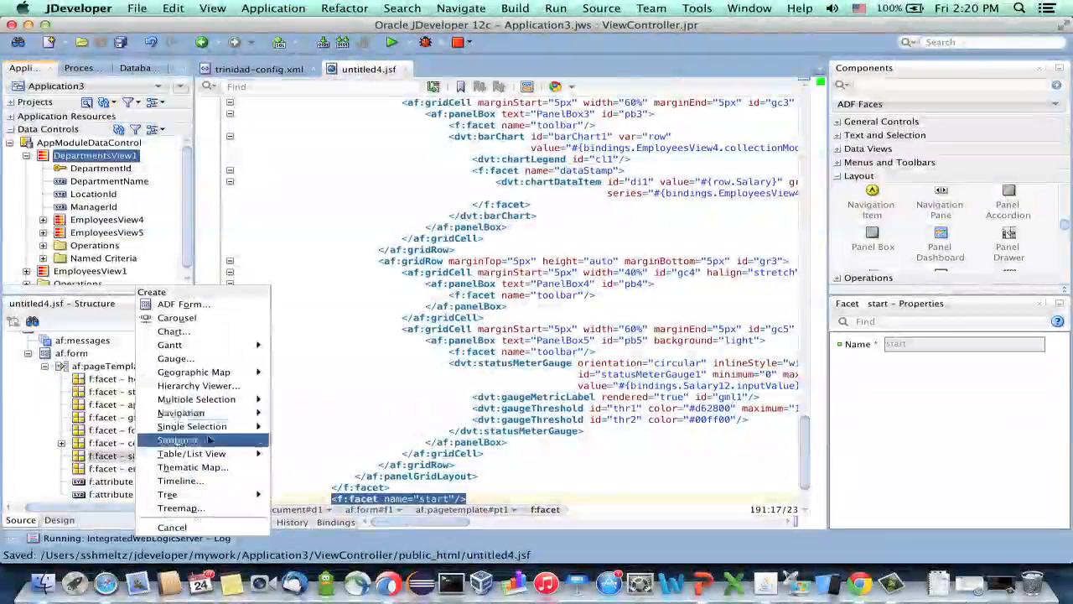
left_click(191, 453)
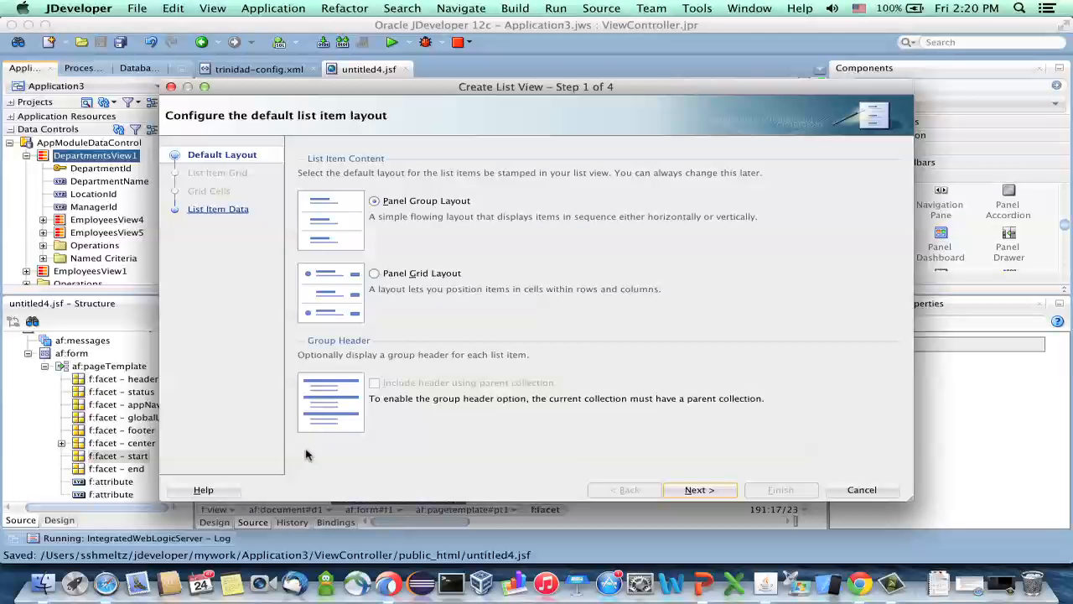
left_click(374, 272)
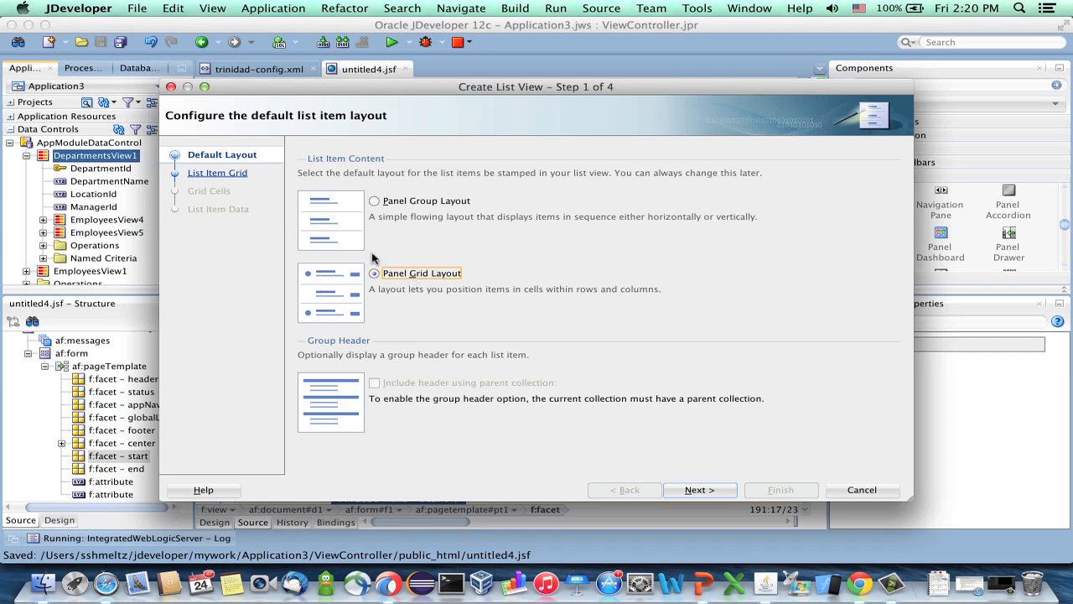
left_click(699, 490)
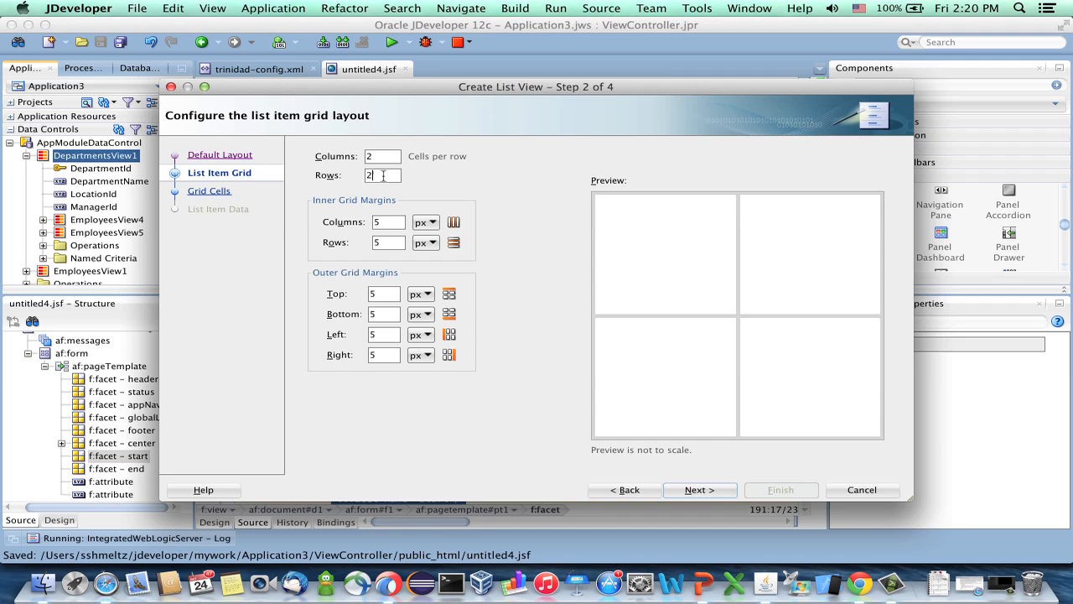
Set grid columns to 70/30, bind the second cell to DepartmentId and finish the list view
type("1")
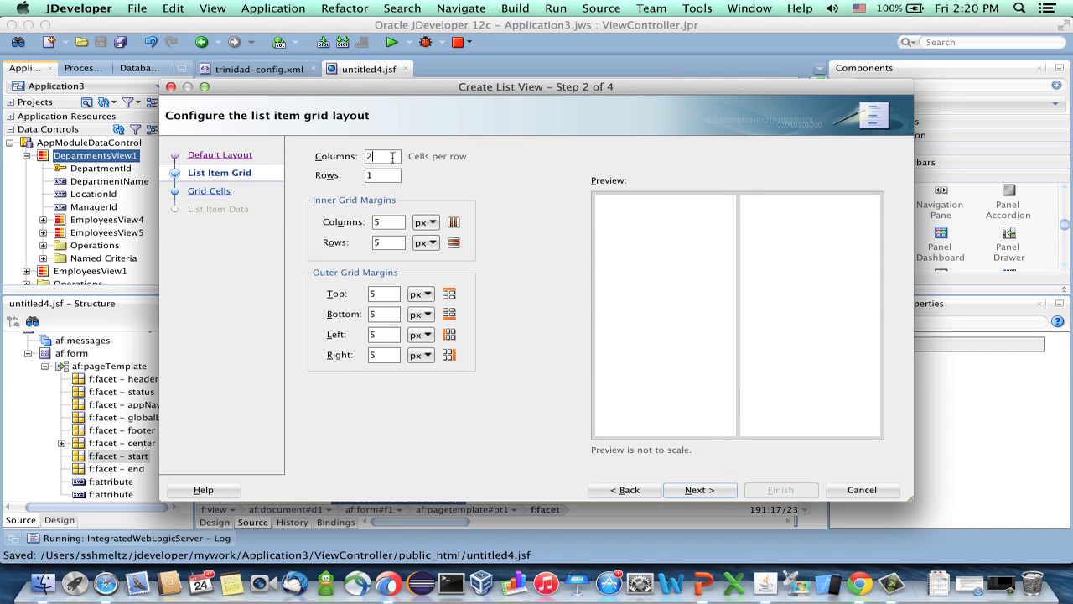
left_click(701, 490)
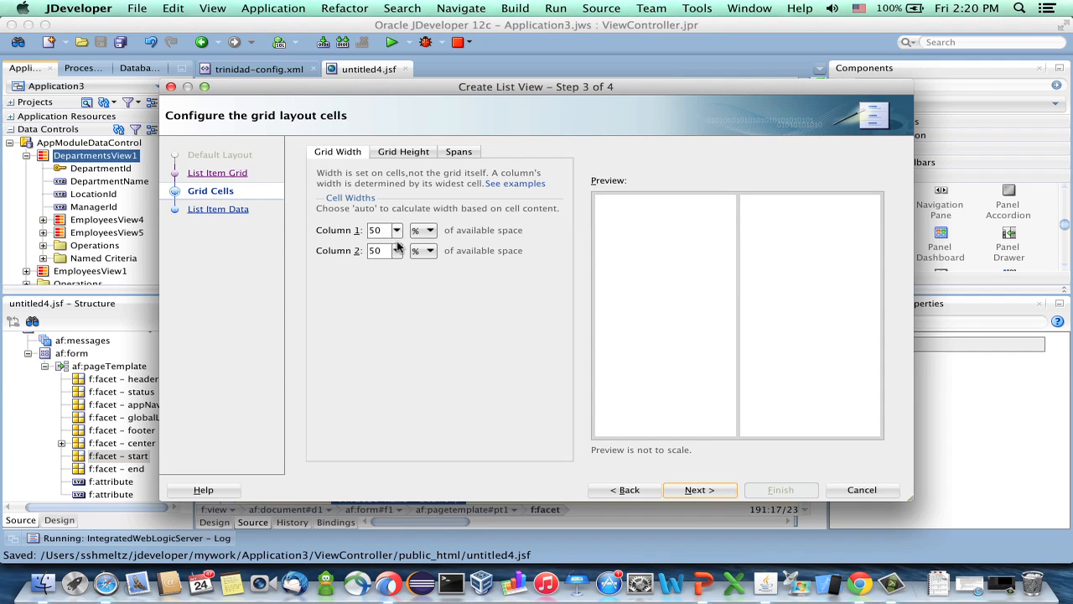
type("70")
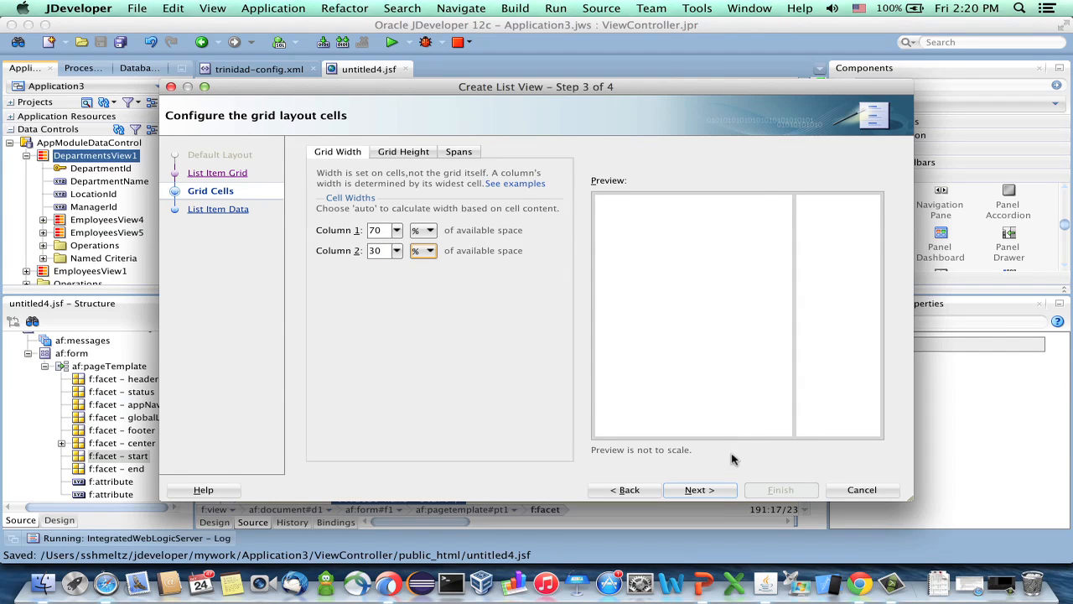
left_click(699, 490)
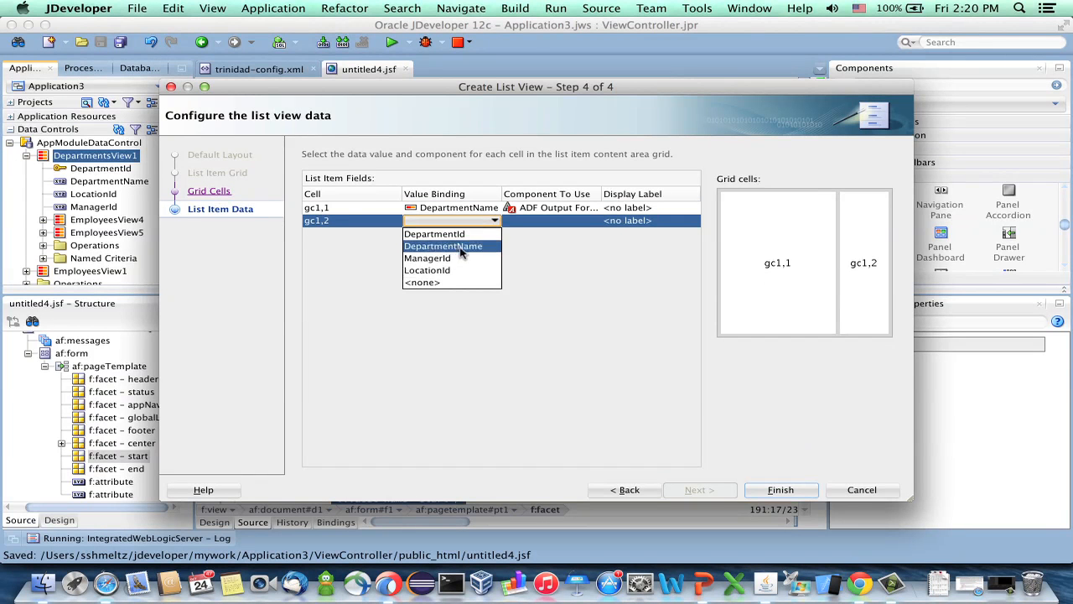
left_click(434, 233)
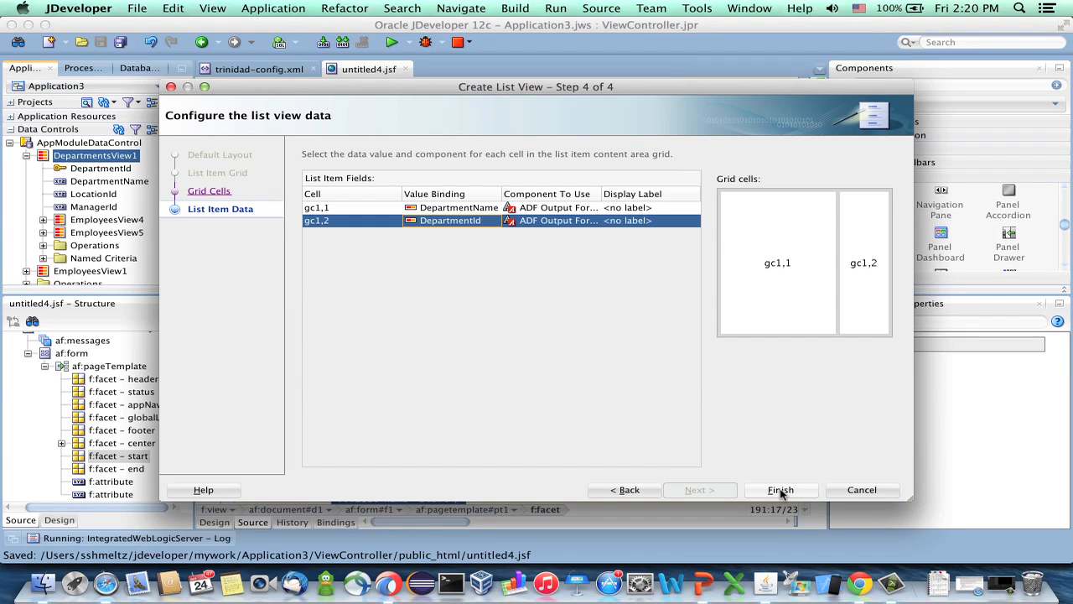
left_click(780, 490)
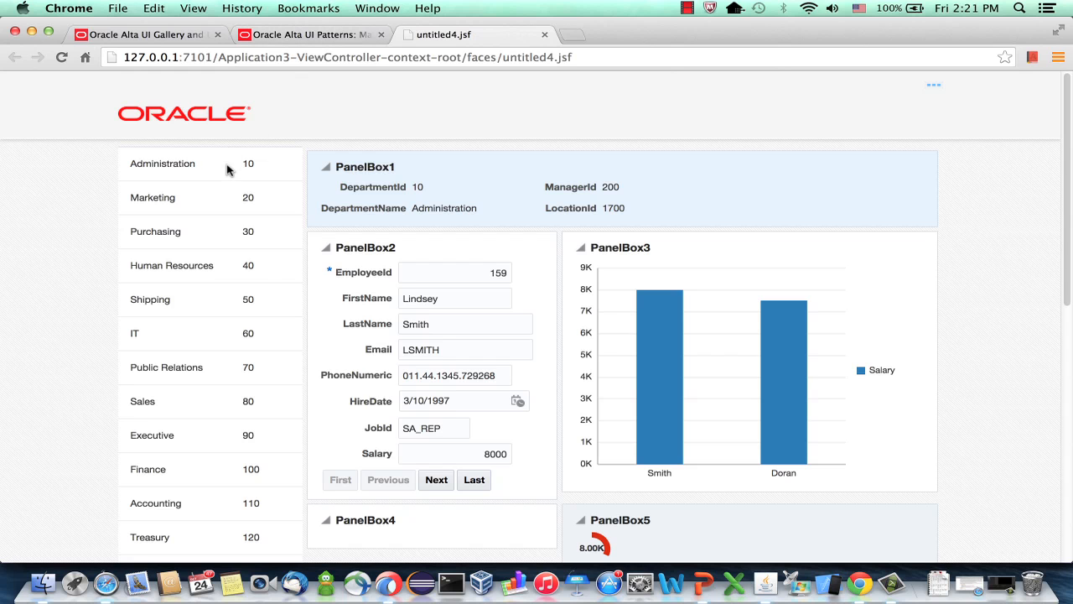
mouse_move(209, 265)
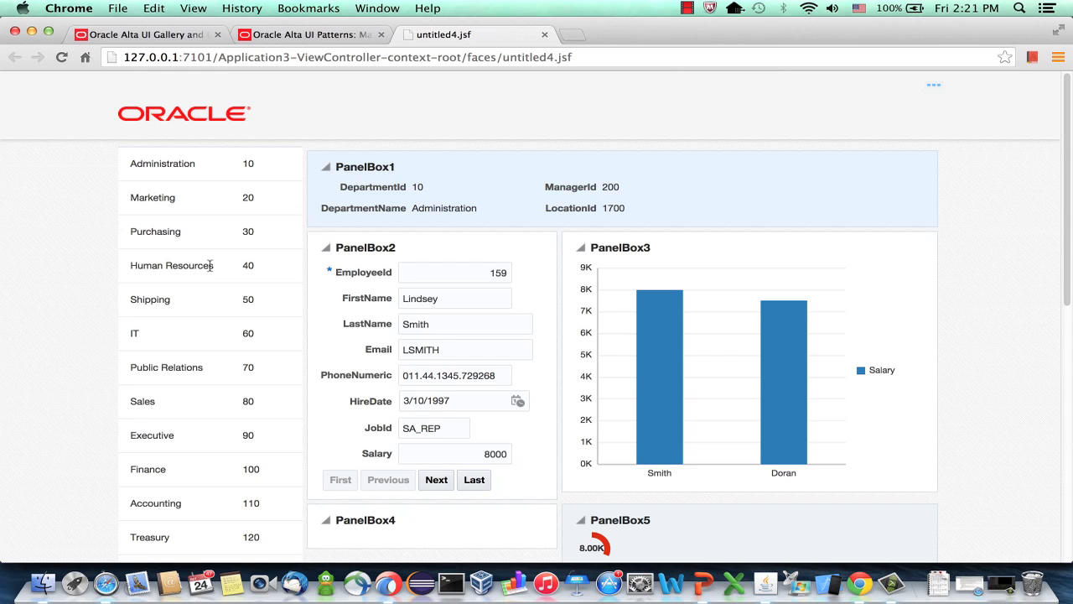
Switch back from the running page in Chrome to JDeveloper
key("cmd+tab")
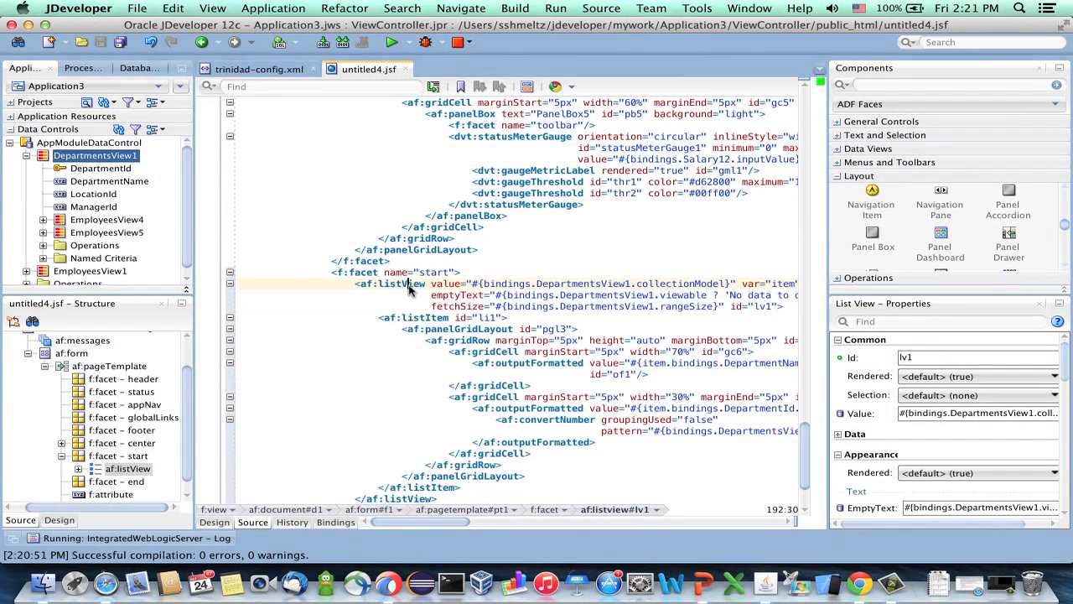
Select the af:listView in source and set its Selection to single
left_click(1055, 396)
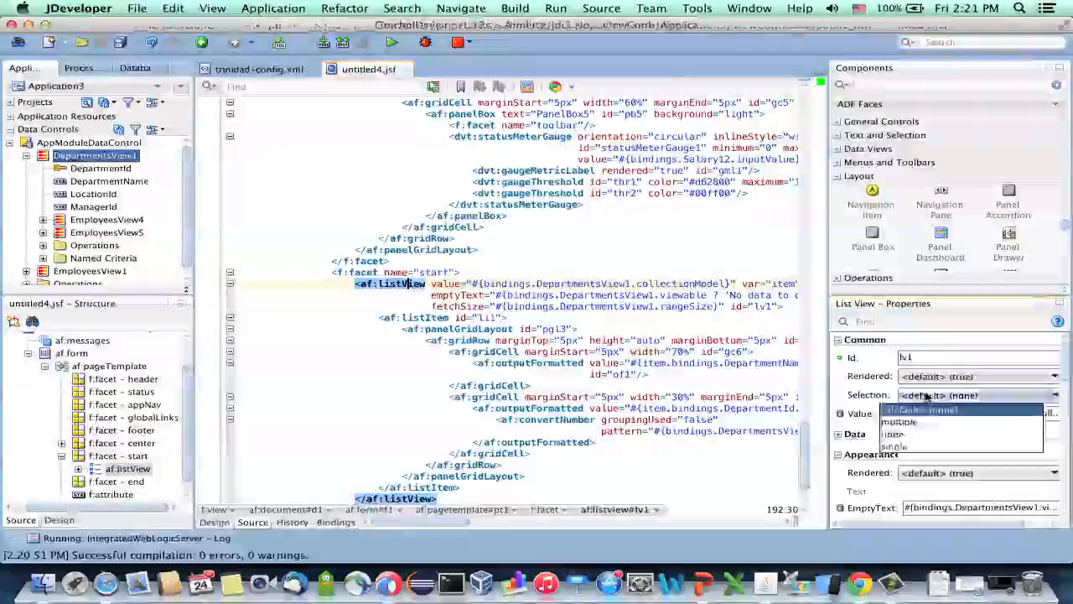
left_click(896, 446)
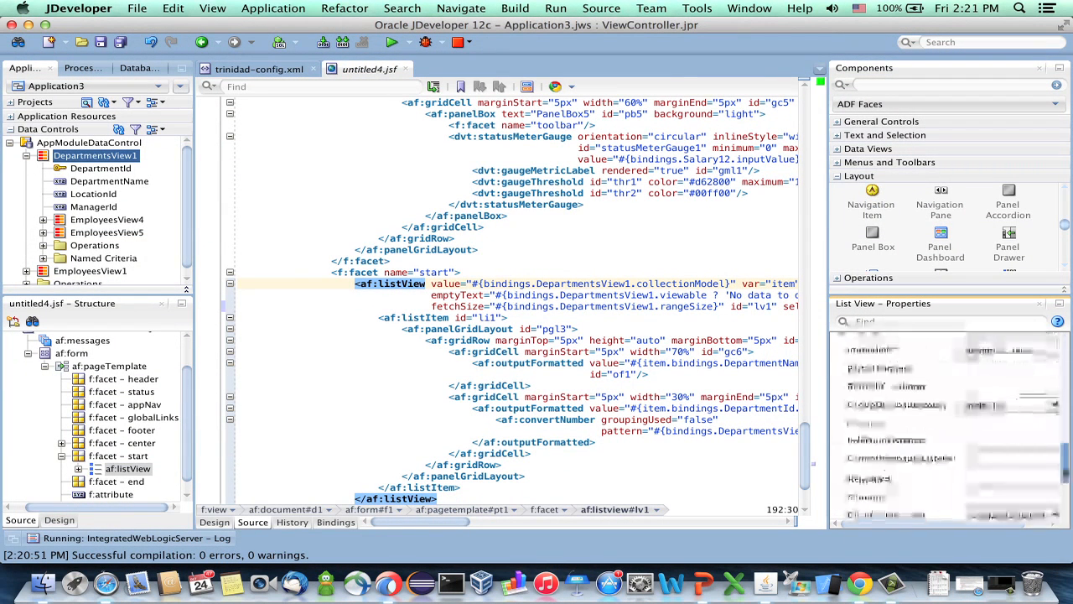
scroll("down", 3)
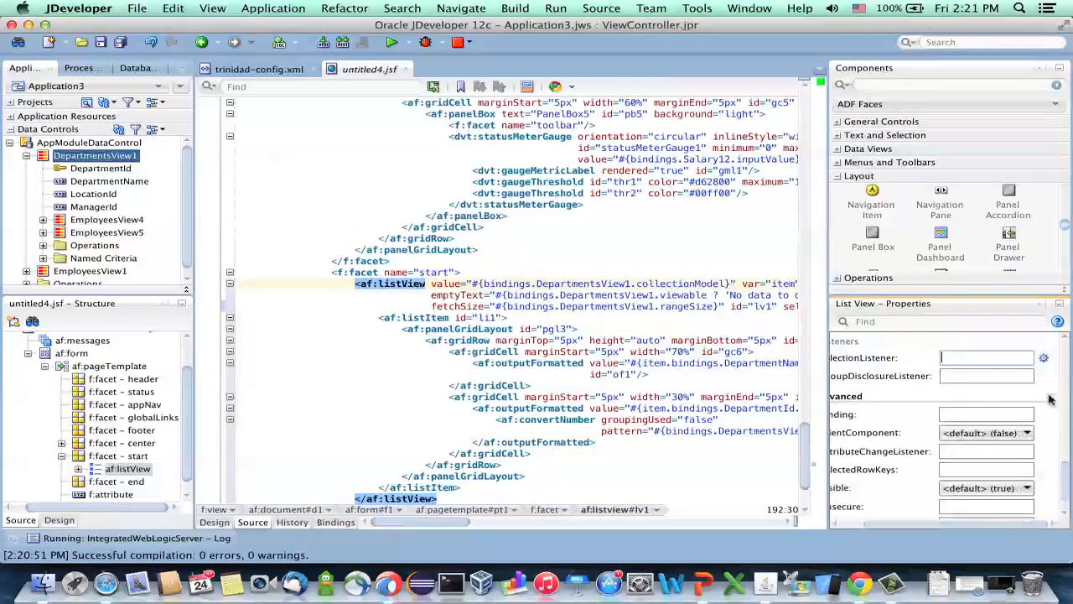
Bind SelectionListener to #{bindings.DepartmentsView1.treeModel.makeCurrent} via the Method Expression Builder
left_click(1044, 357)
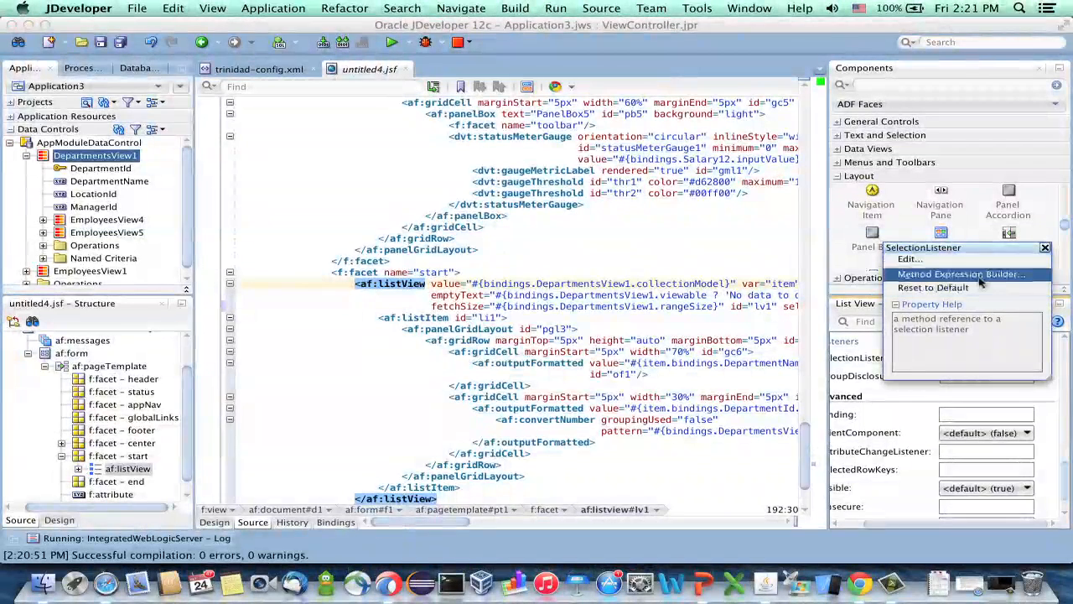
left_click(959, 275)
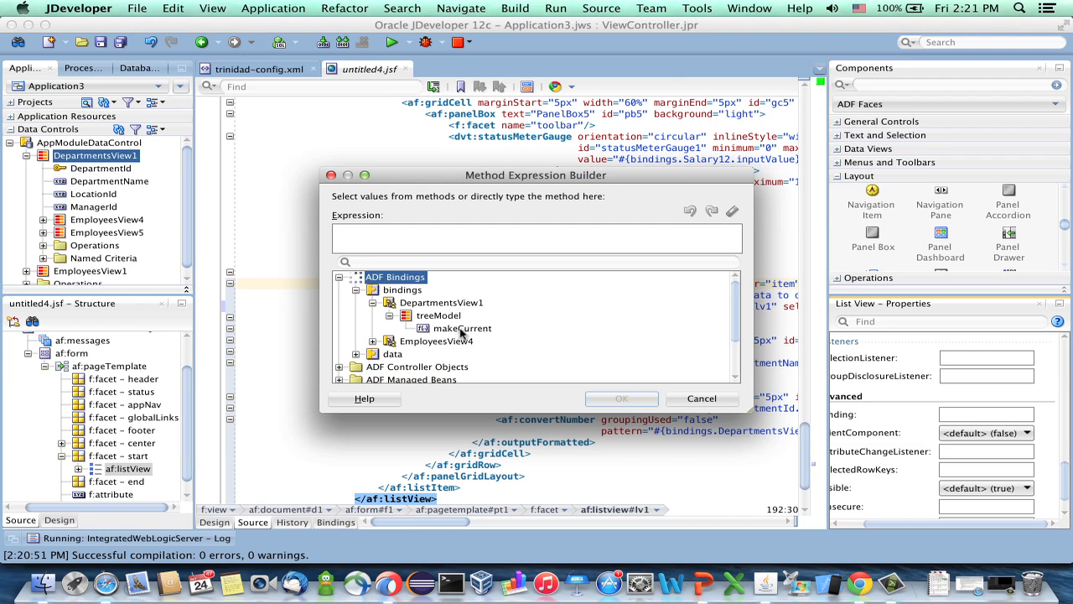
double_click(463, 327)
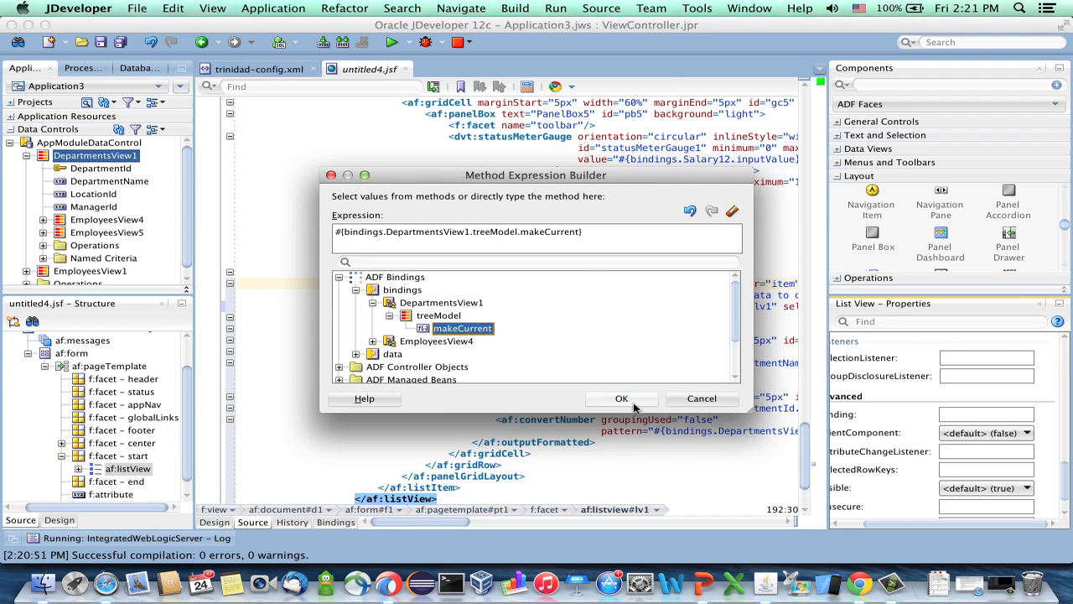
left_click(620, 398)
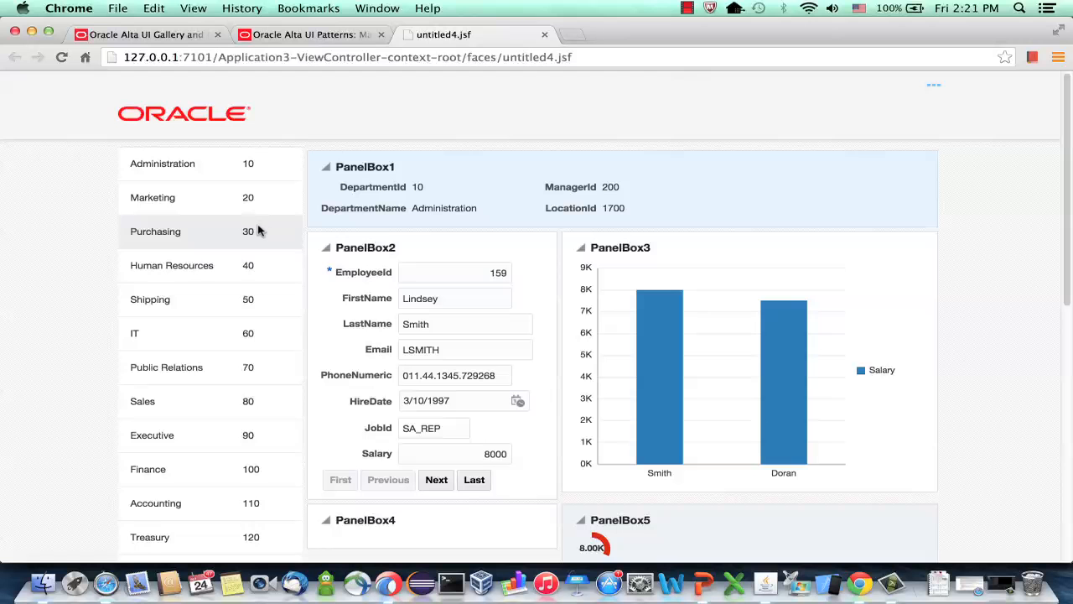
Select Purchasing then Finance in the running list to verify the panels update
left_click(154, 231)
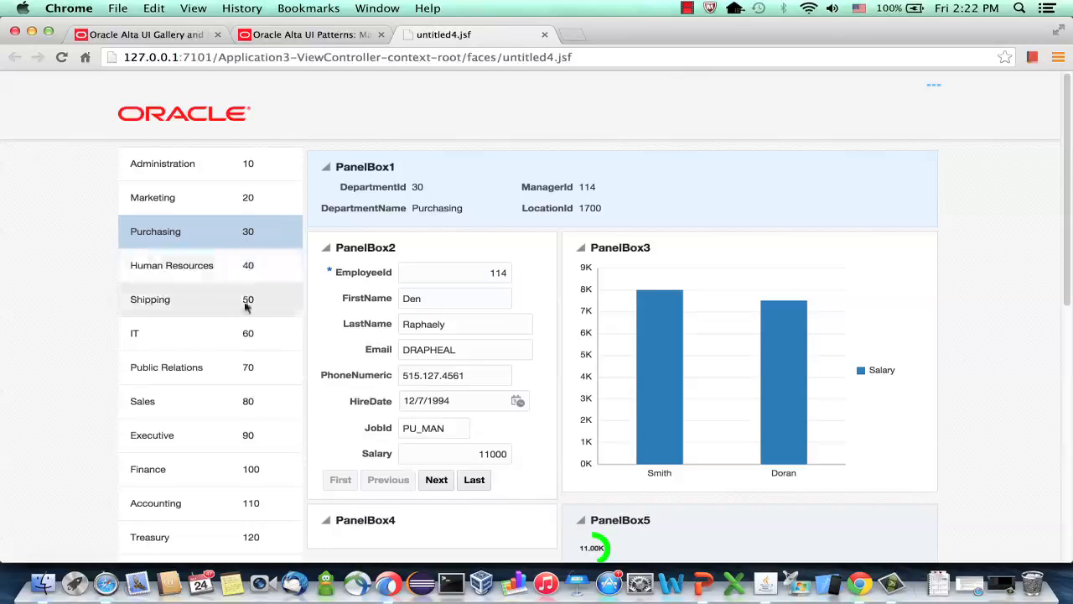
left_click(147, 470)
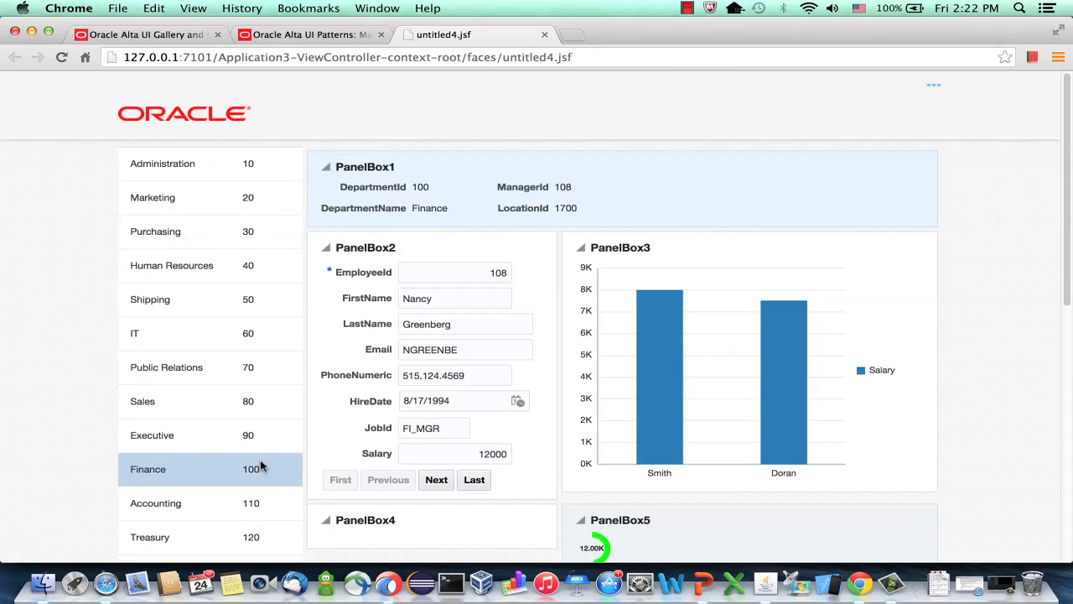
mouse_move(456, 249)
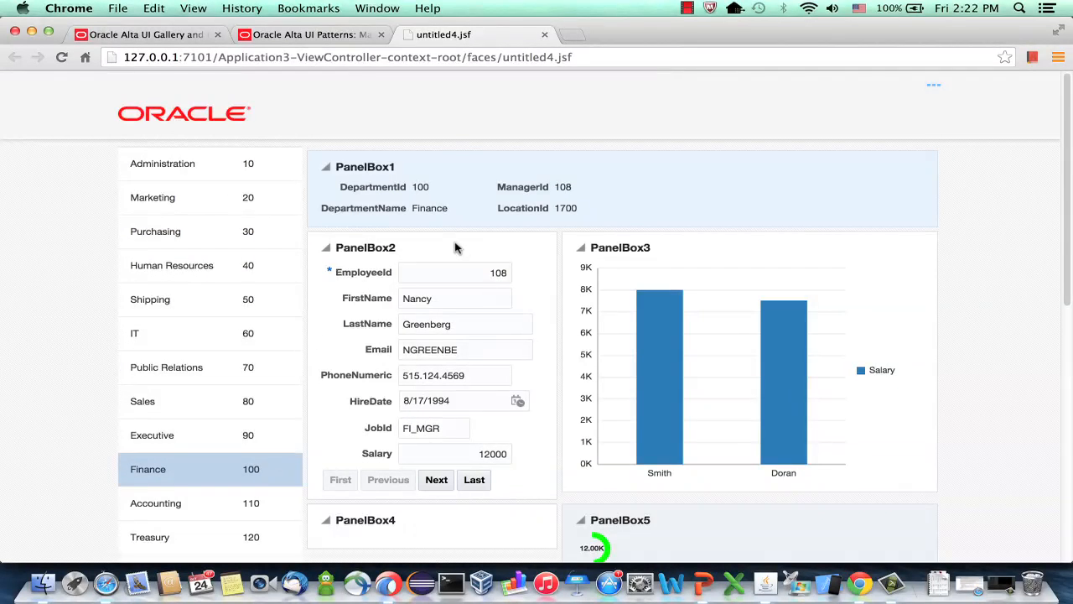
scroll("down", 3)
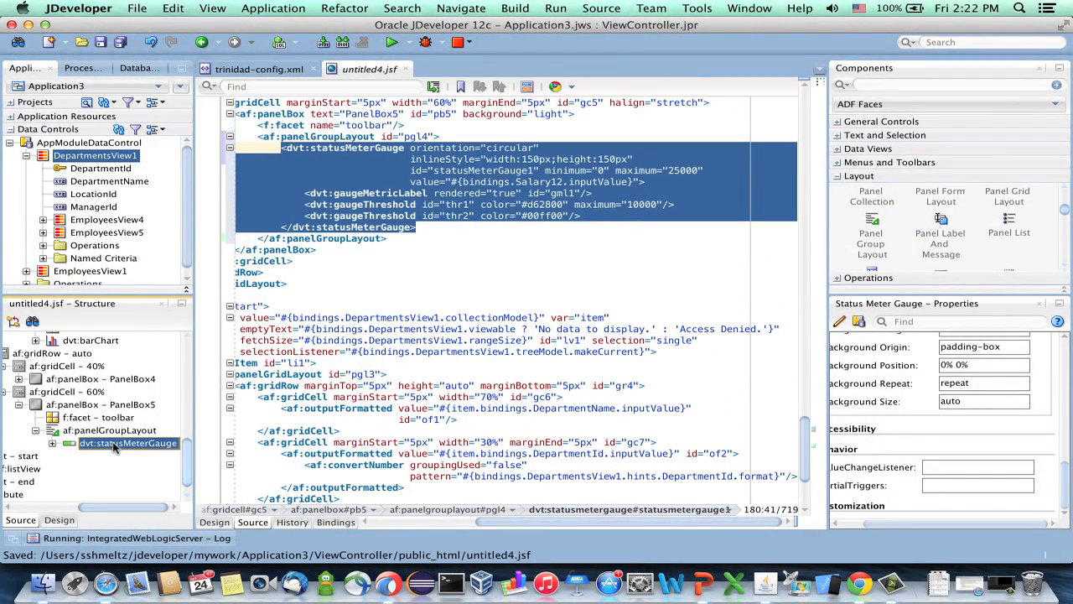
Set the gauge's panelGroupLayout Halign to center and choose its Layout value
left_click(111, 429)
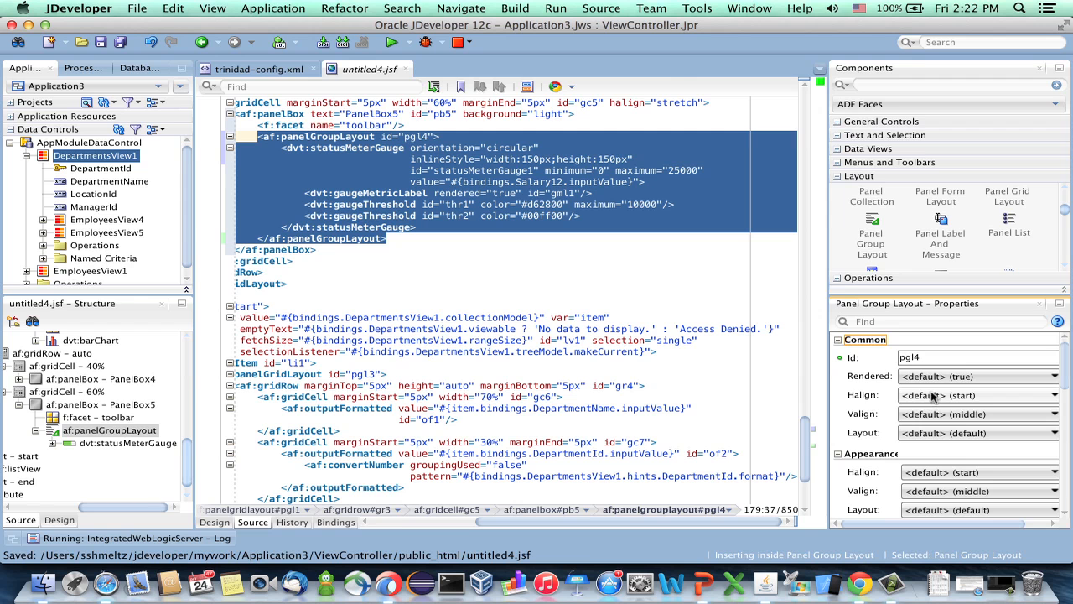
left_click(1054, 395)
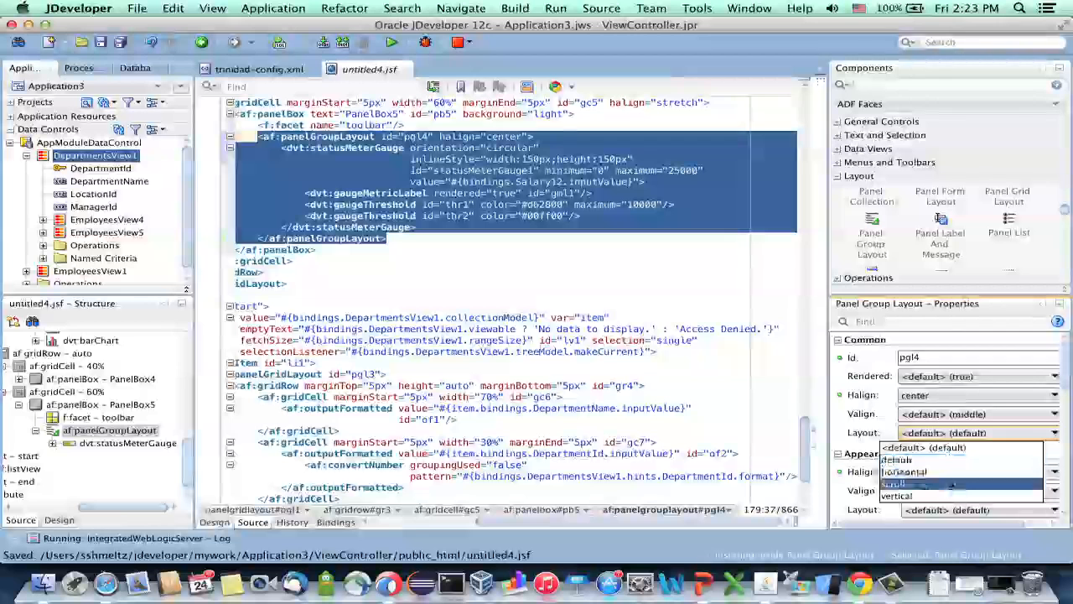
left_click(896, 497)
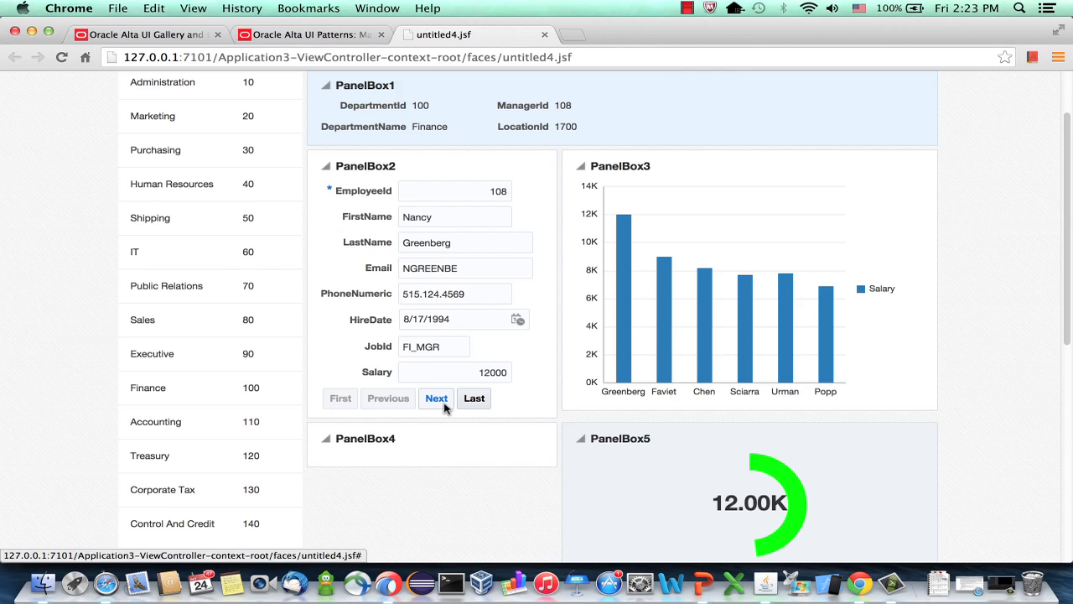
Scroll the reloaded page to view the centered gauge and updated chart
scroll("down", 3)
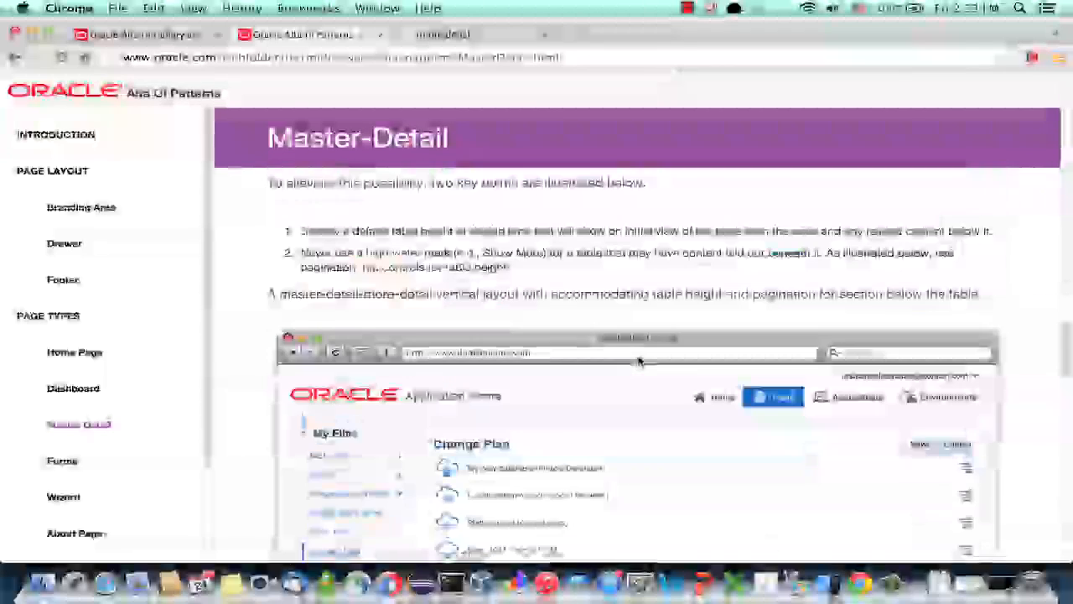
Scroll the Master-Detail pattern page down to the vertical layout example with pagination
scroll("down", 3)
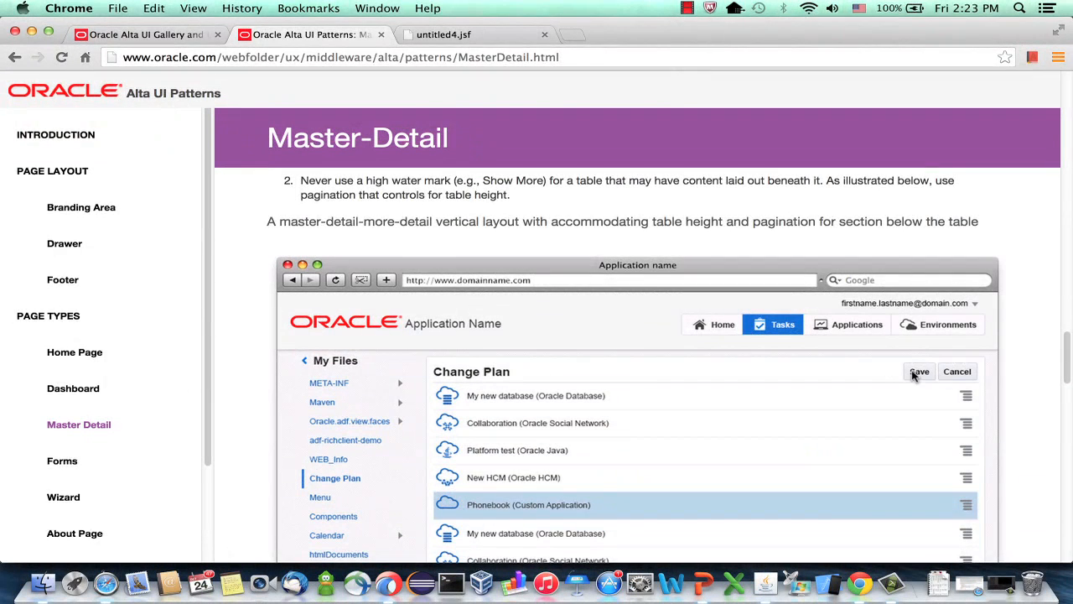
mouse_move(663, 373)
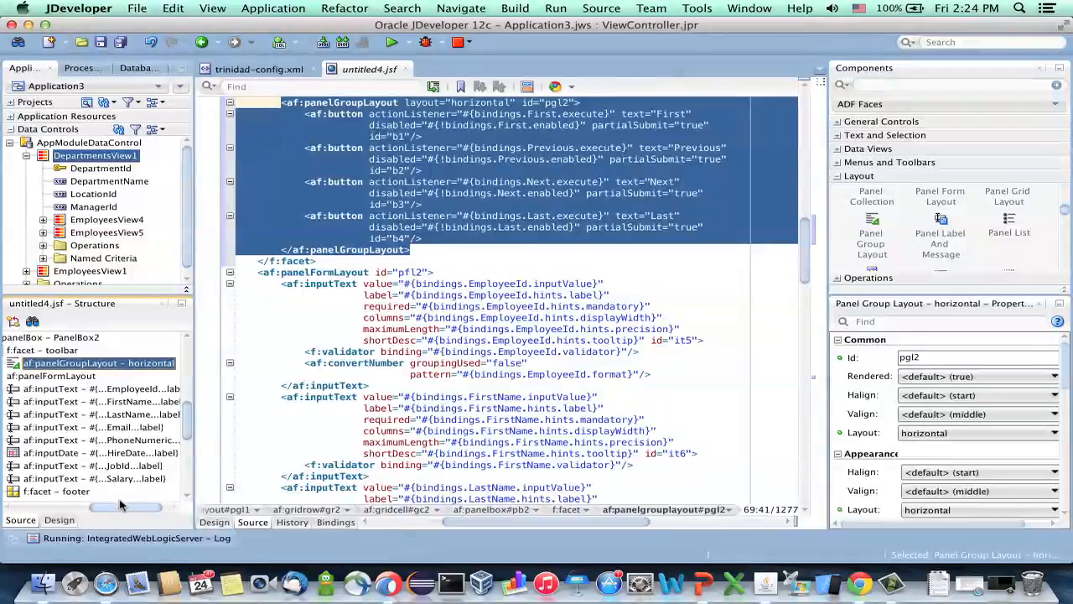
Delete the First and Last buttons from the employee toolbar, leaving Previous and Next
left_click(44, 363)
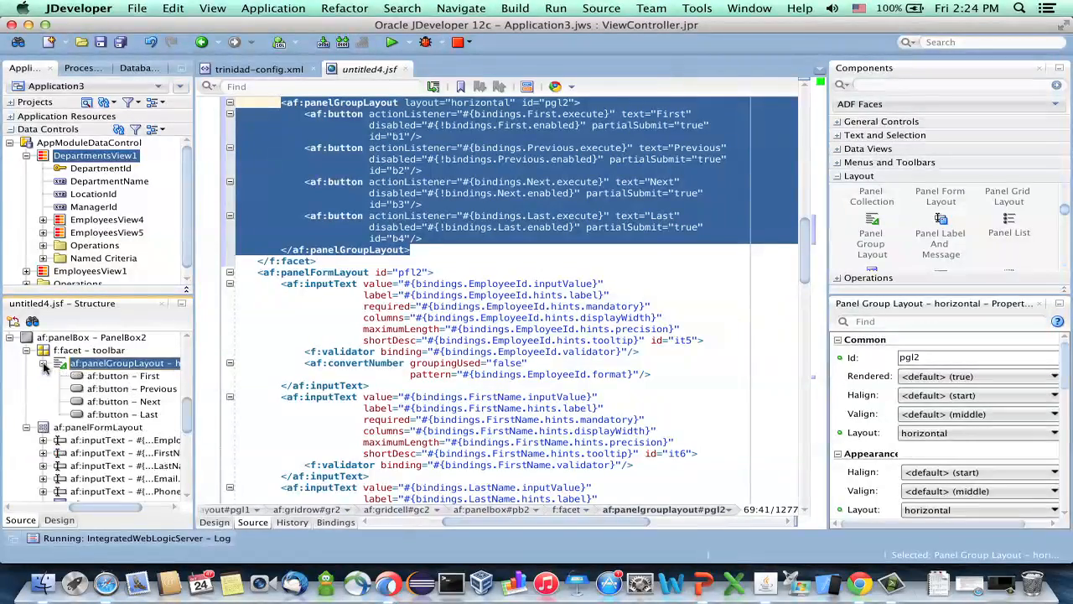
left_click(124, 376)
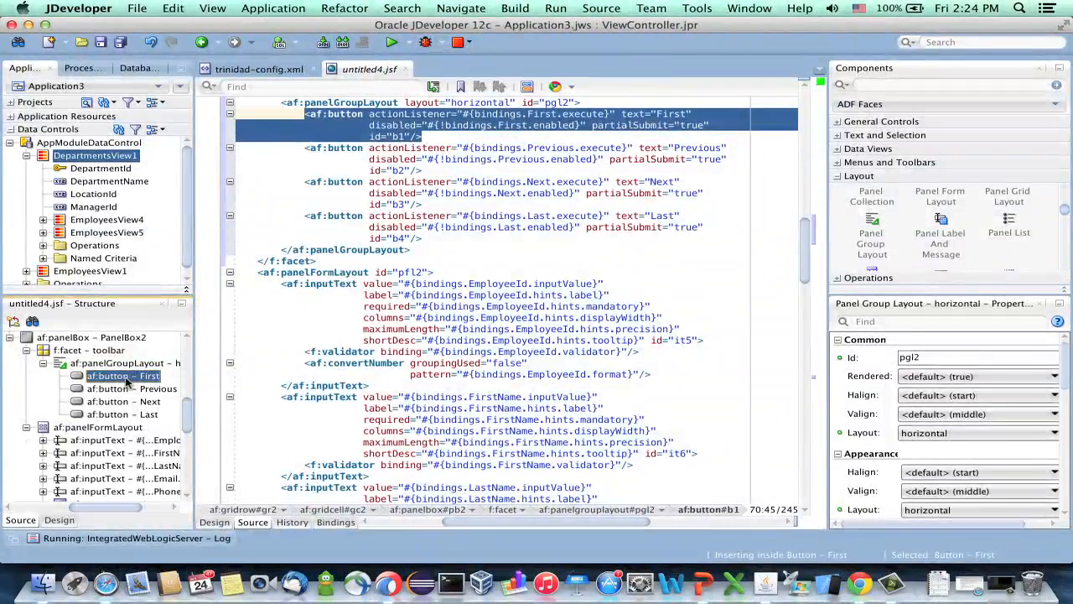
right_click(124, 375)
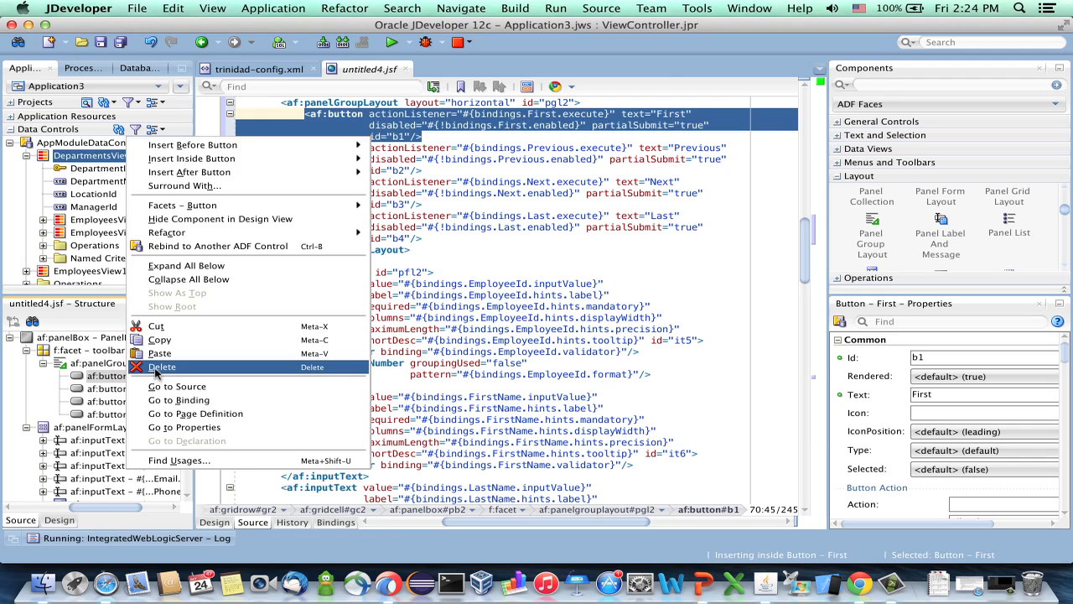
left_click(161, 365)
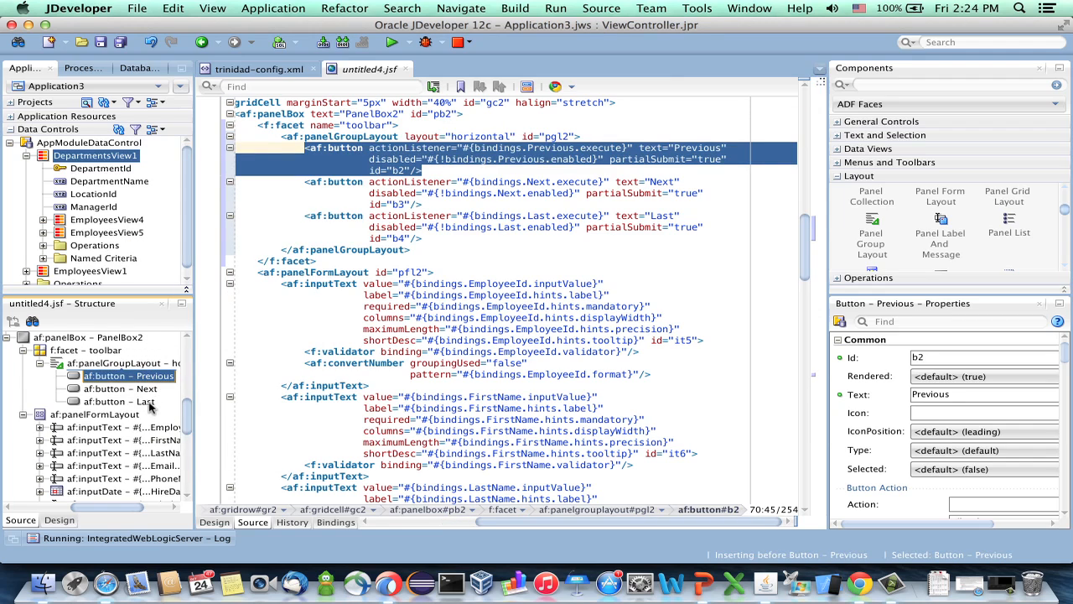
right_click(121, 401)
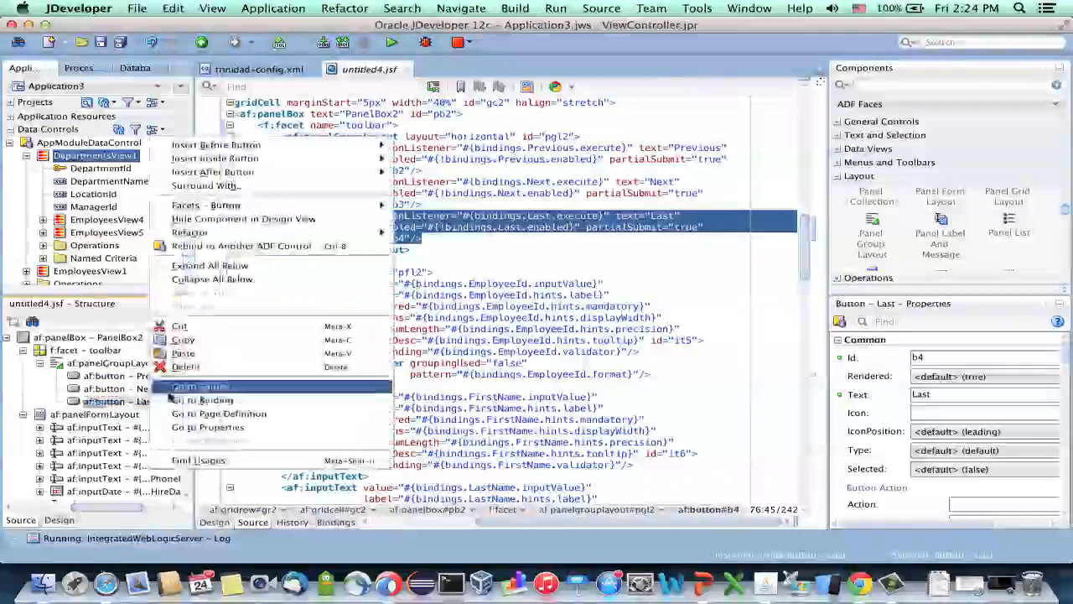
mouse_move(184, 366)
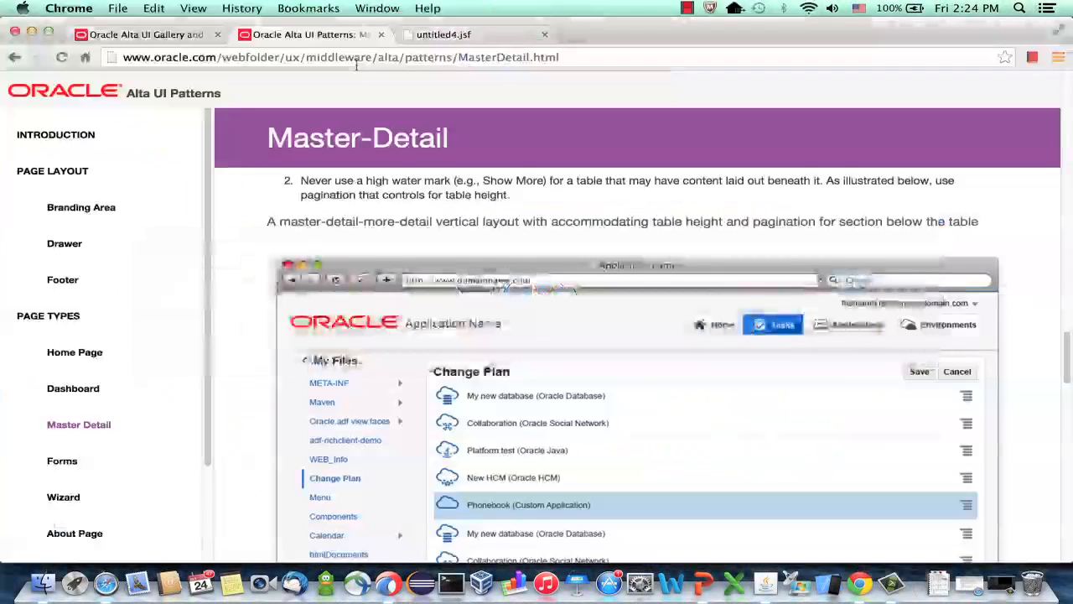
Step forward twice and back once through employees, returning to employee 108 with a 12.00K gauge
left_click(443, 33)
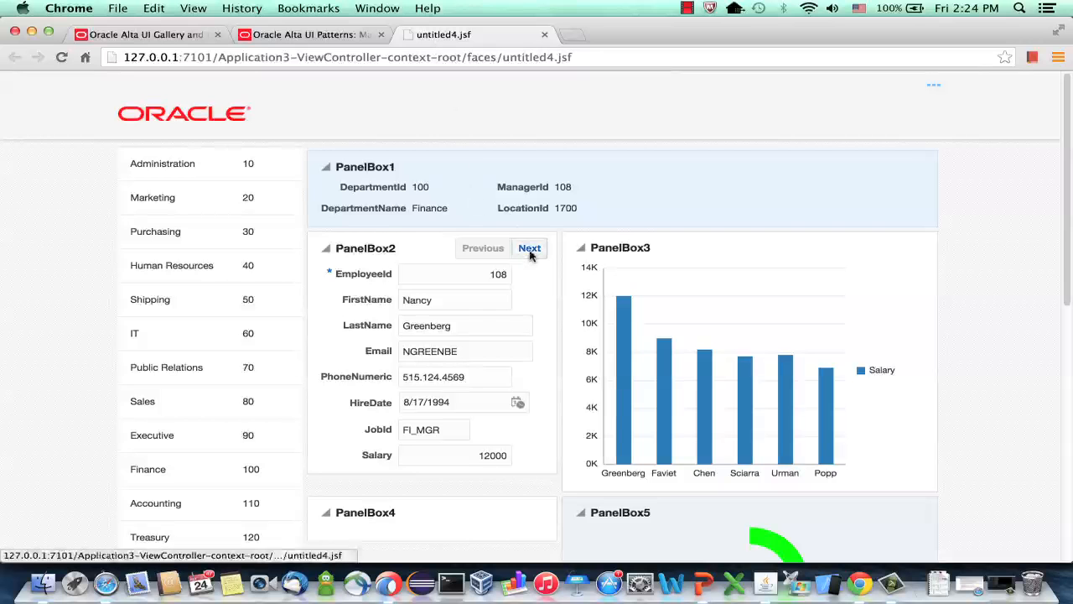
left_click(530, 248)
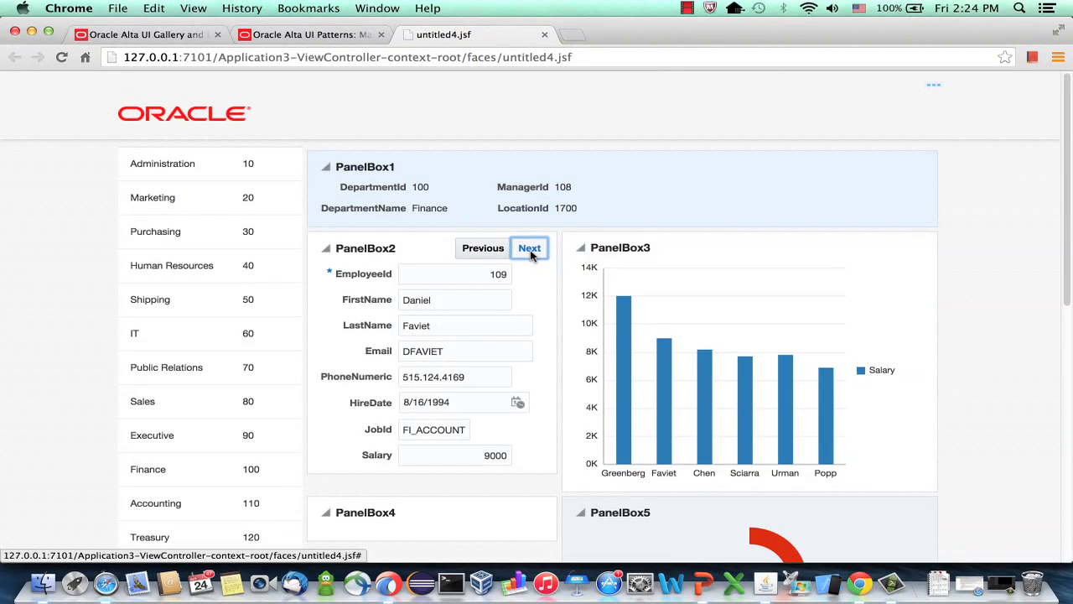
left_click(530, 248)
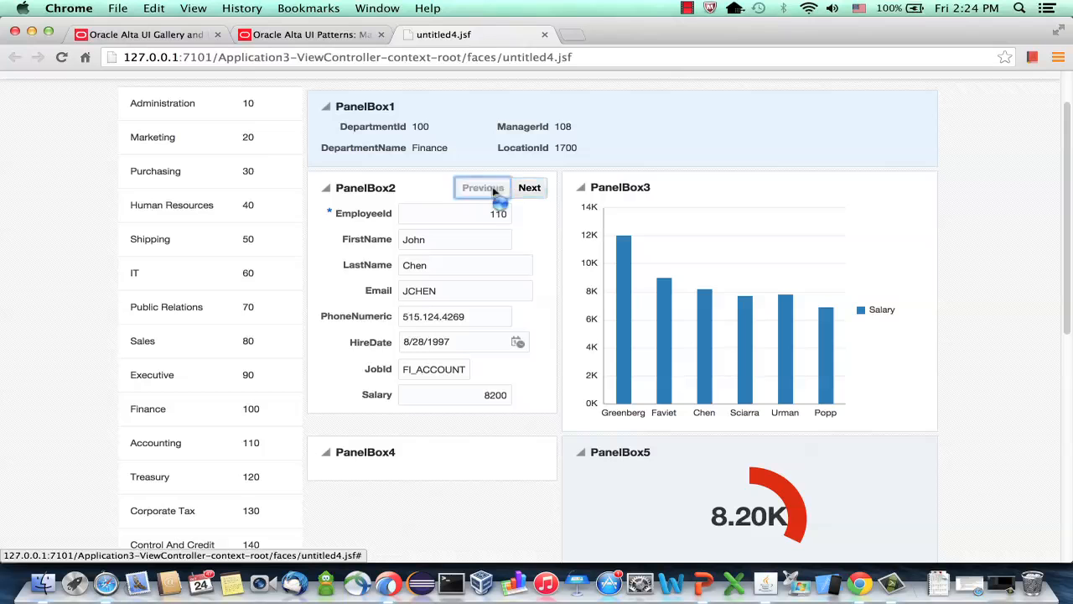
left_click(483, 188)
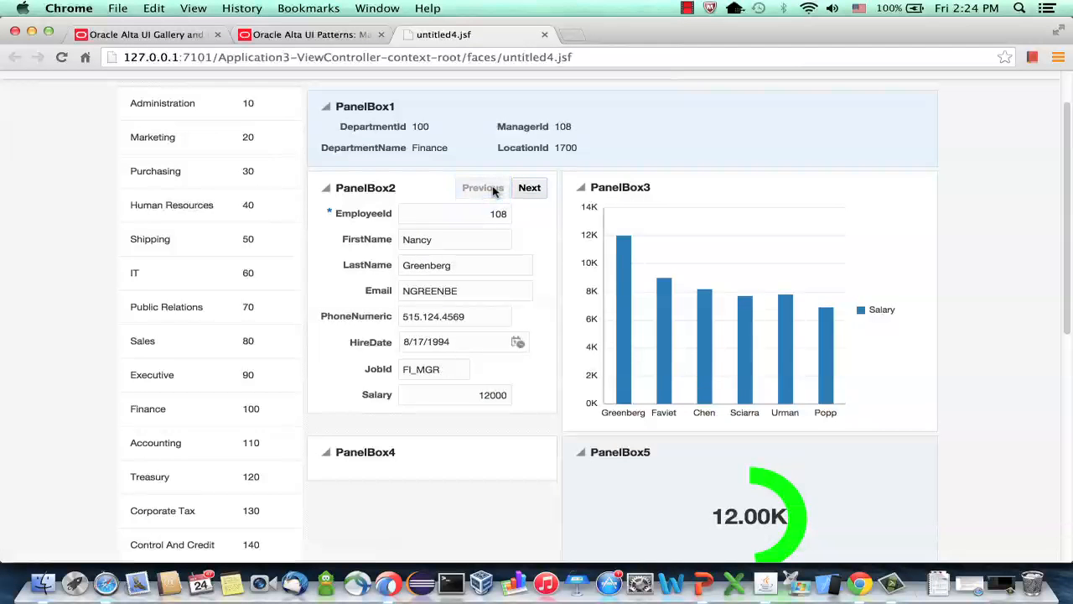
scroll("down", 3)
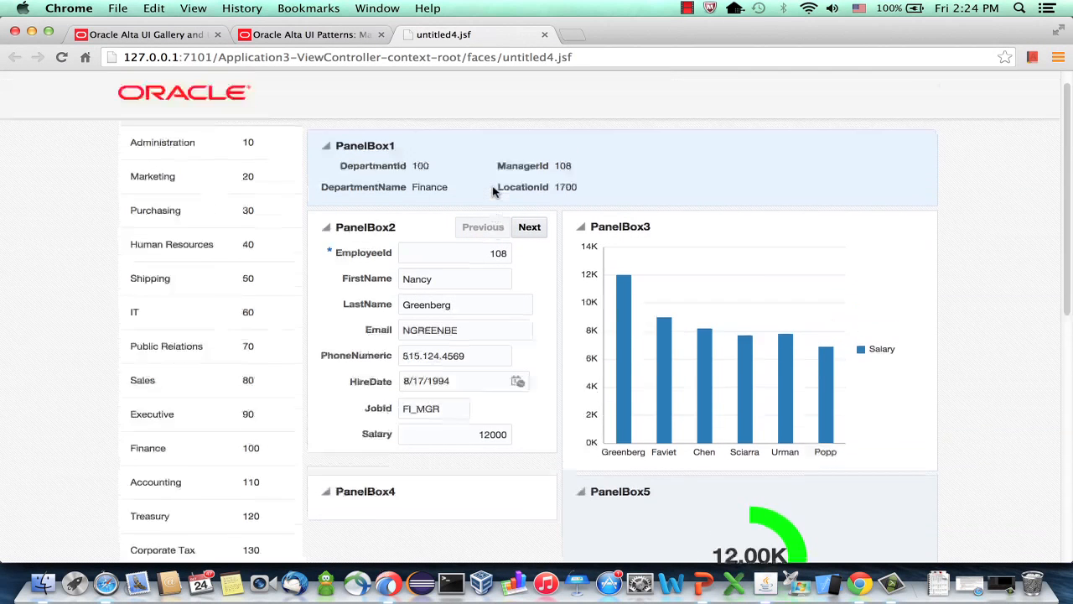
scroll("down", 3)
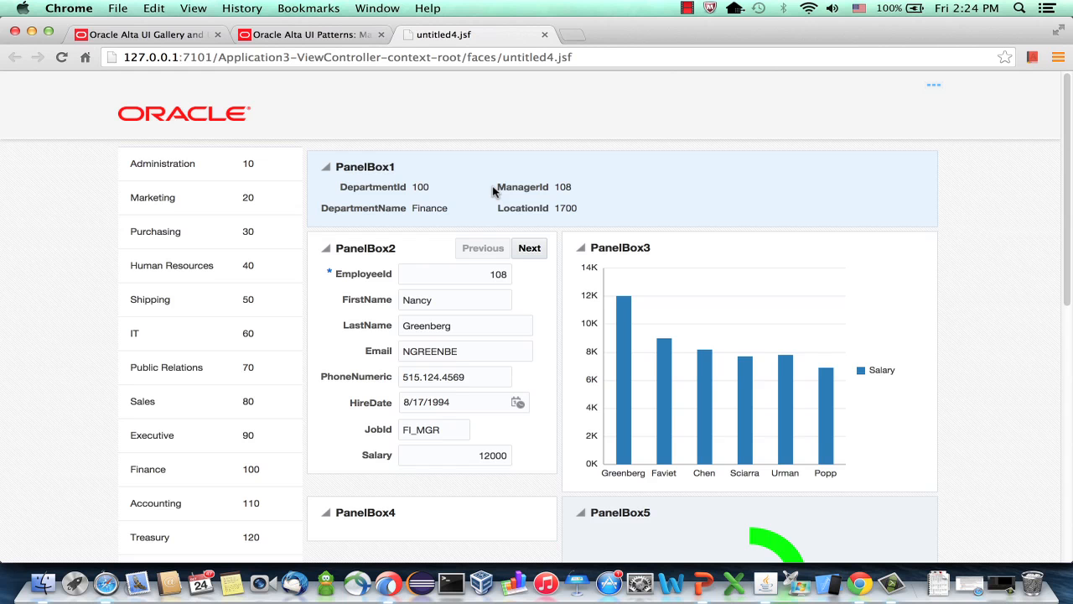
mouse_move(299, 7)
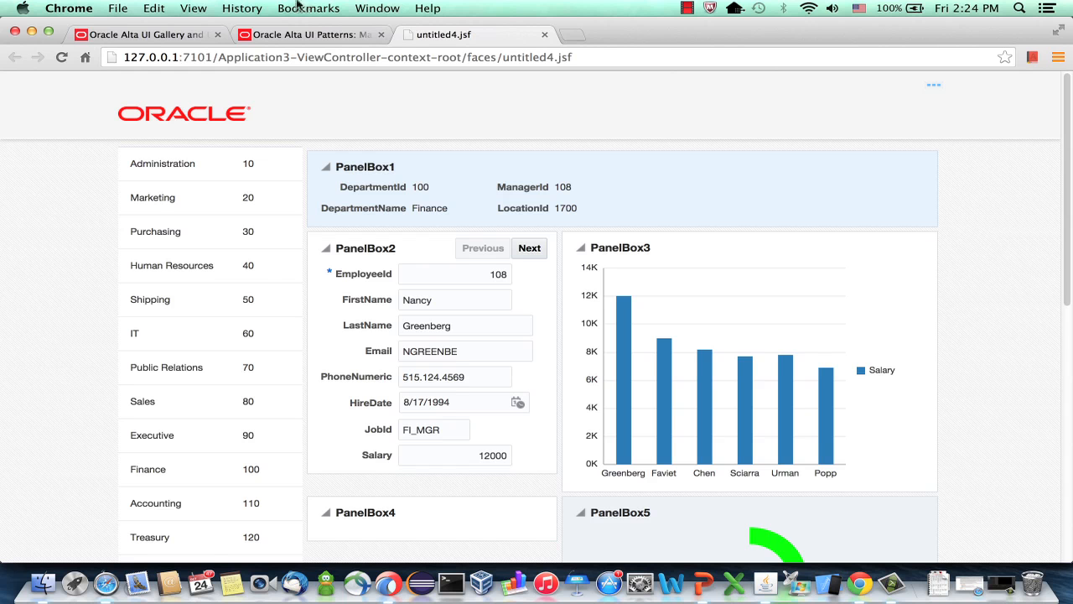
left_click(311, 34)
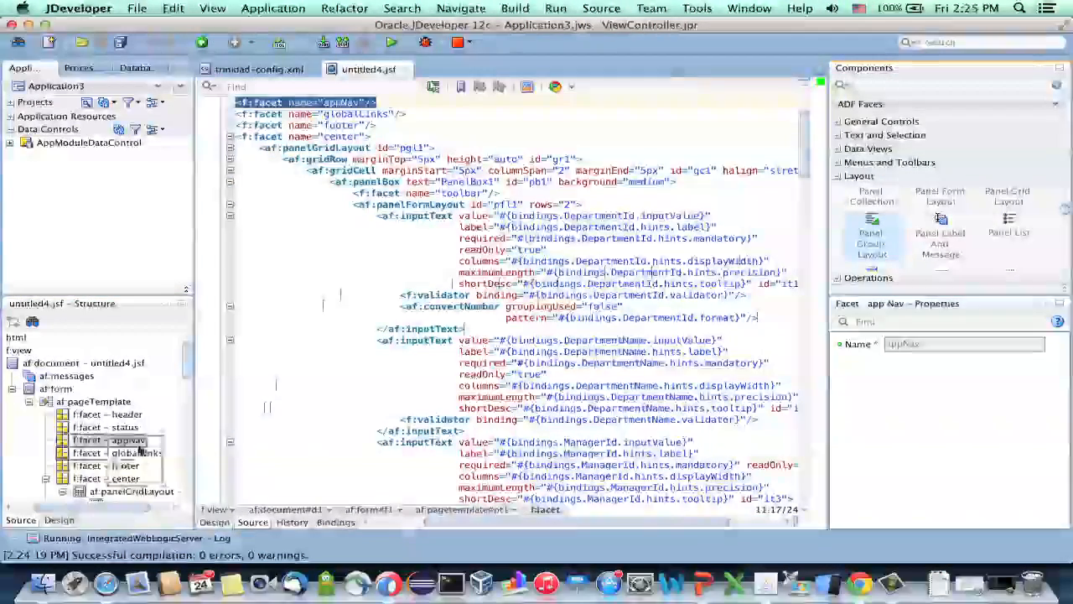
Add a horizontal Panel Group Layout to the appNav facet
left_click(125, 453)
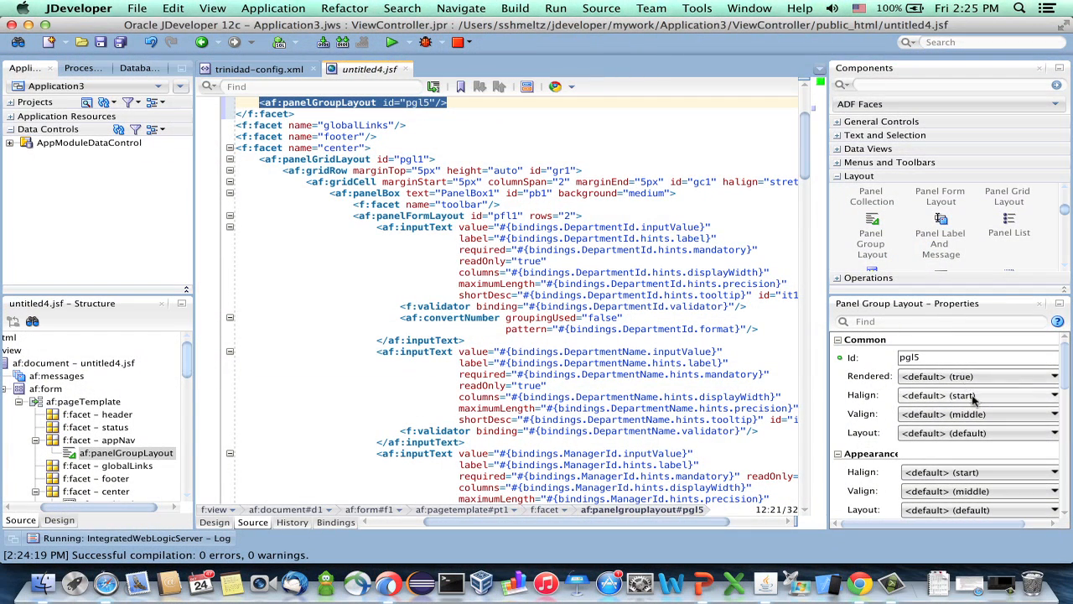
left_click(1055, 433)
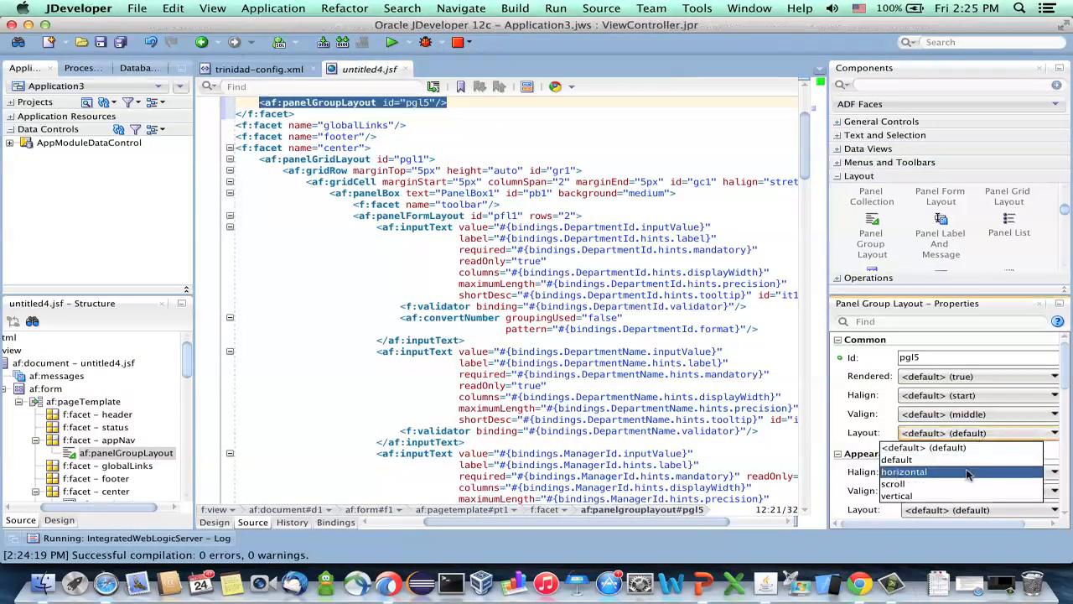
left_click(904, 471)
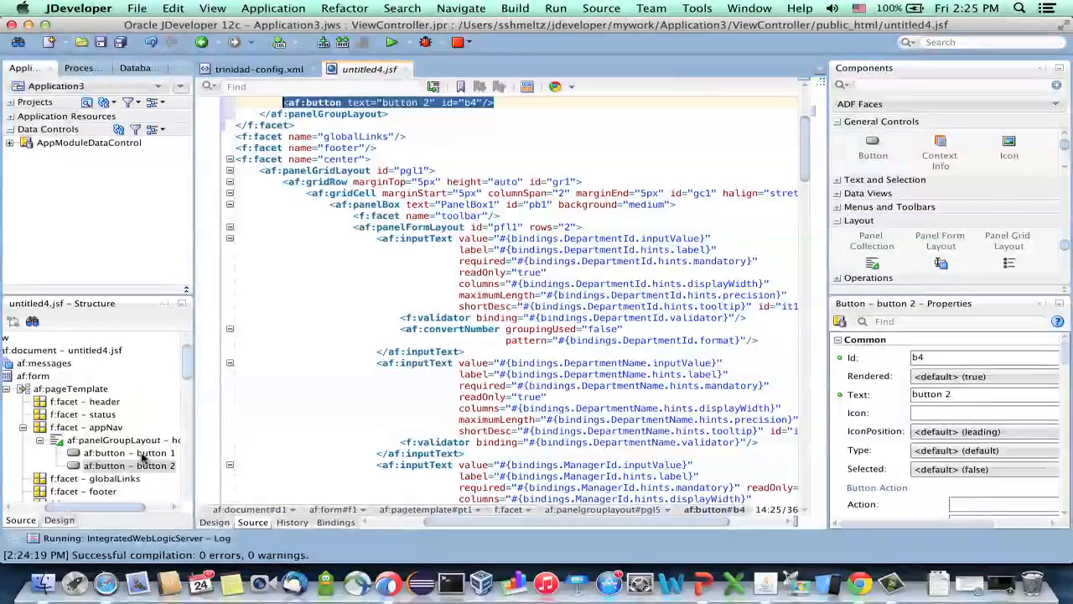
Give button 1 the AFAppNavbarButton style class
left_click(128, 453)
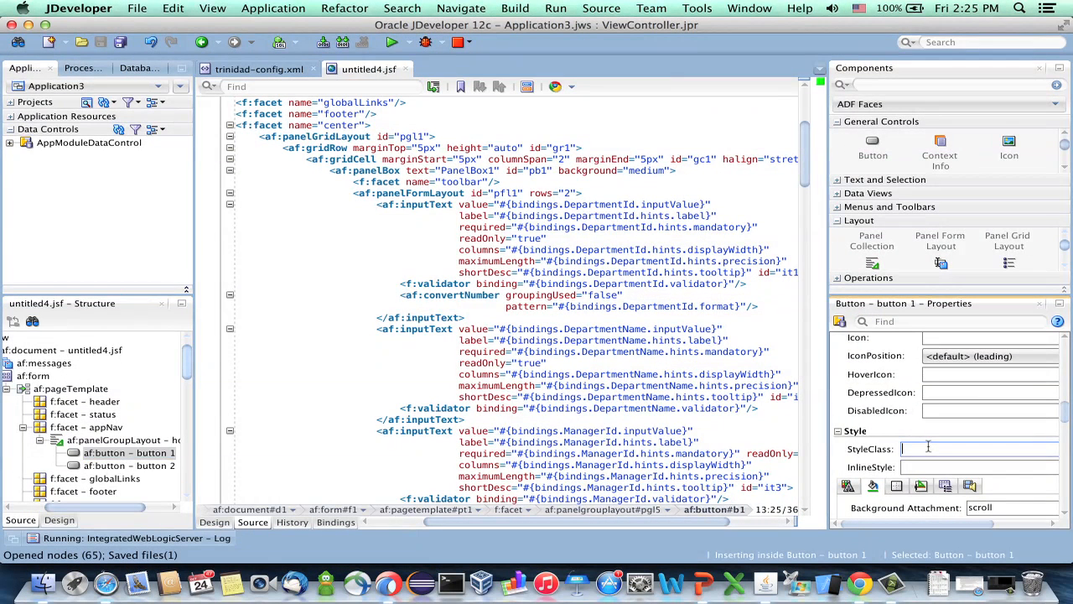
type("AFA")
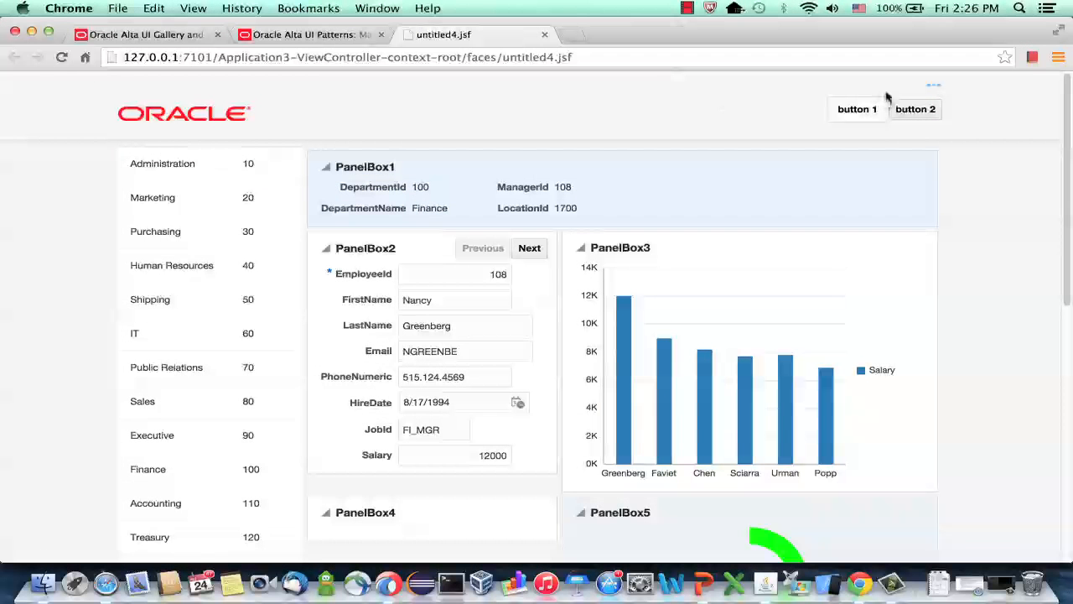
Reload the running page to show button 1 and button 2 in the header
left_click(858, 109)
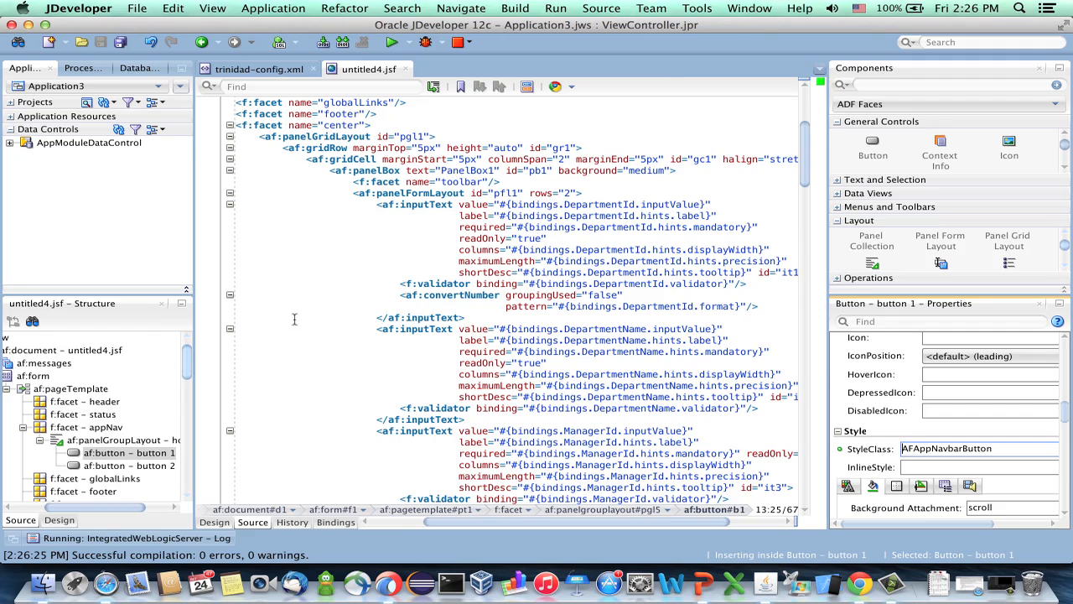
scroll("down", 3)
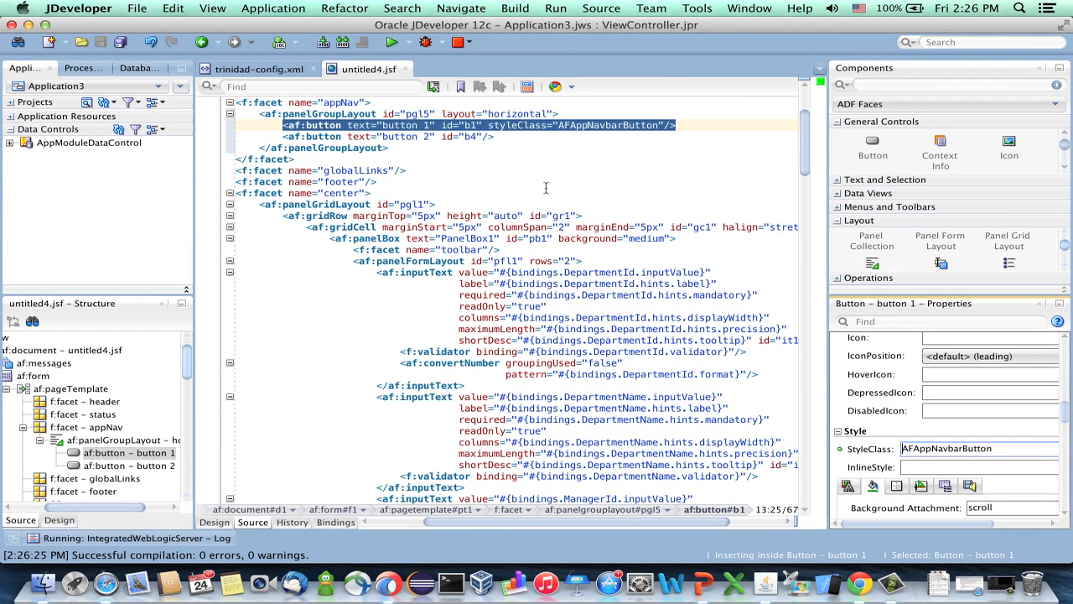
mouse_move(575, 233)
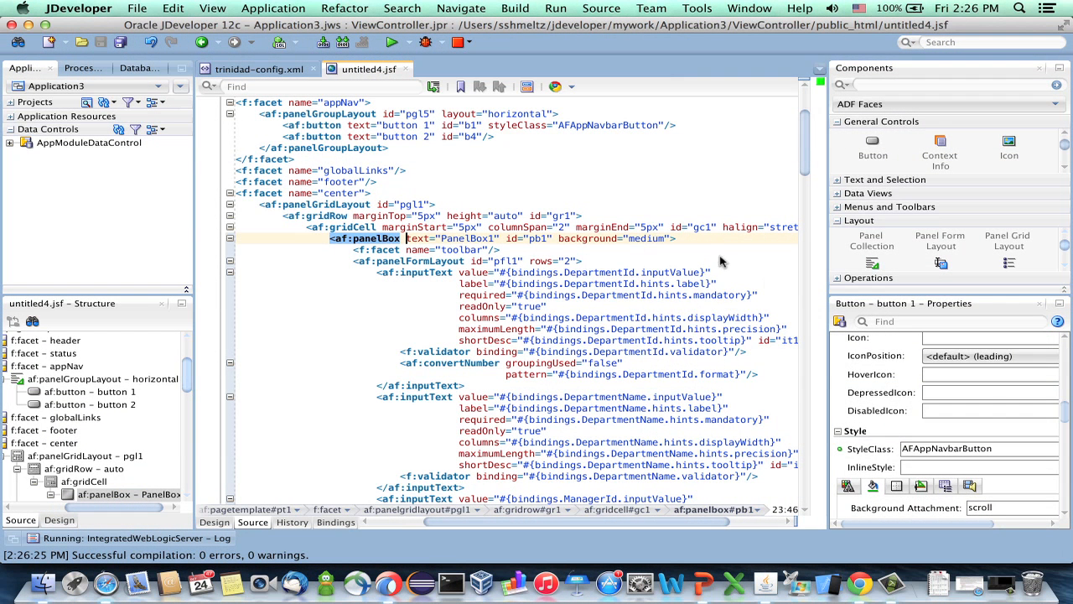
Set PanelBox1's ShowDisclosure to false and bind its title to #{bindings.DepartmentName.inputValue}
left_click(367, 238)
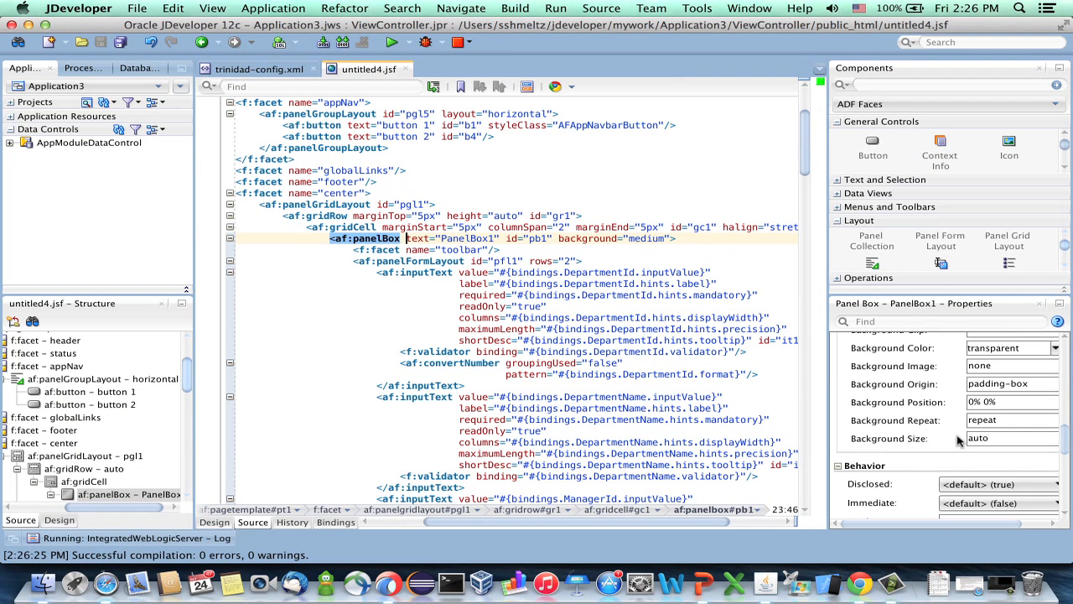
scroll("down", 3)
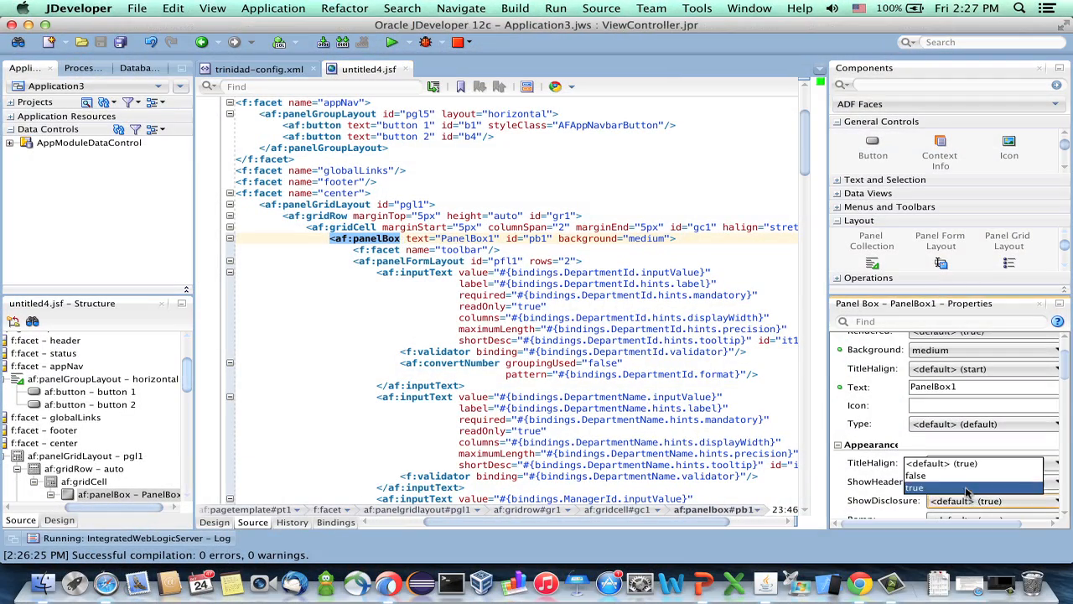
left_click(916, 476)
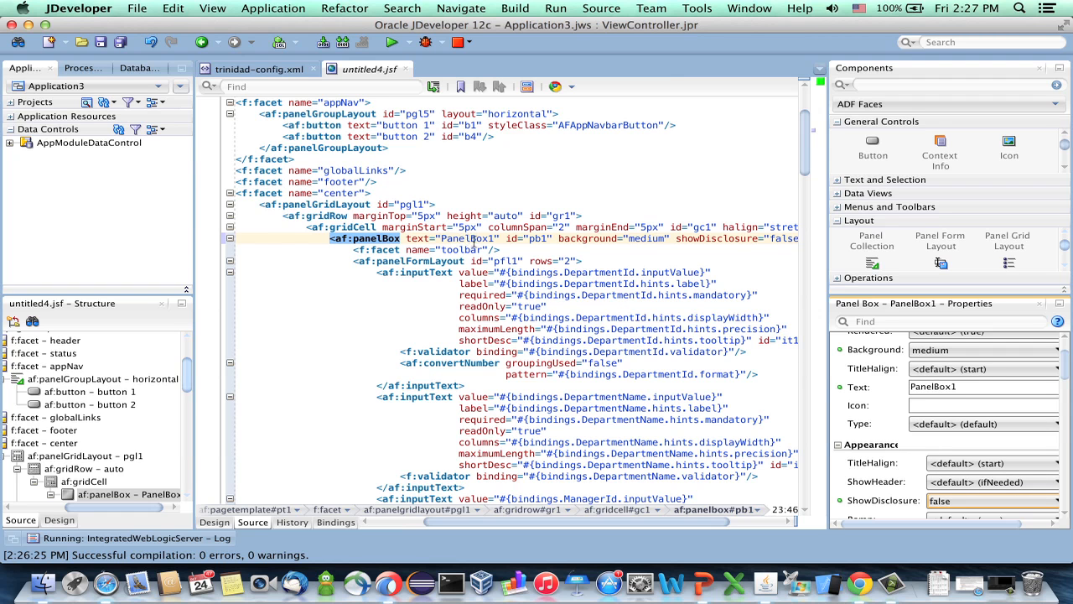
mouse_move(731, 443)
type("#{bindings.DepartmentName.inputValue}")
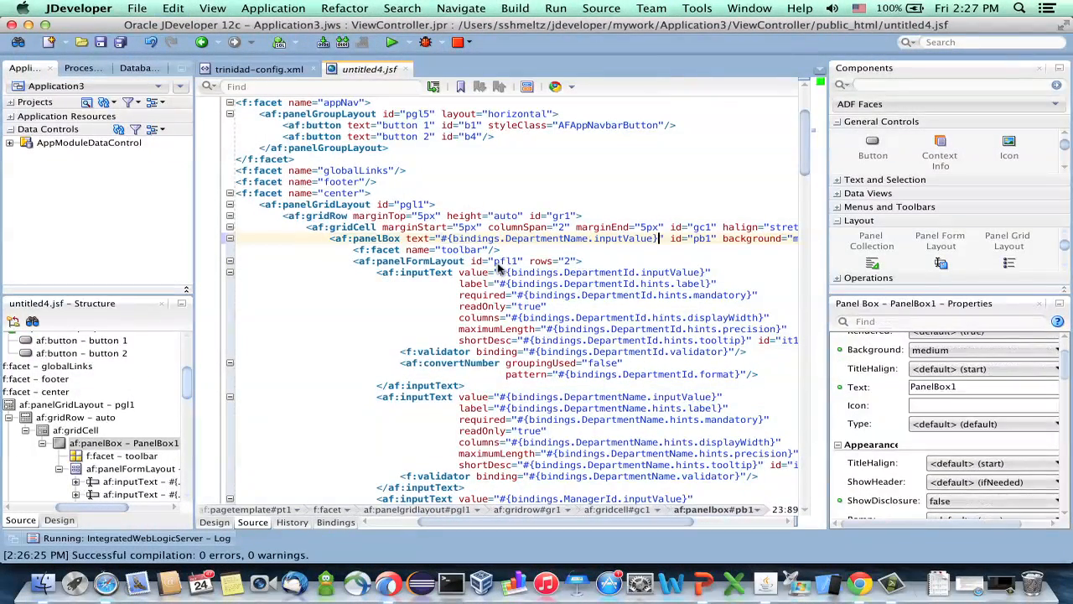
Add styleClass="AFAppNavbarButton" to button 2's tag
left_click(366, 238)
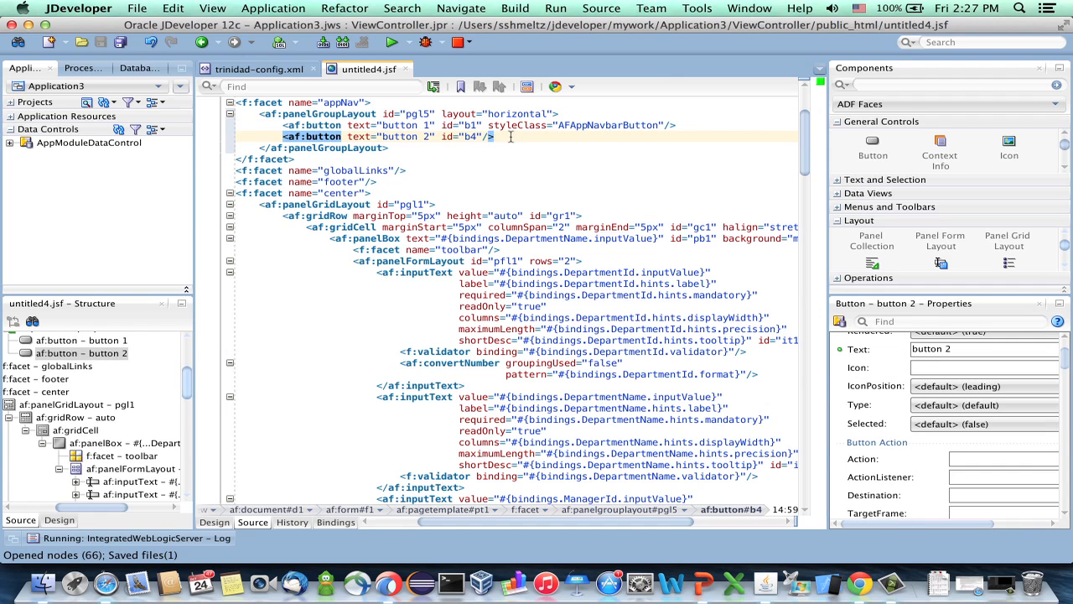
type("styleClass=\"AFAppNavbarButton\"")
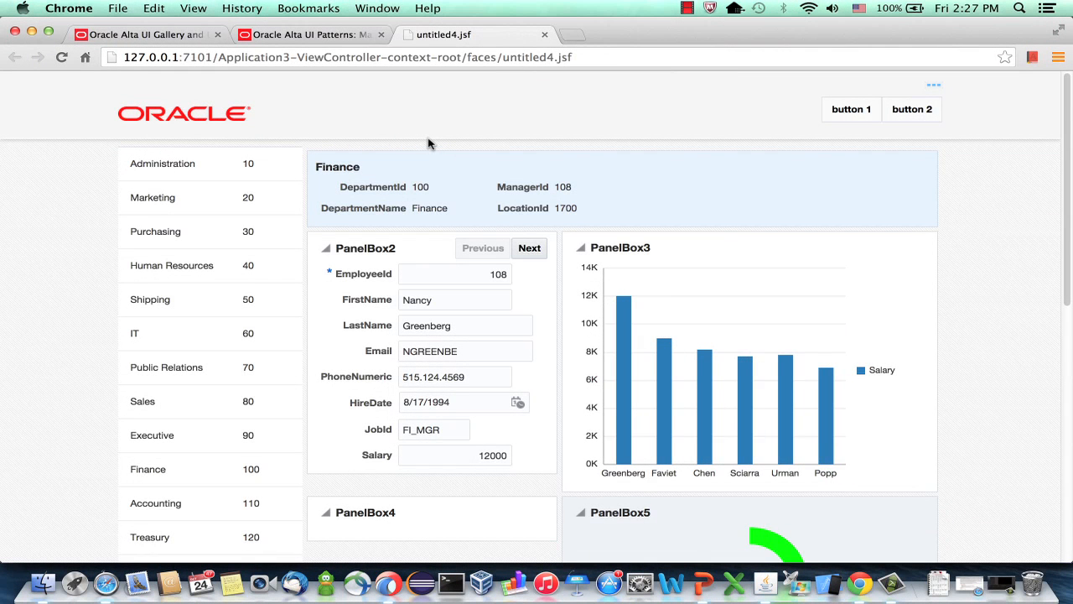
Select the Administration department, retitling PanelBox1 and loading employee 159
left_click(163, 164)
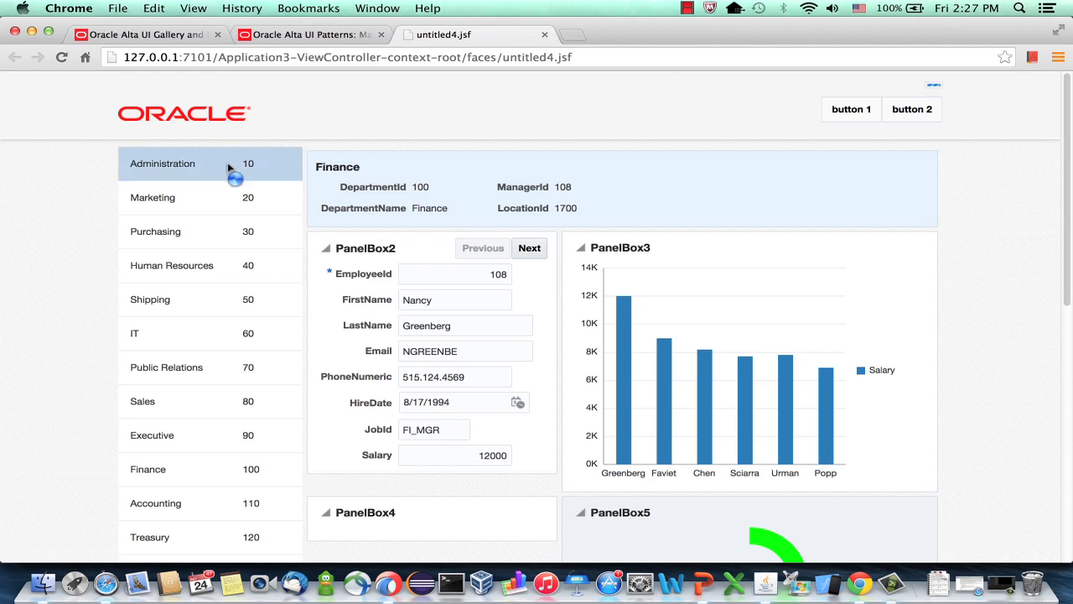
left_click(163, 164)
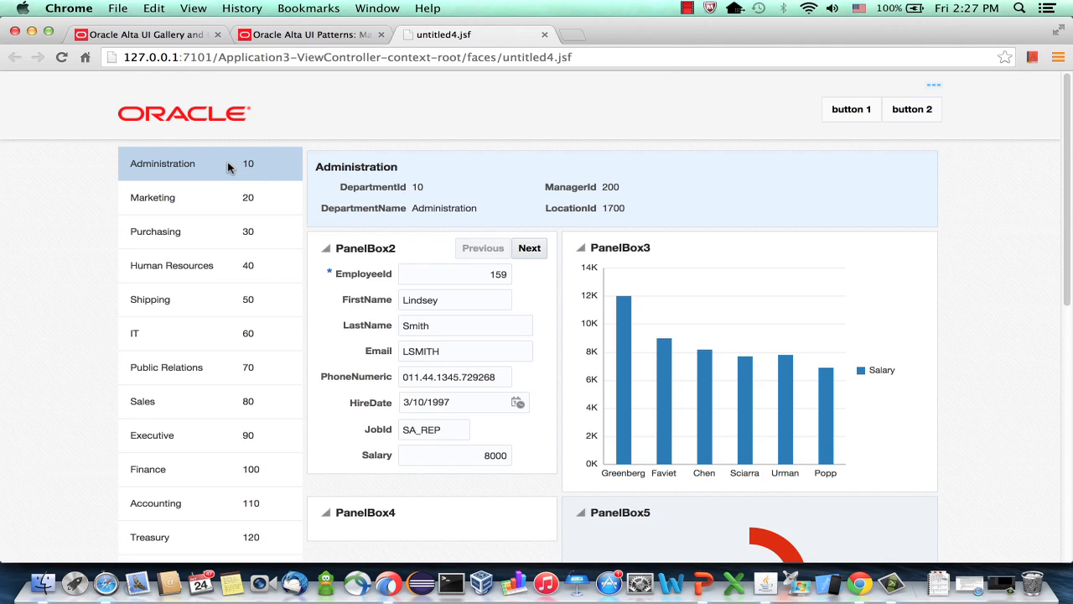